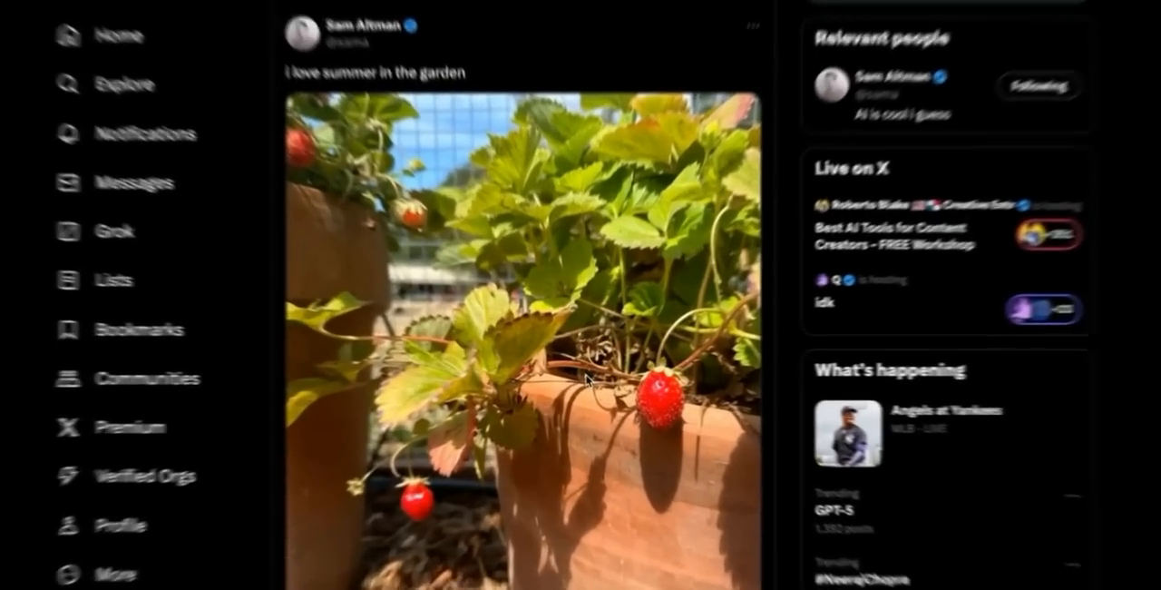
Read the OpenAI article, highlighting the DevDay mention and the phrase JSON schema.
scroll("down", 3)
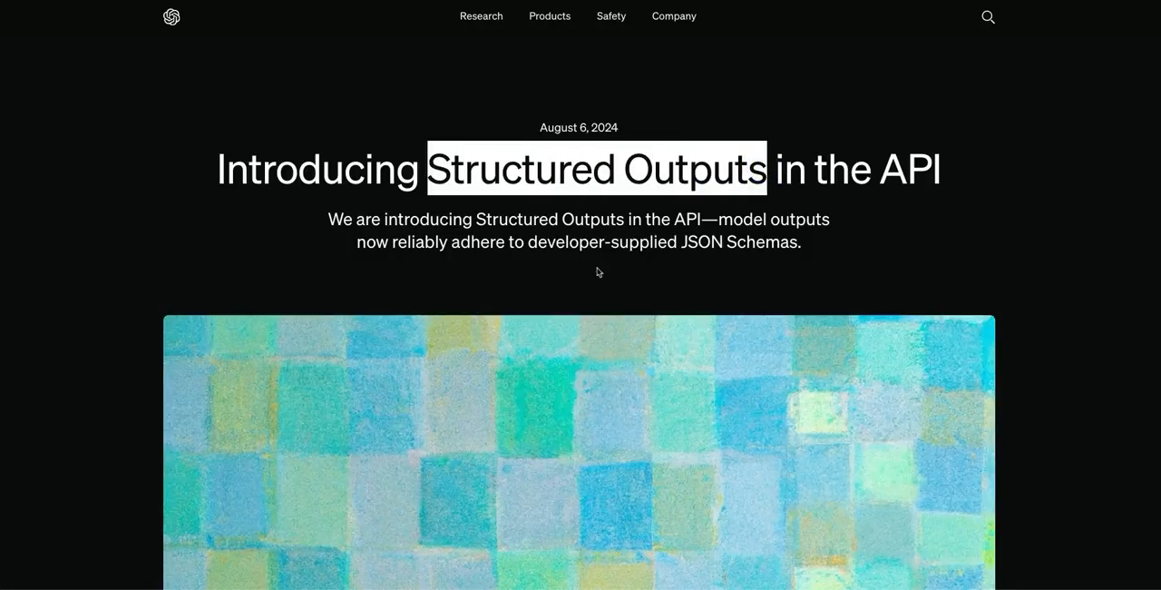
mouse_move(579, 283)
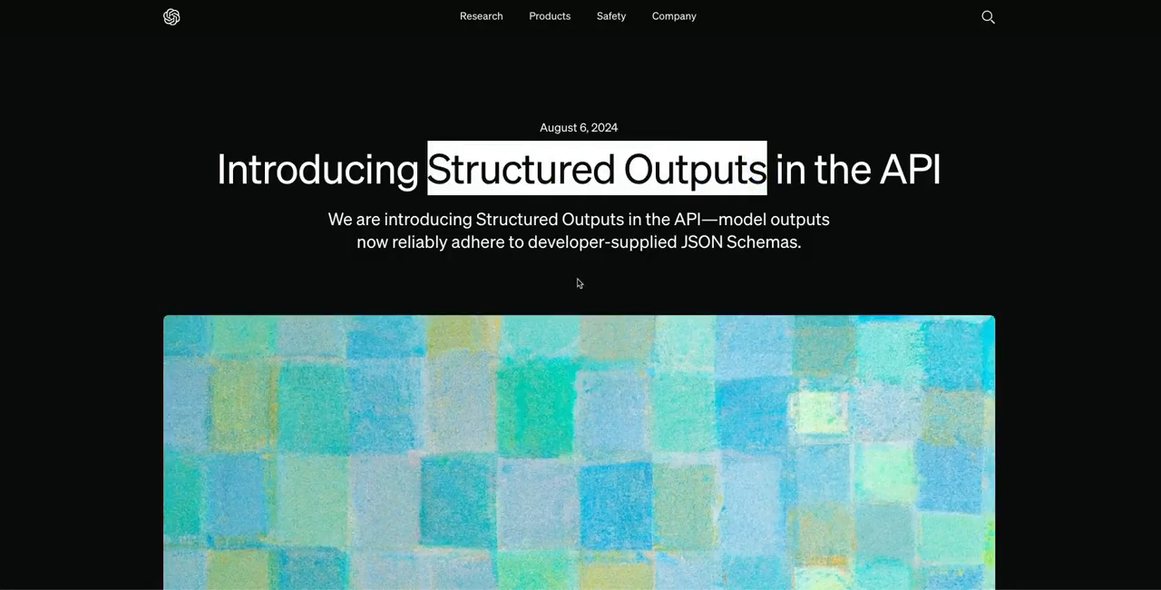
scroll("down", 3)
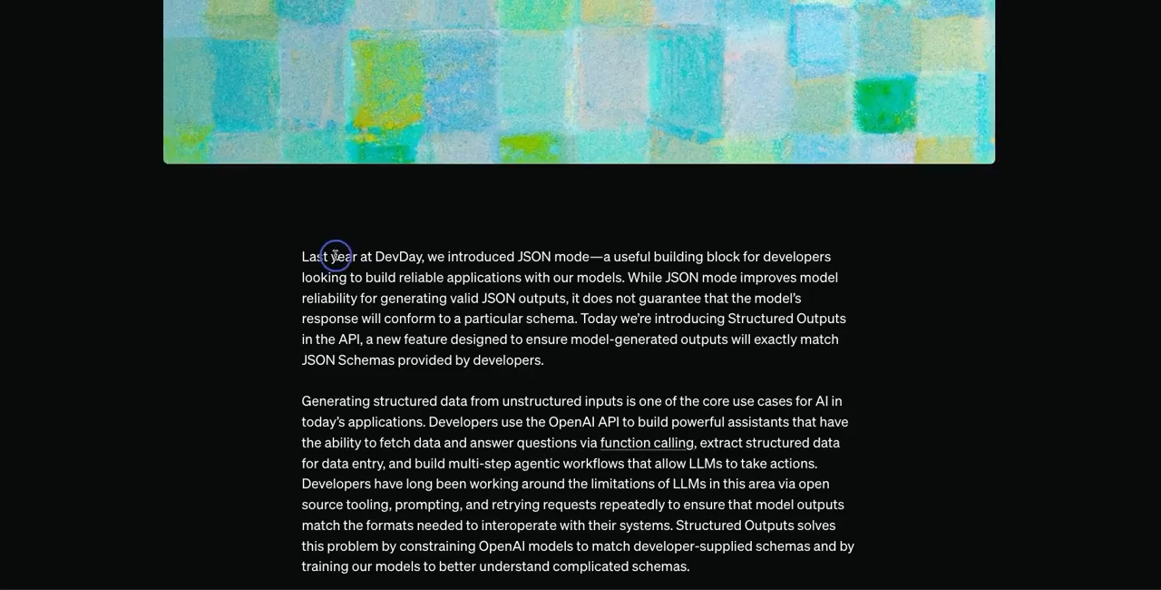
double_click(357, 256)
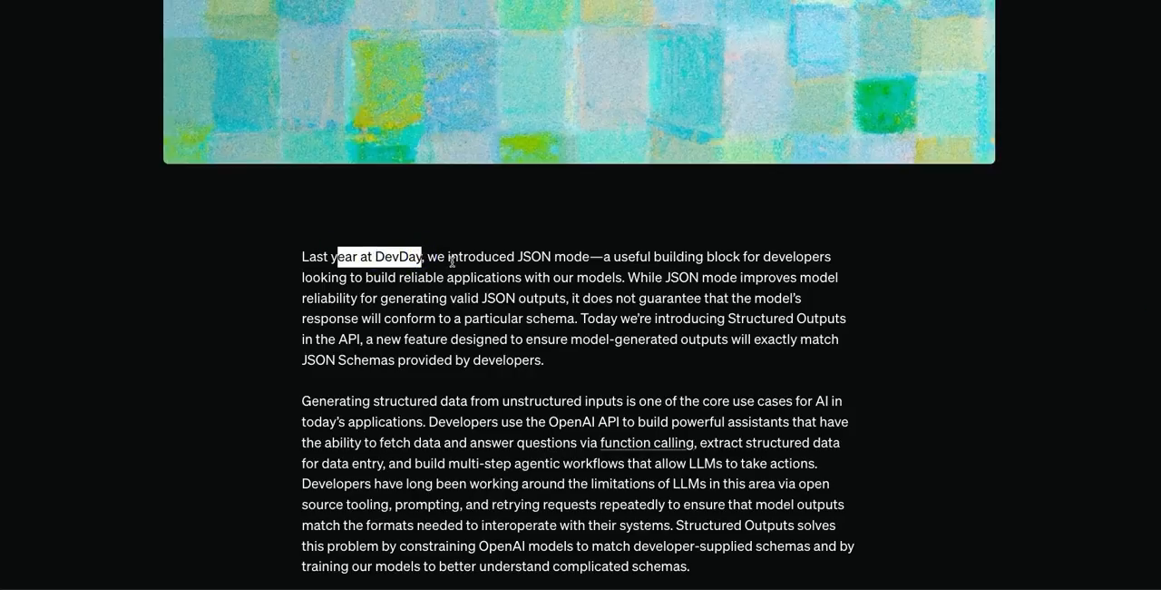
mouse_move(604, 256)
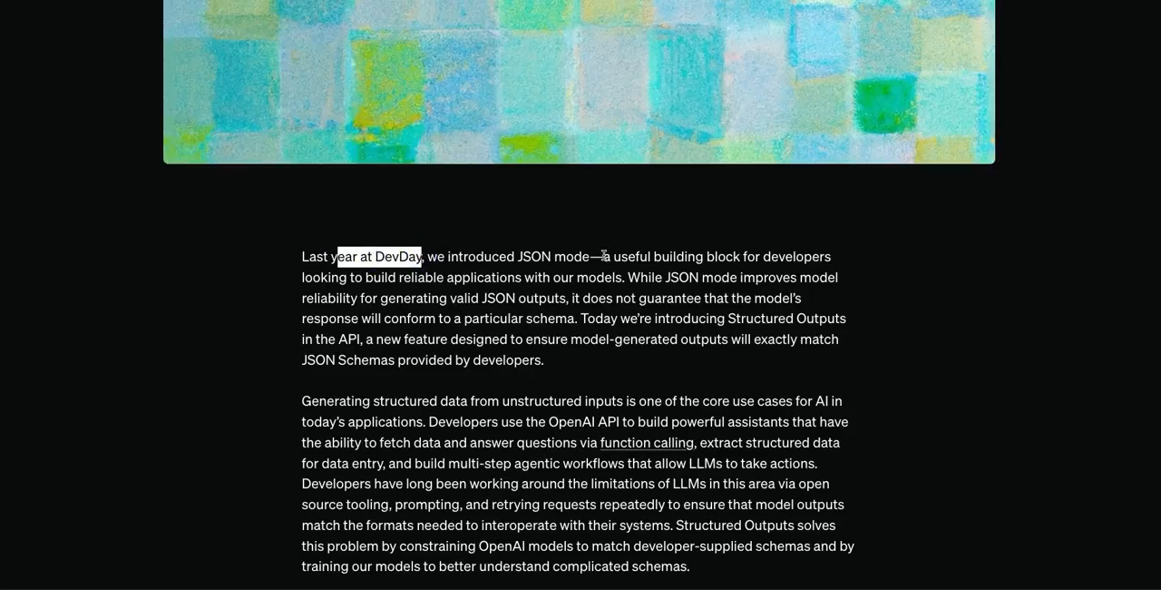
scroll("down", 3)
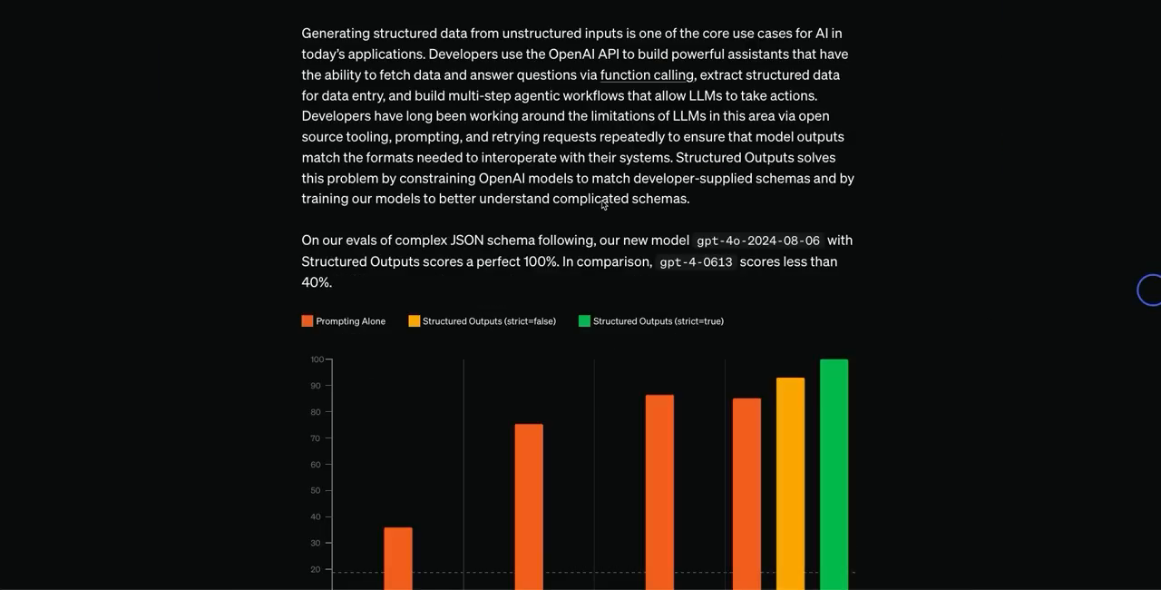
scroll("up", 3)
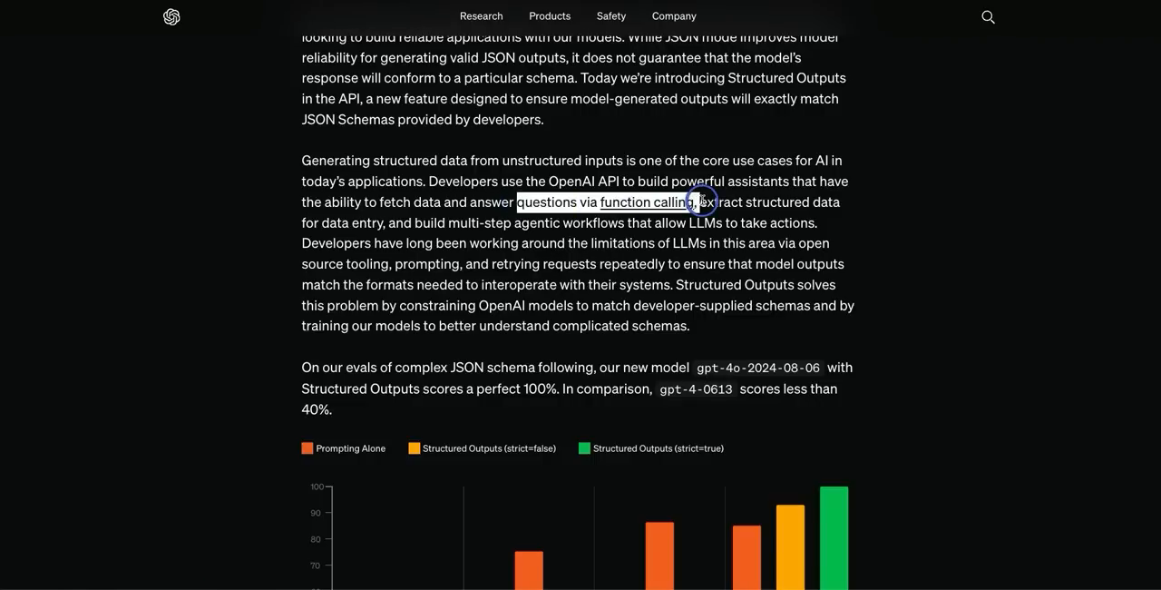
mouse_move(698, 202)
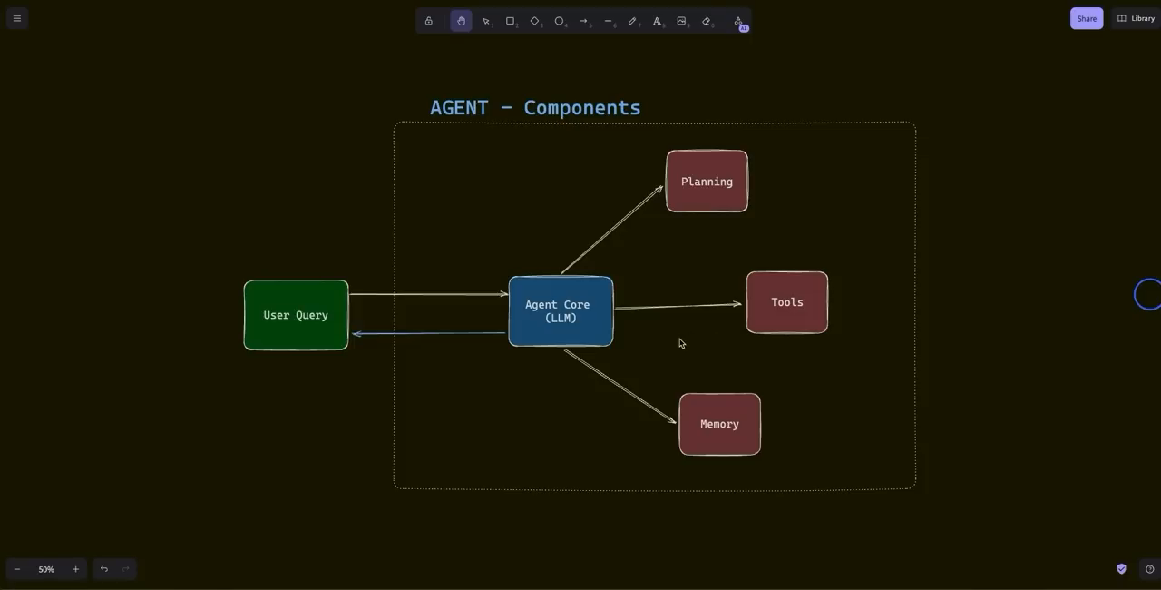
mouse_move(775, 342)
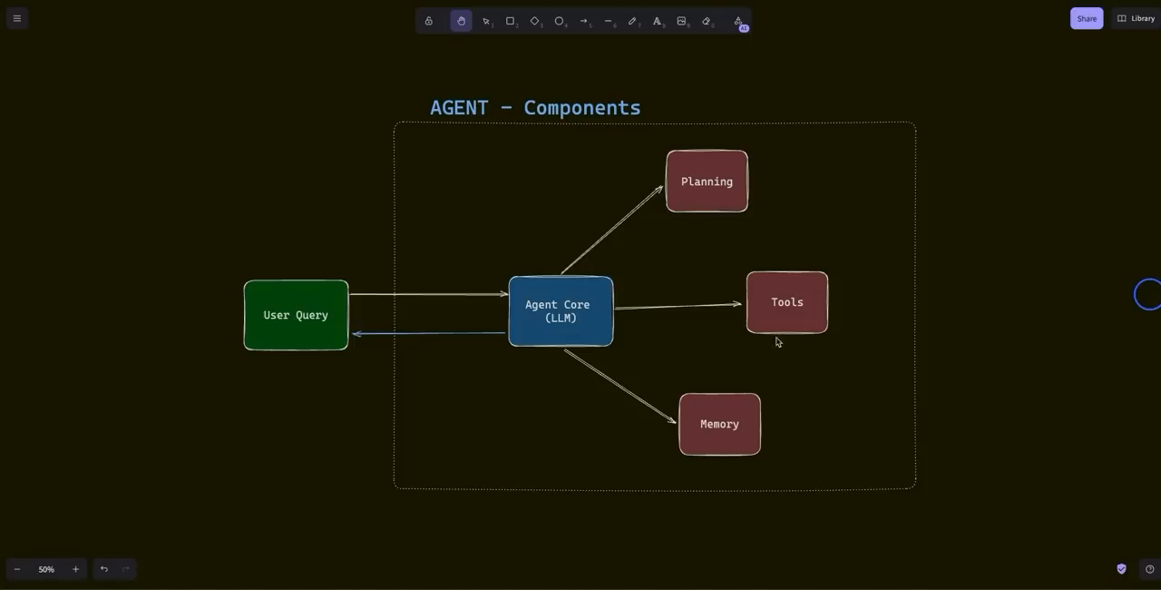
mouse_move(548, 395)
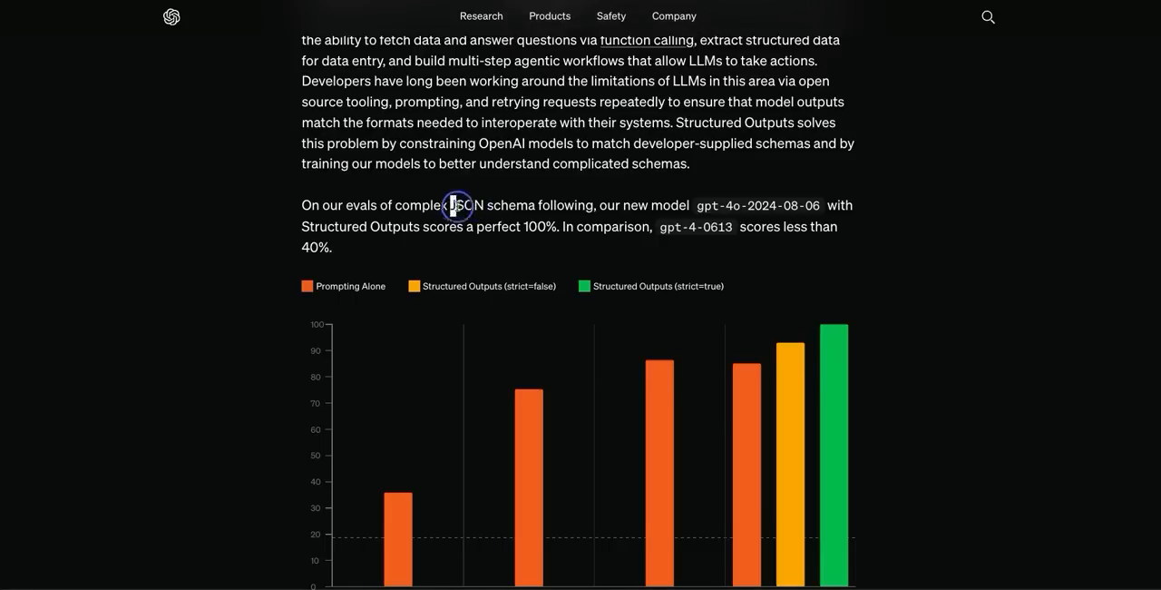
double_click(462, 204)
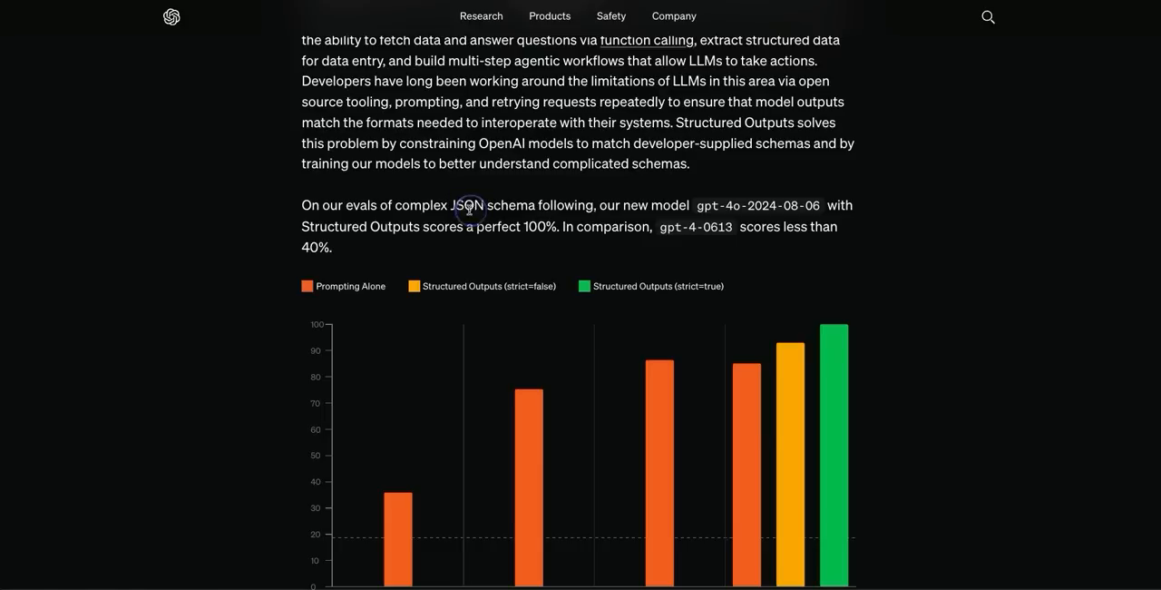
double_click(472, 205)
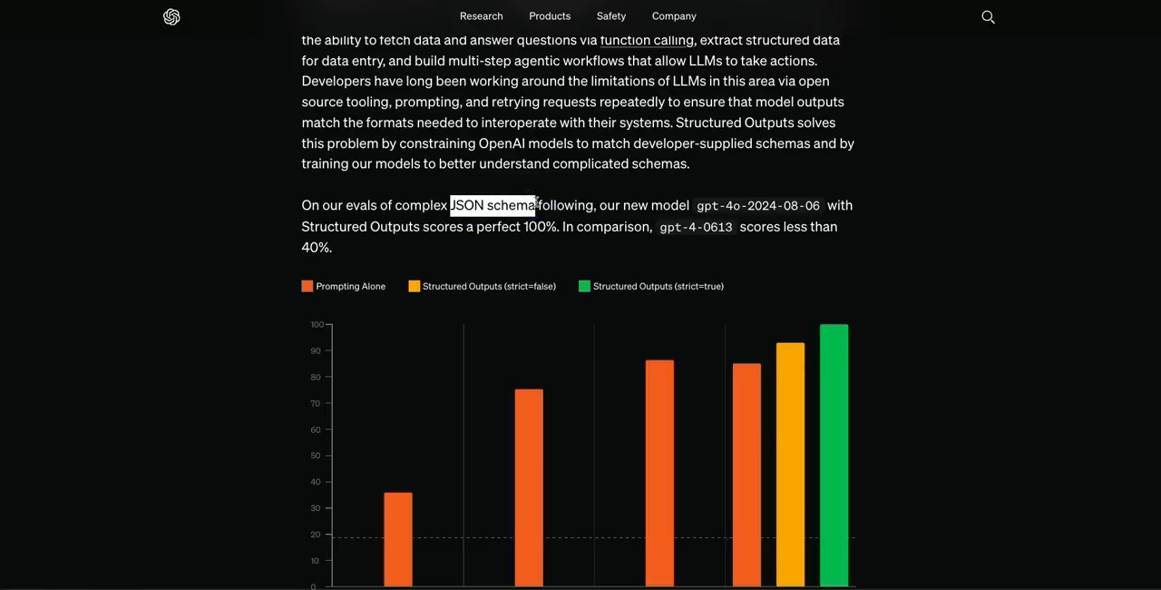
scroll("down", 3)
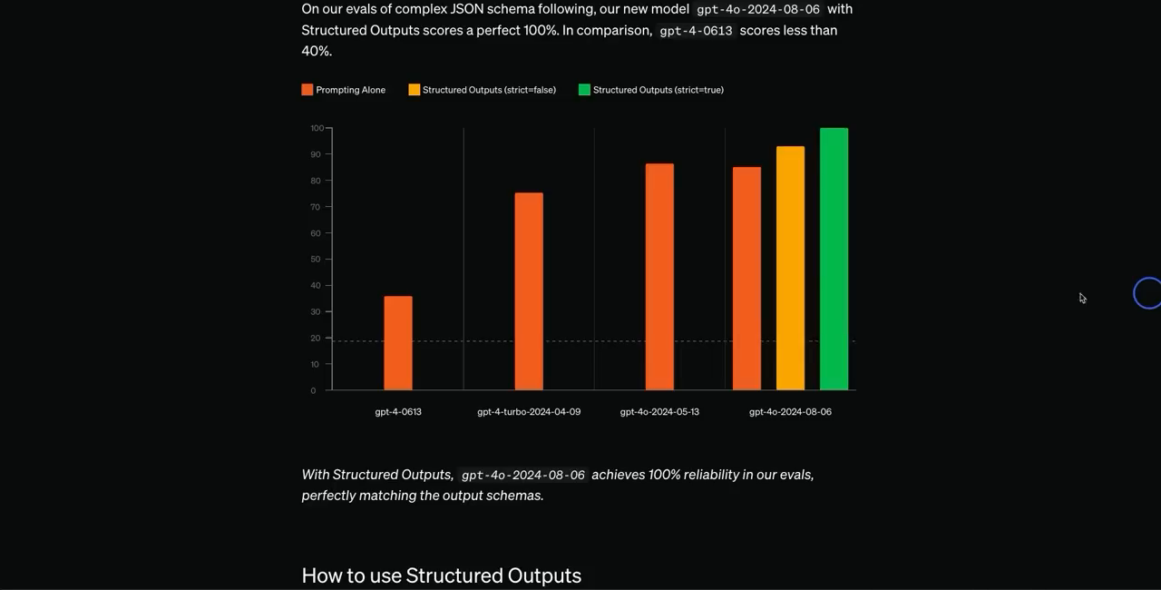
mouse_move(833, 234)
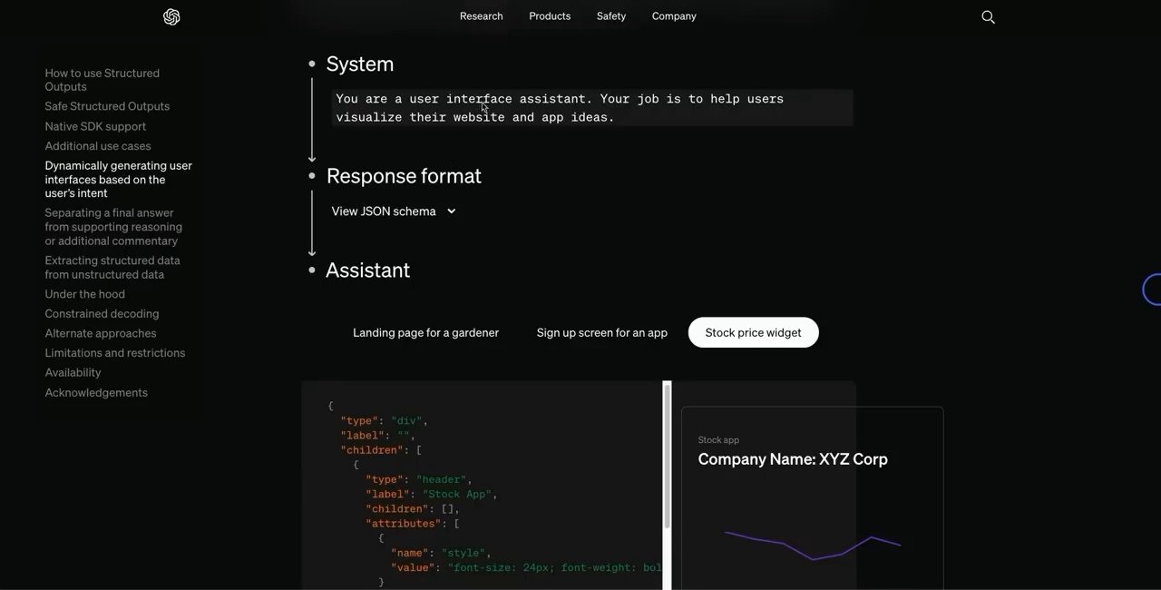
mouse_move(571, 126)
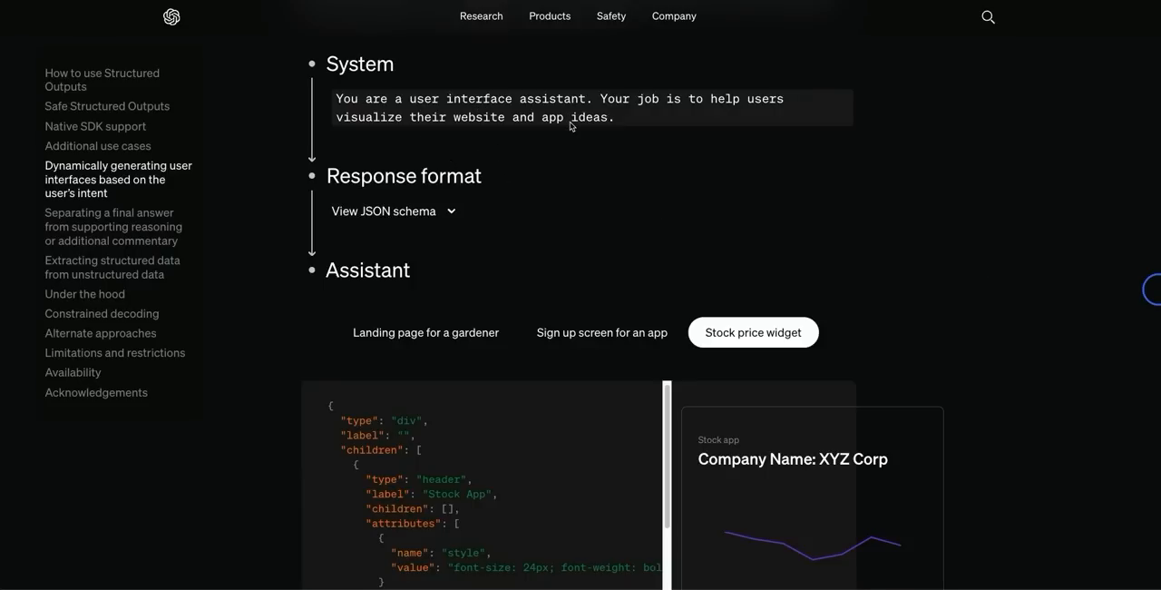
View the 'Landing page for a gardener' and 'Sign up screen for an app' examples.
scroll("down", 3)
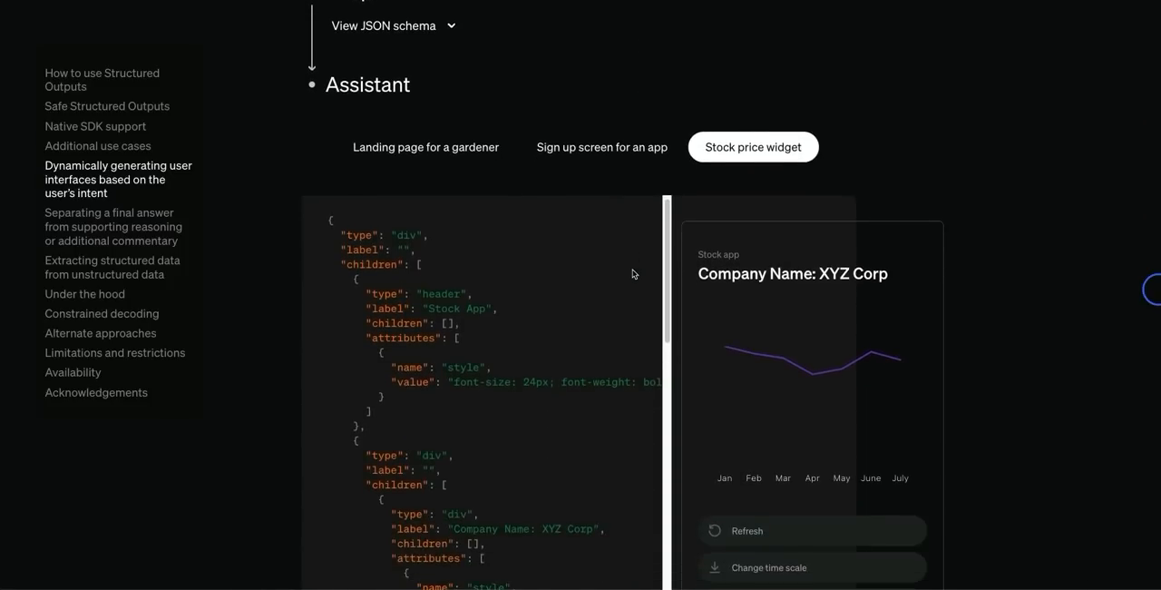
scroll("down", 3)
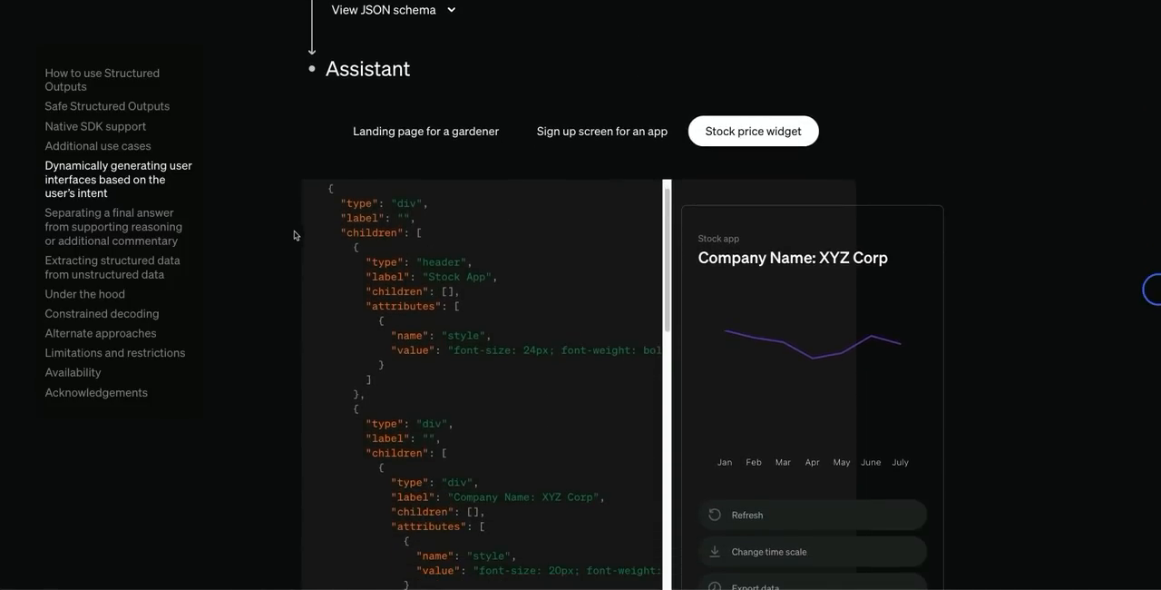
left_click(425, 131)
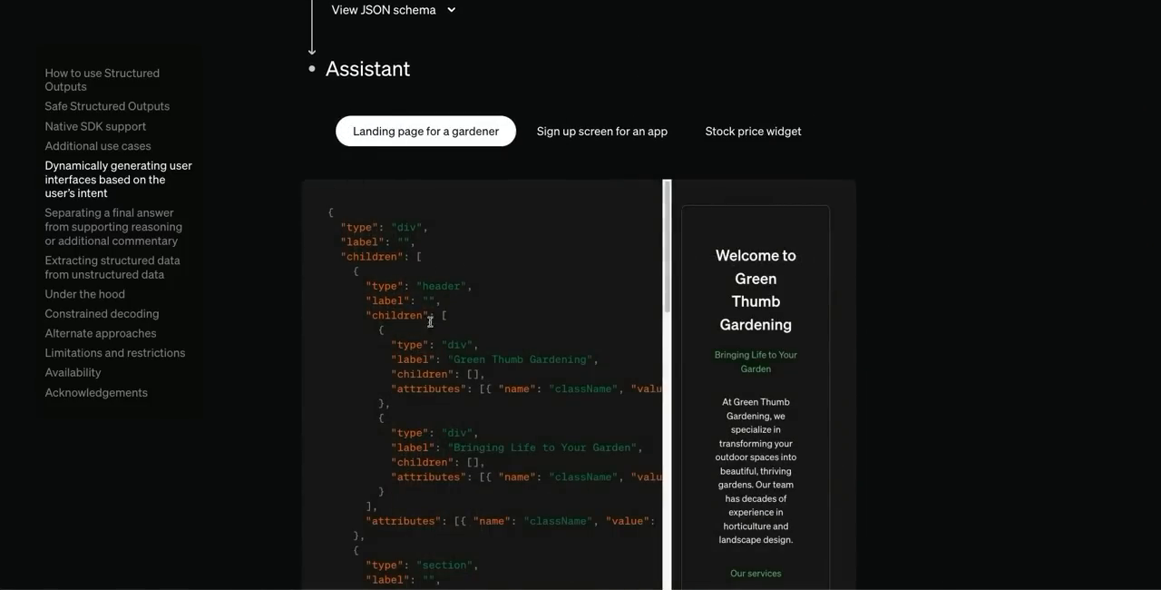
scroll("down", 3)
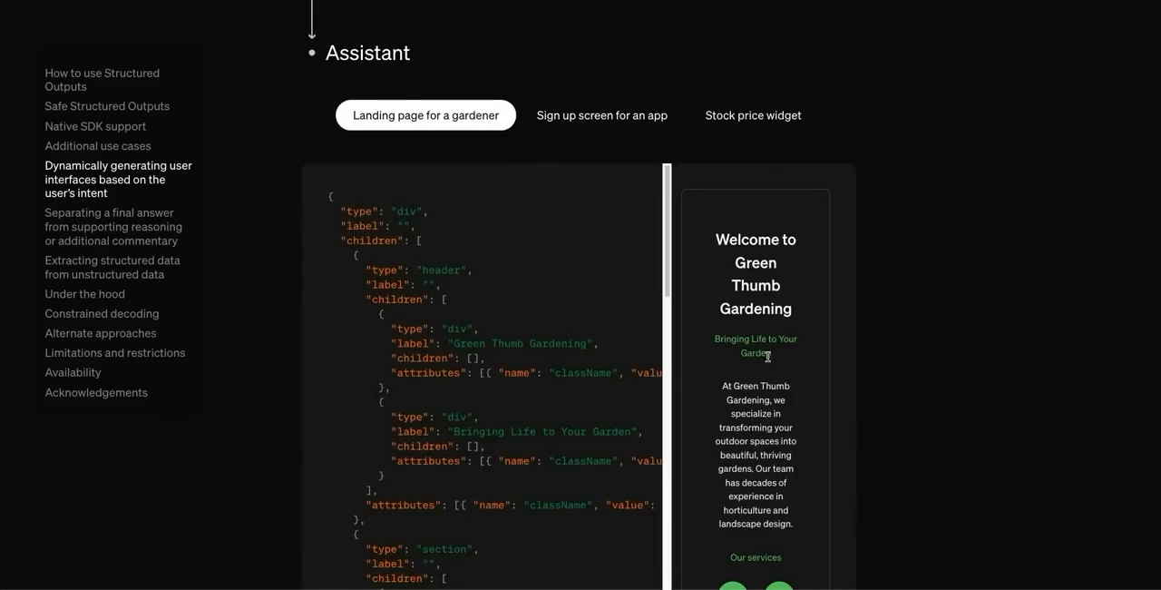
mouse_move(602, 115)
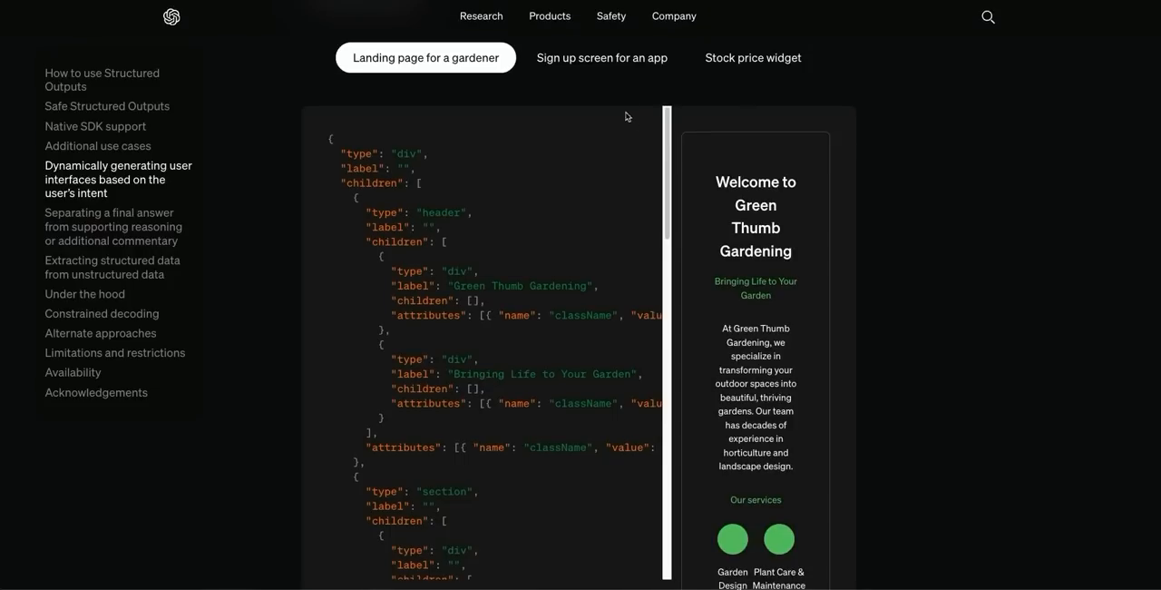
left_click(602, 57)
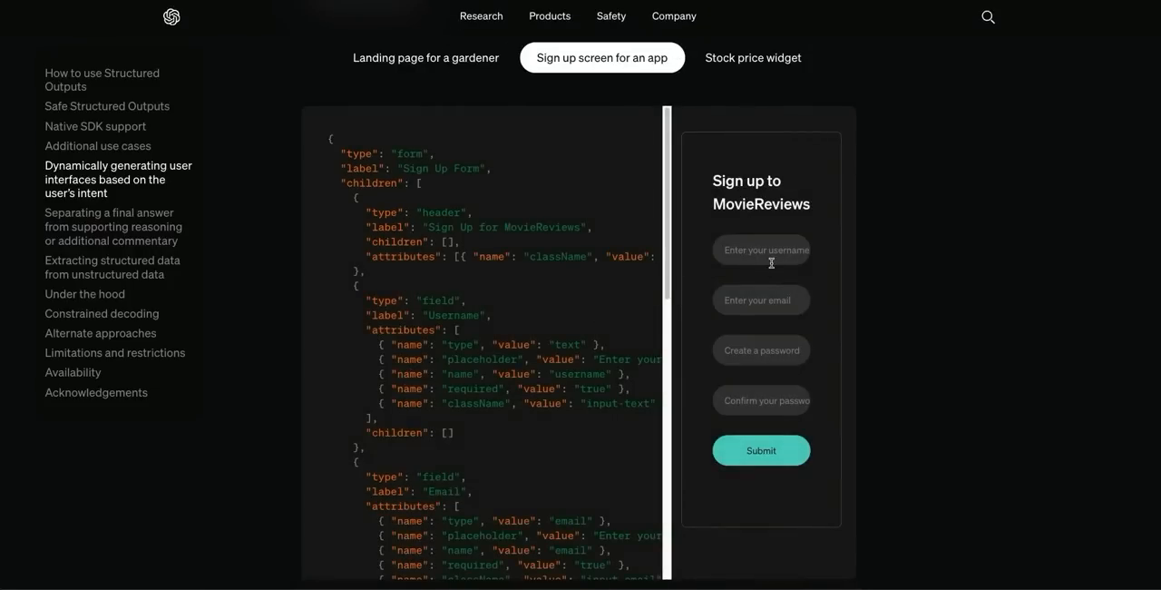
mouse_move(765, 92)
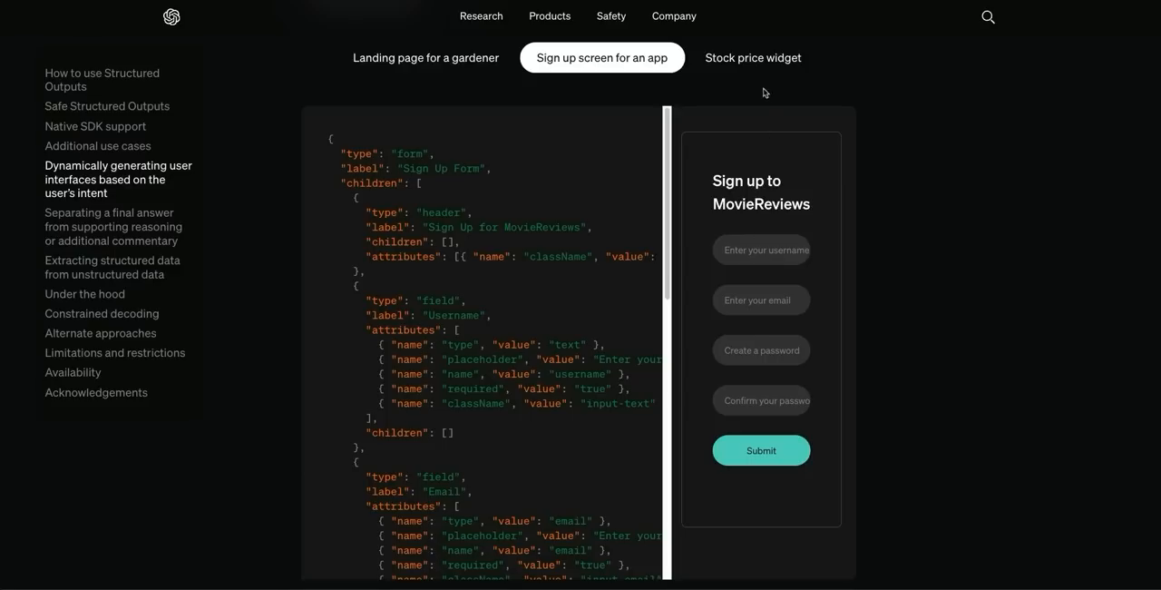
left_click(753, 57)
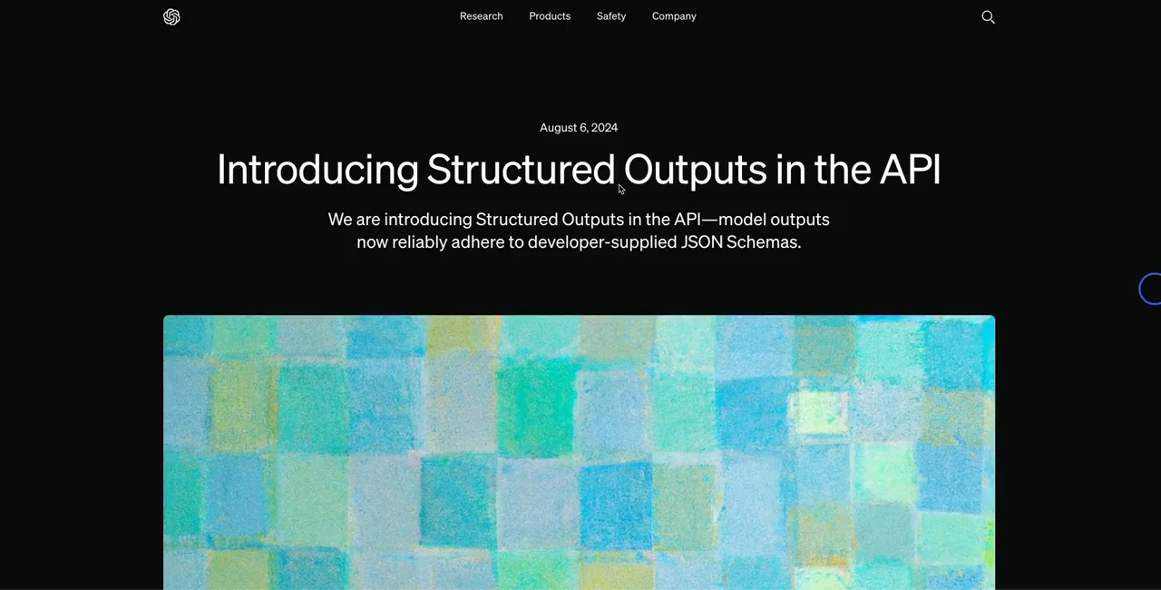
left_click_drag(426, 169, 878, 173)
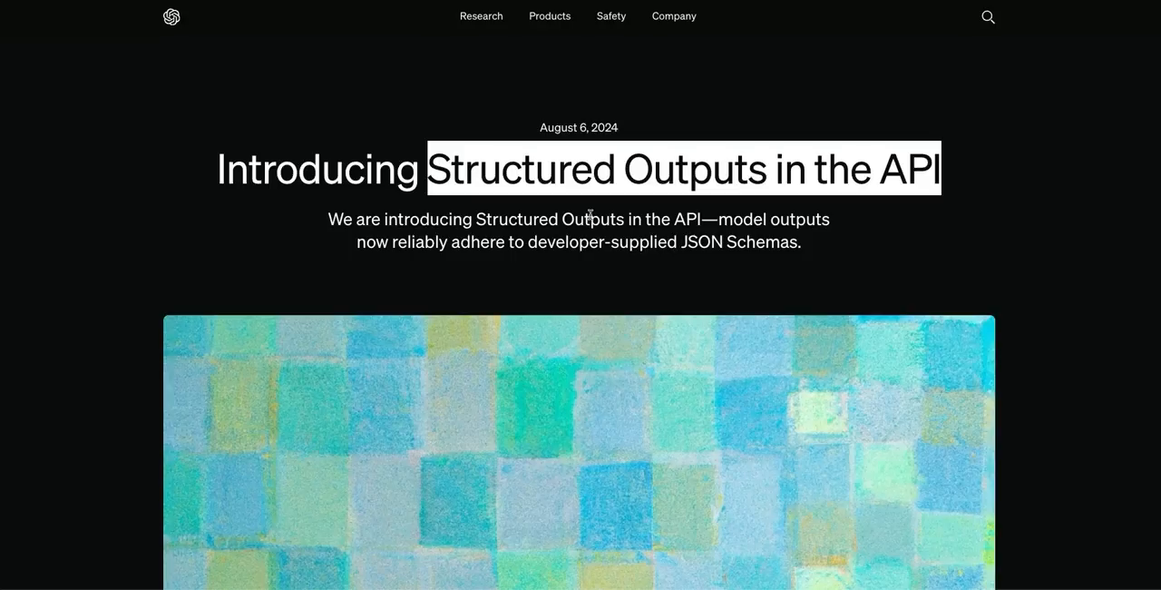
mouse_move(1013, 280)
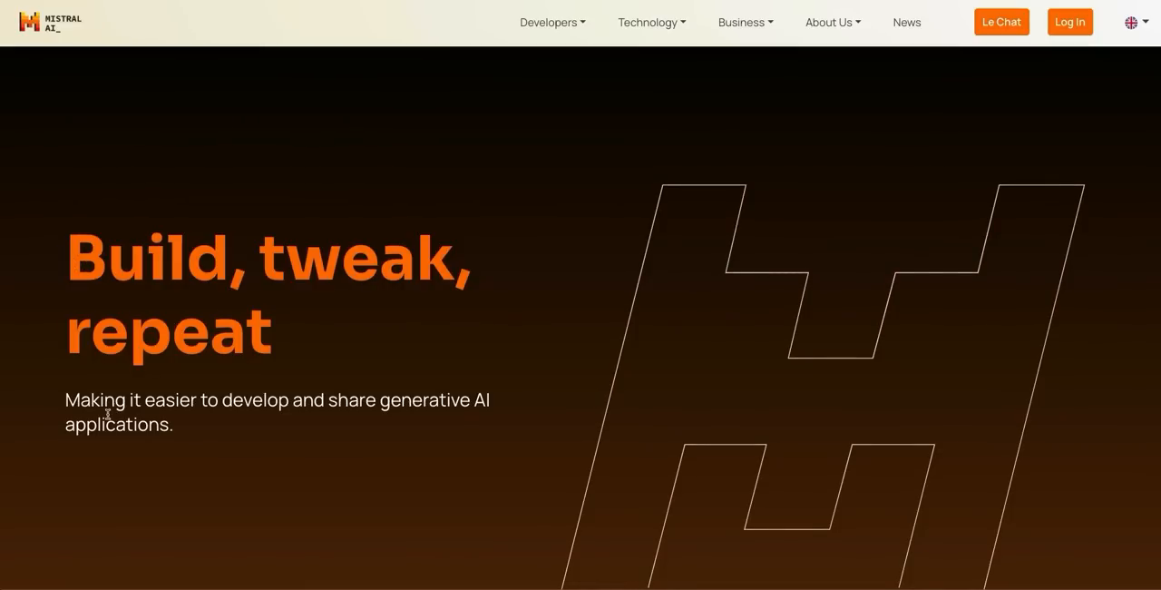
mouse_move(334, 420)
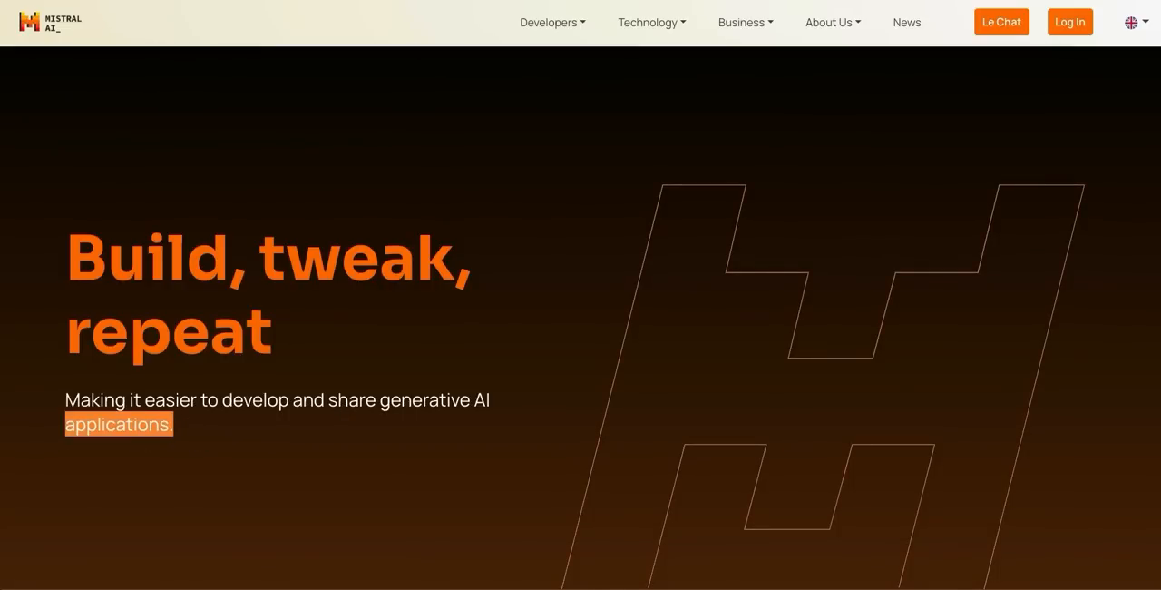
Scroll to 'Alpha release of Agents' and follow 'Learn more about Agents'.
scroll("down", 3)
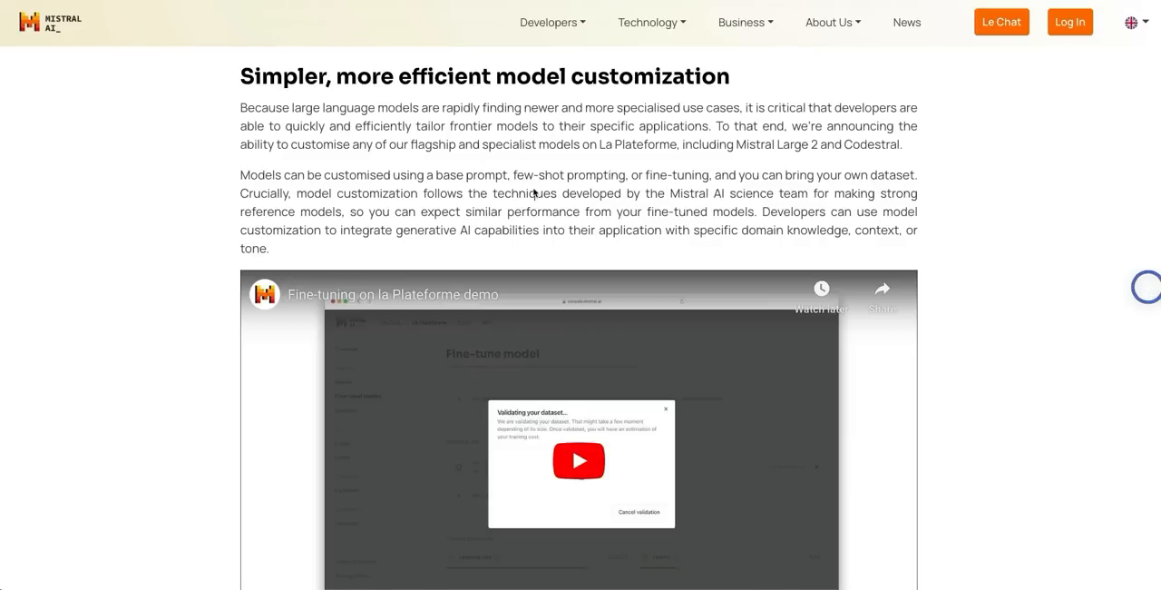
scroll("down", 3)
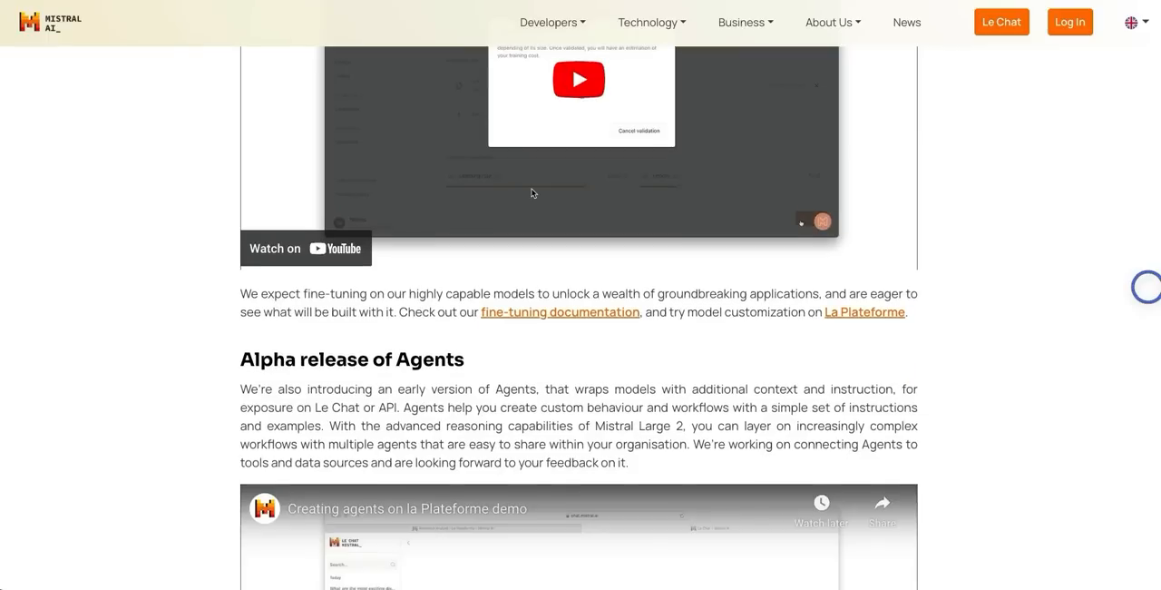
scroll("down", 3)
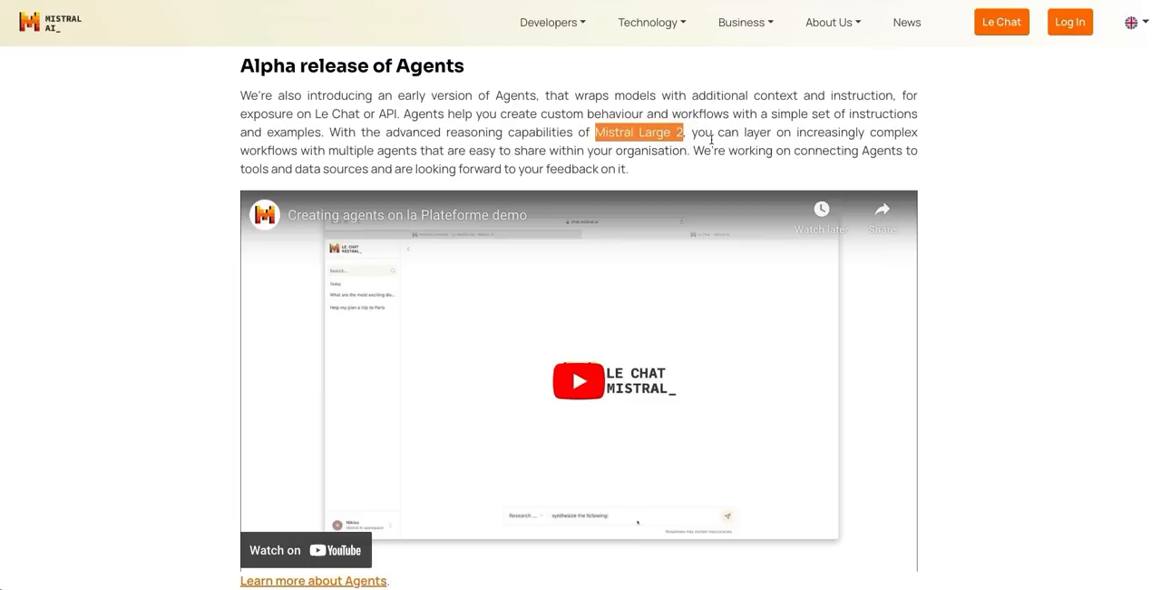
left_click(313, 581)
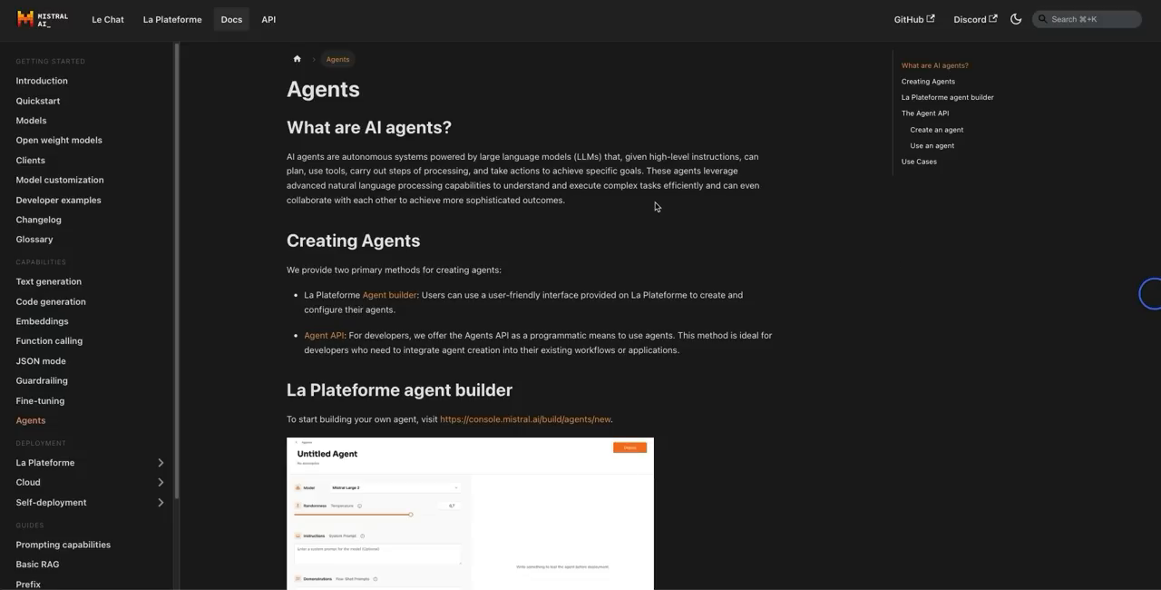
mouse_move(429, 283)
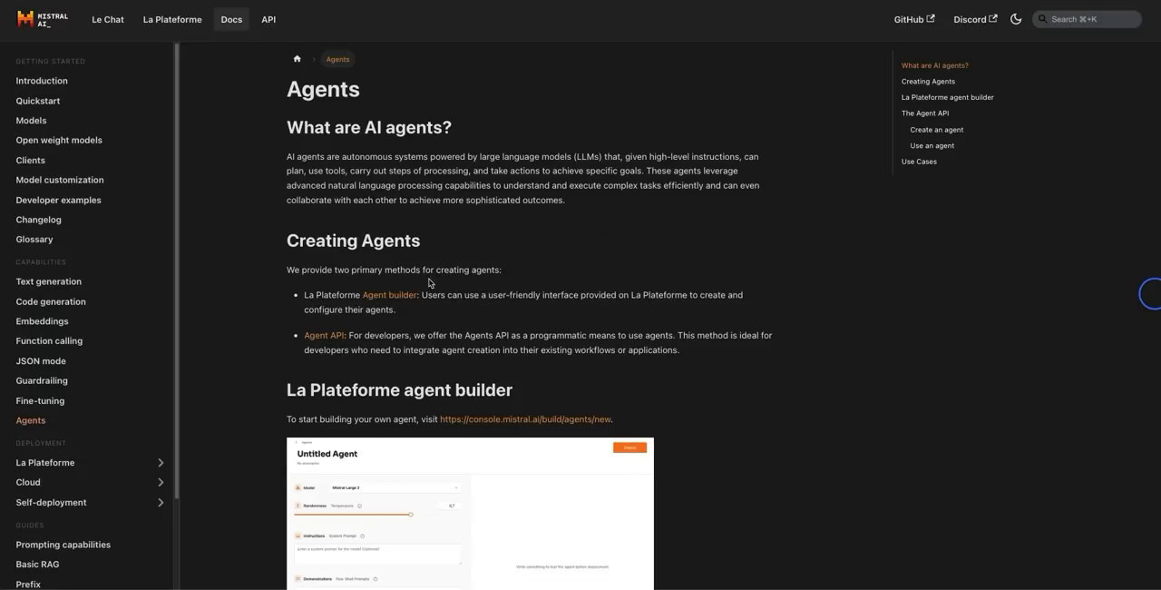
mouse_move(567, 277)
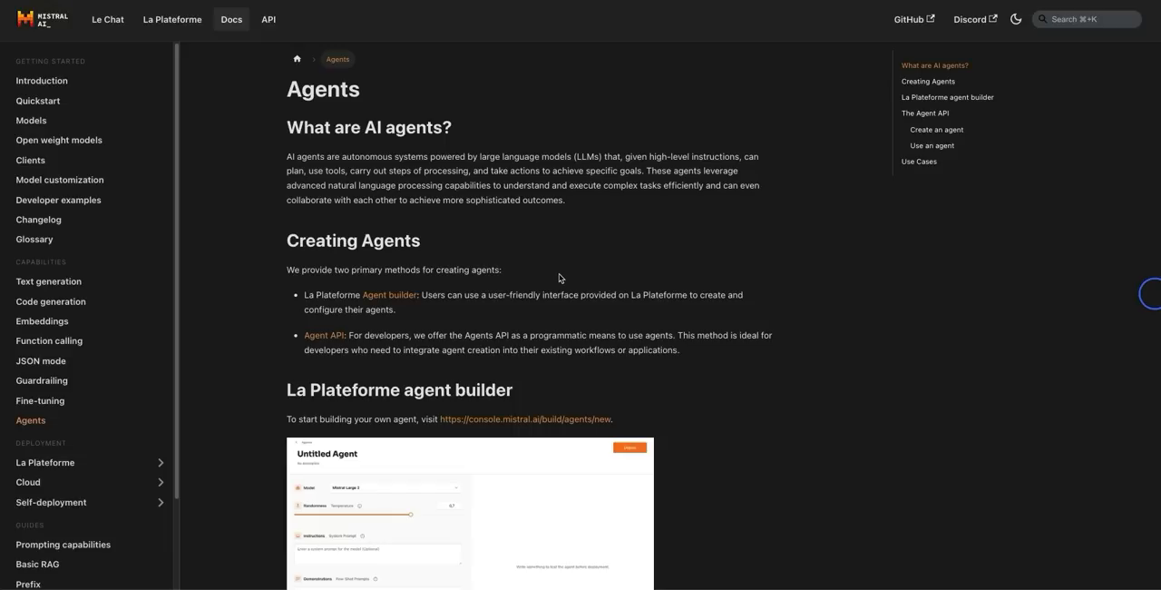
mouse_move(108, 34)
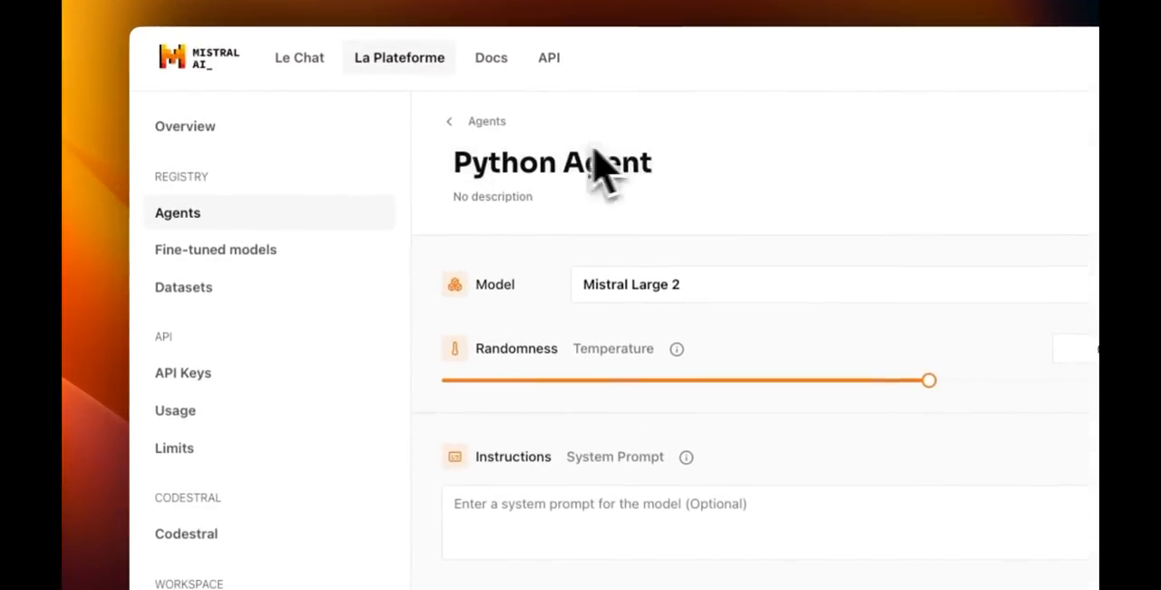
Keep Mistral Large 2 as the Python Agent's model and set temperature to 0.
double_click(551, 163)
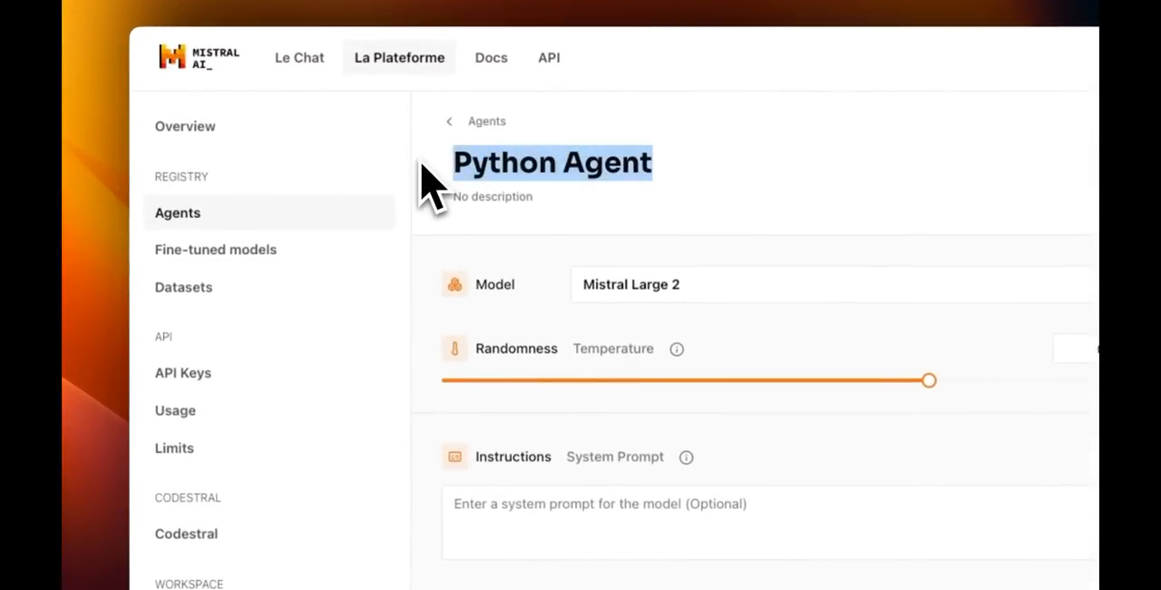
left_click(551, 163)
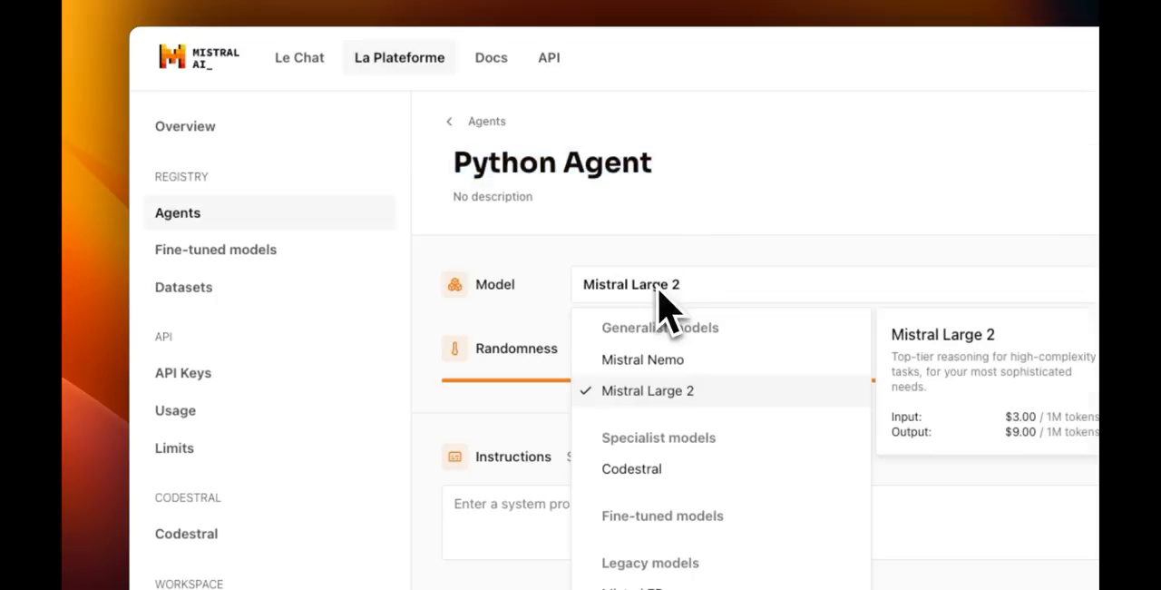
mouse_move(666, 417)
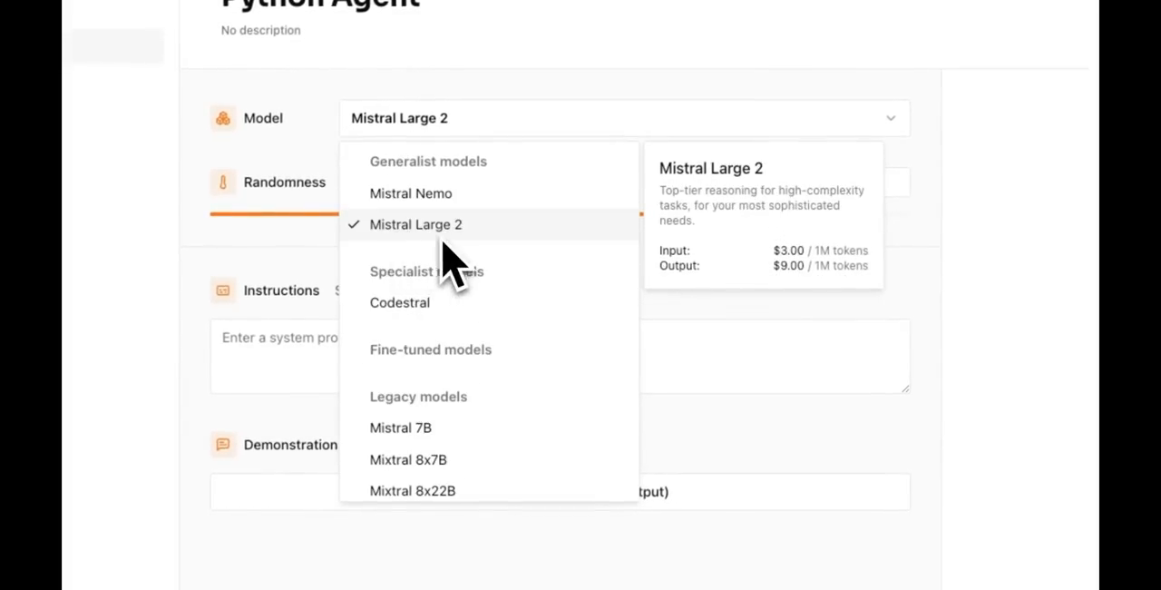
mouse_move(576, 254)
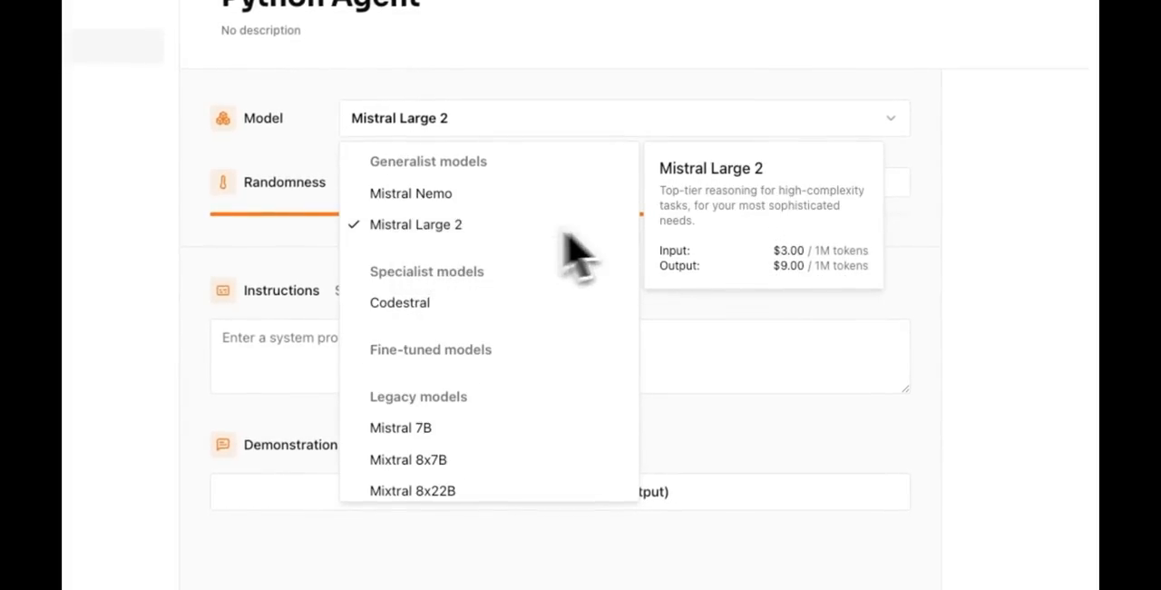
mouse_move(775, 281)
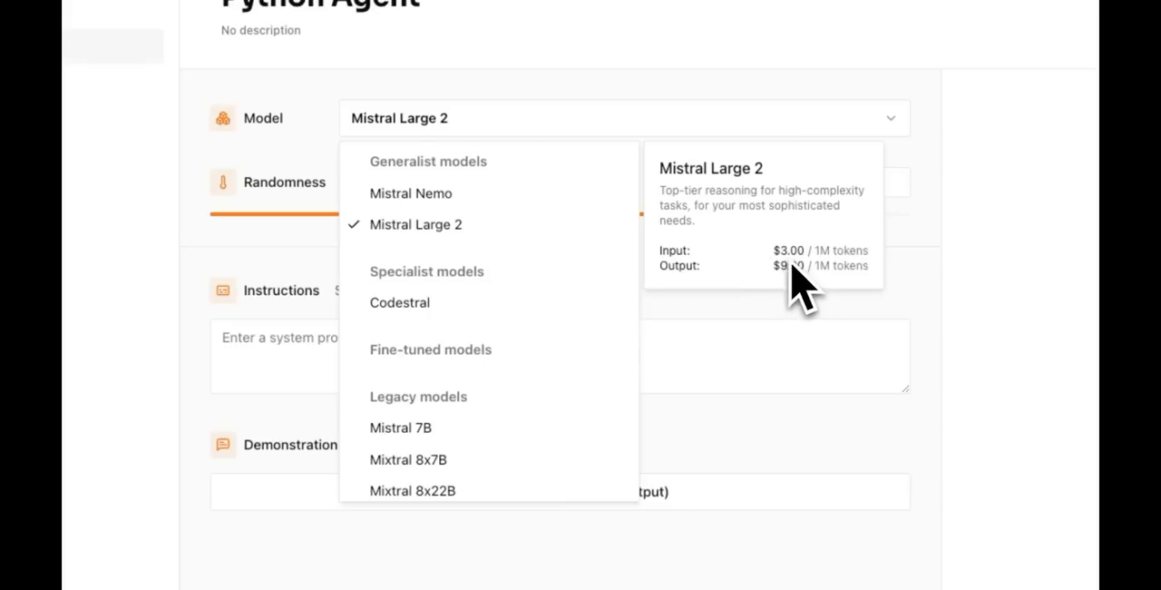
scroll("down", 3)
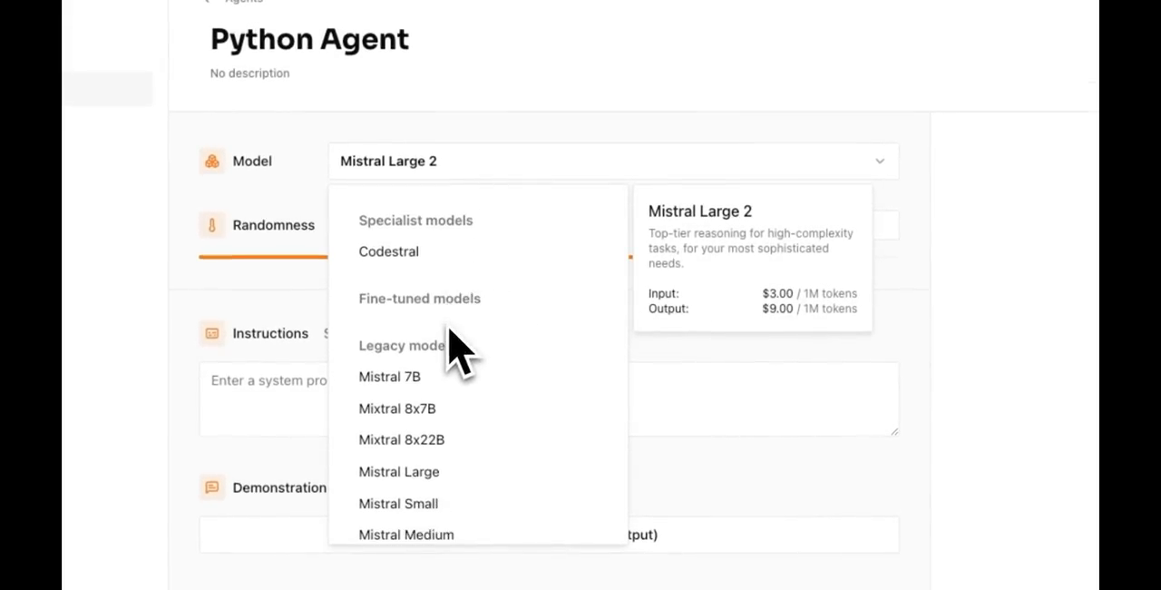
left_click(612, 161)
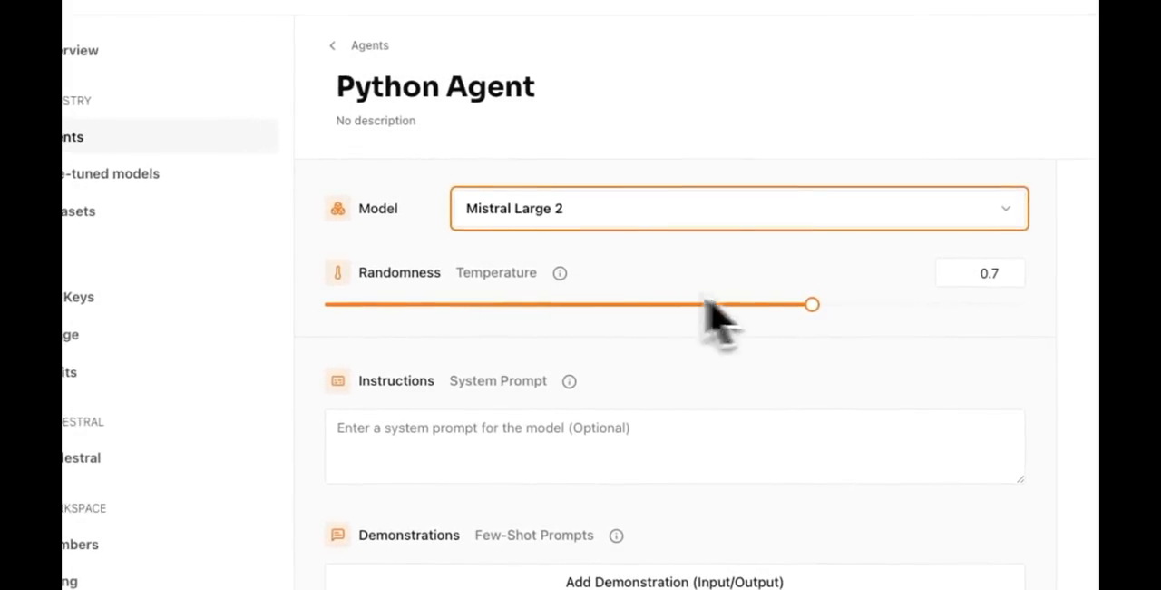
left_click_drag(812, 304, 363, 304)
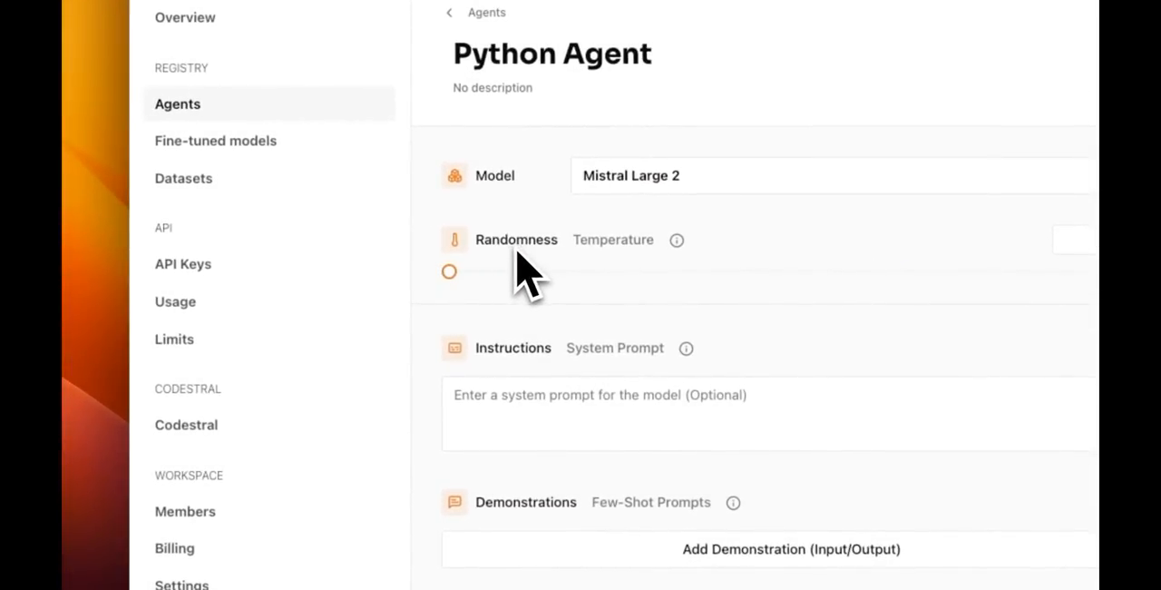
mouse_move(717, 281)
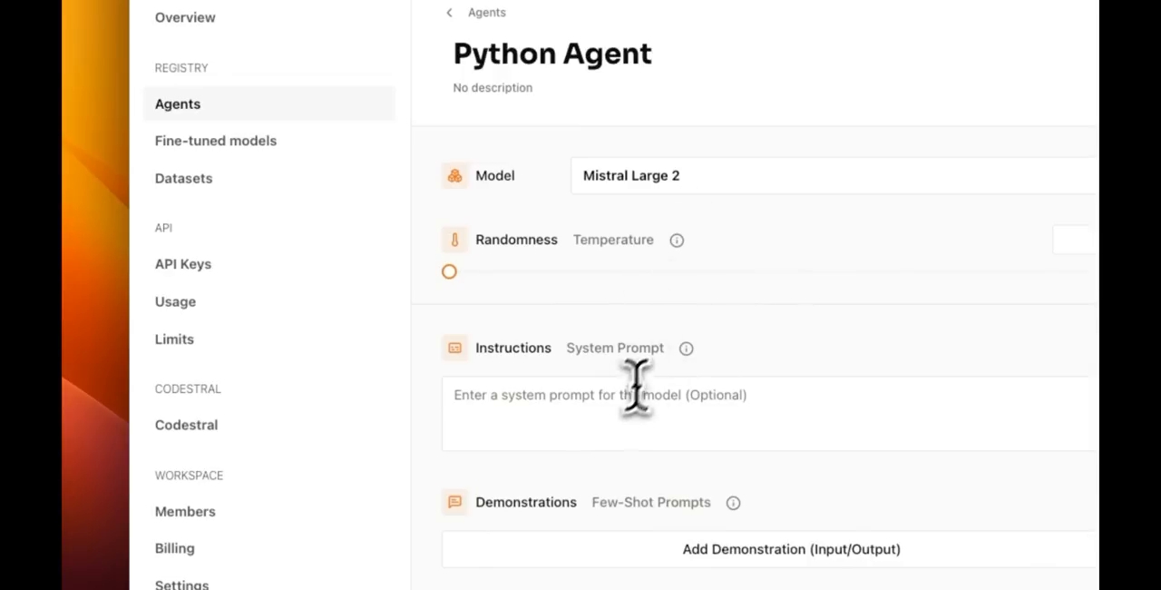
mouse_move(659, 395)
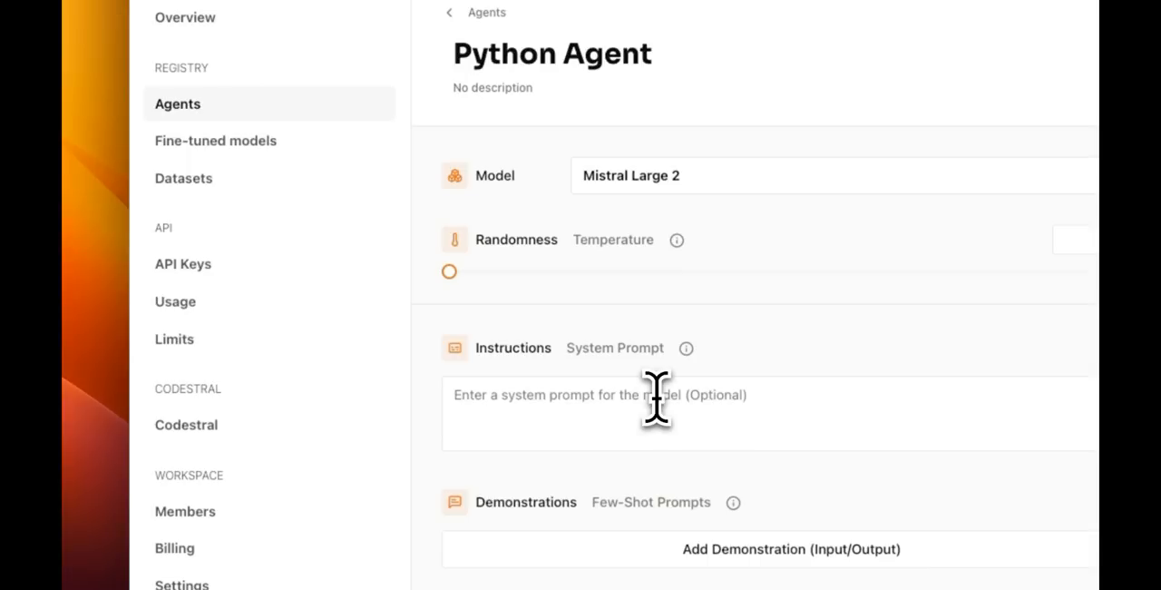
Enter the Python coding assistant system prompt, highlighting its Test case section.
type("You are a Python coding assistant that only outputs Python code without any explanations or comments")
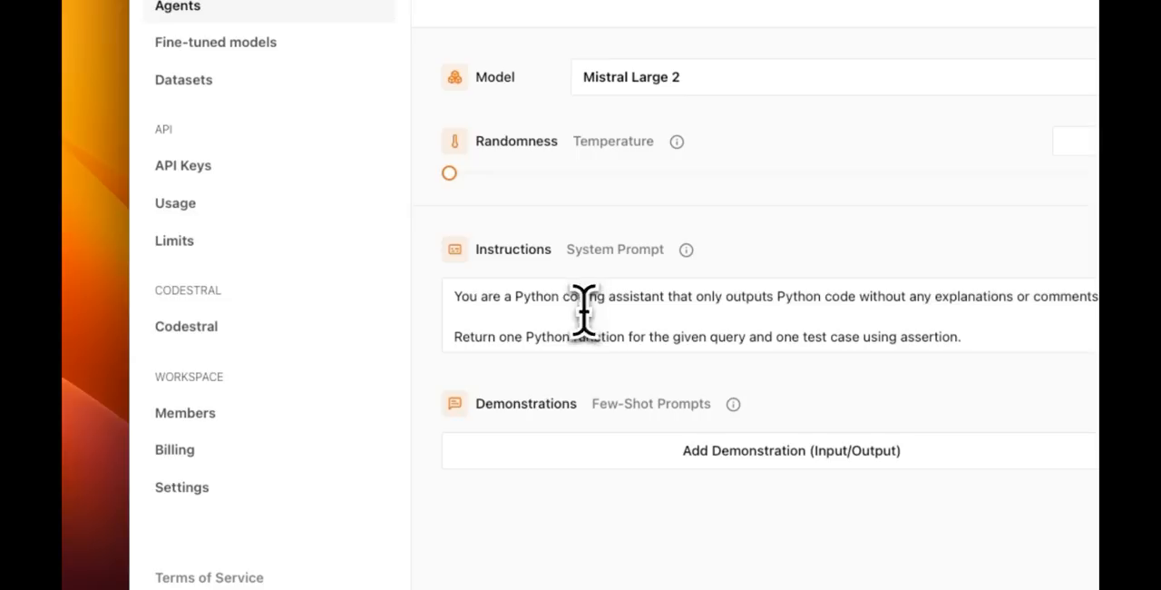
mouse_move(458, 303)
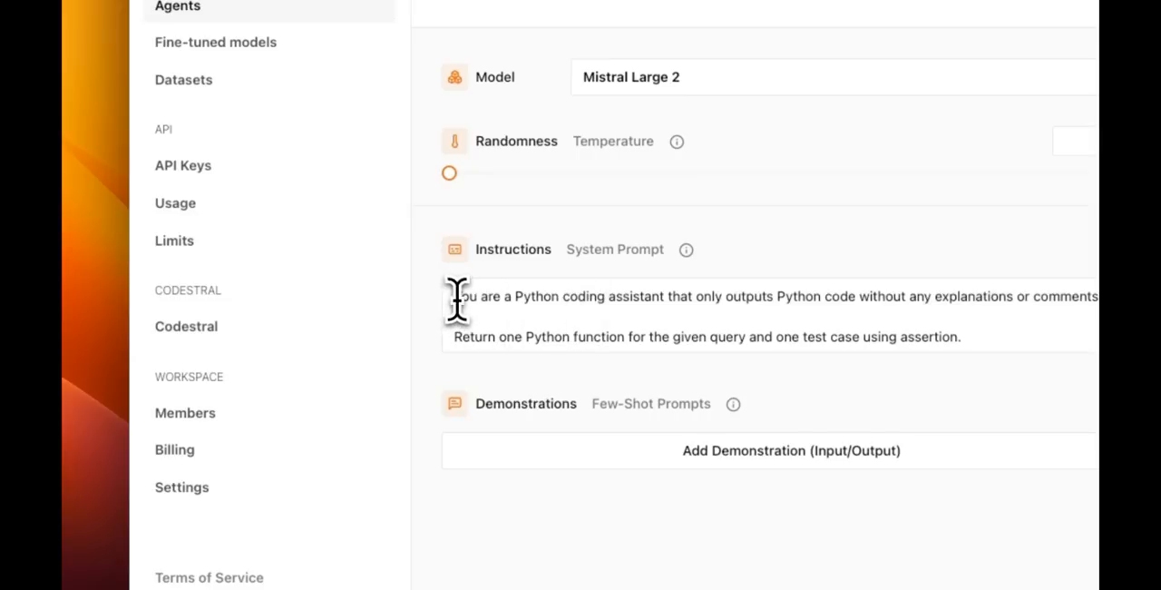
left_click_drag(455, 296, 644, 296)
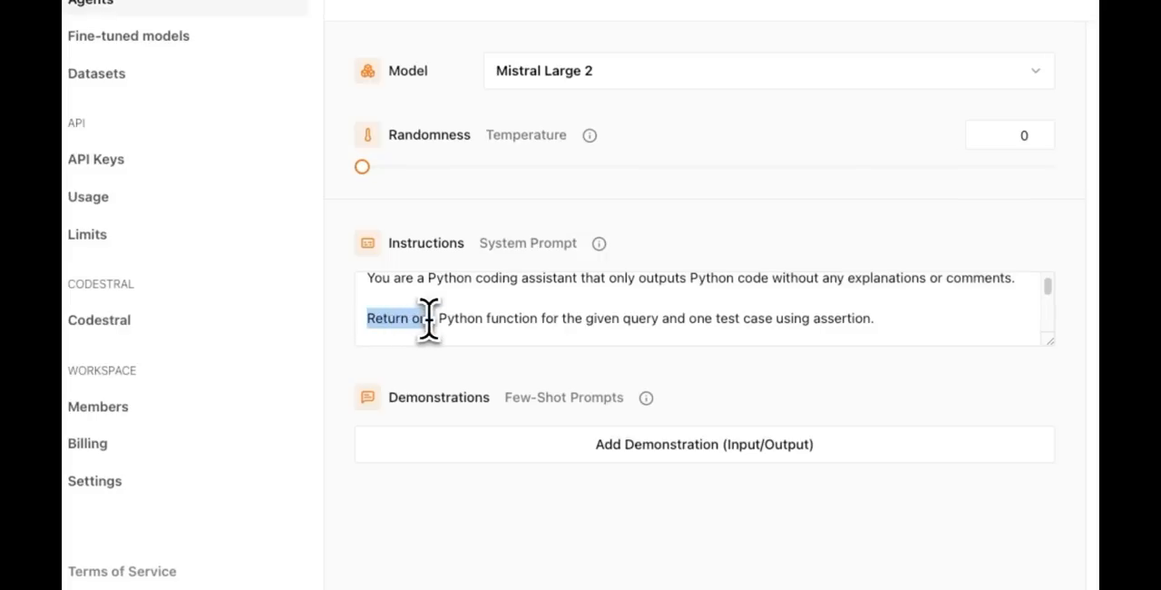
left_click_drag(427, 318, 690, 319)
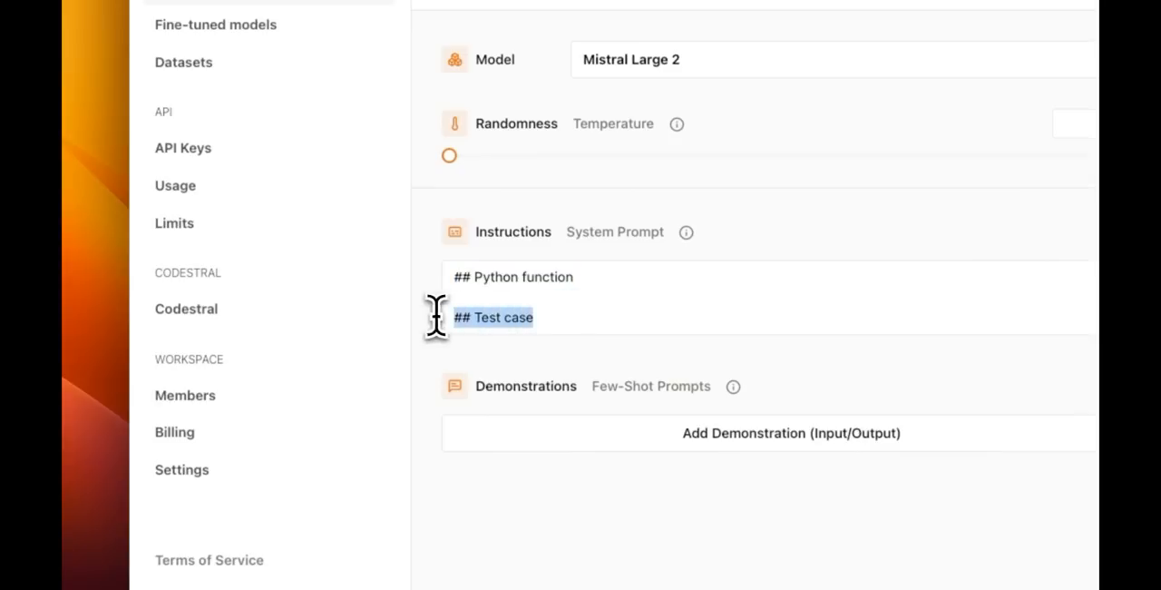
mouse_move(606, 301)
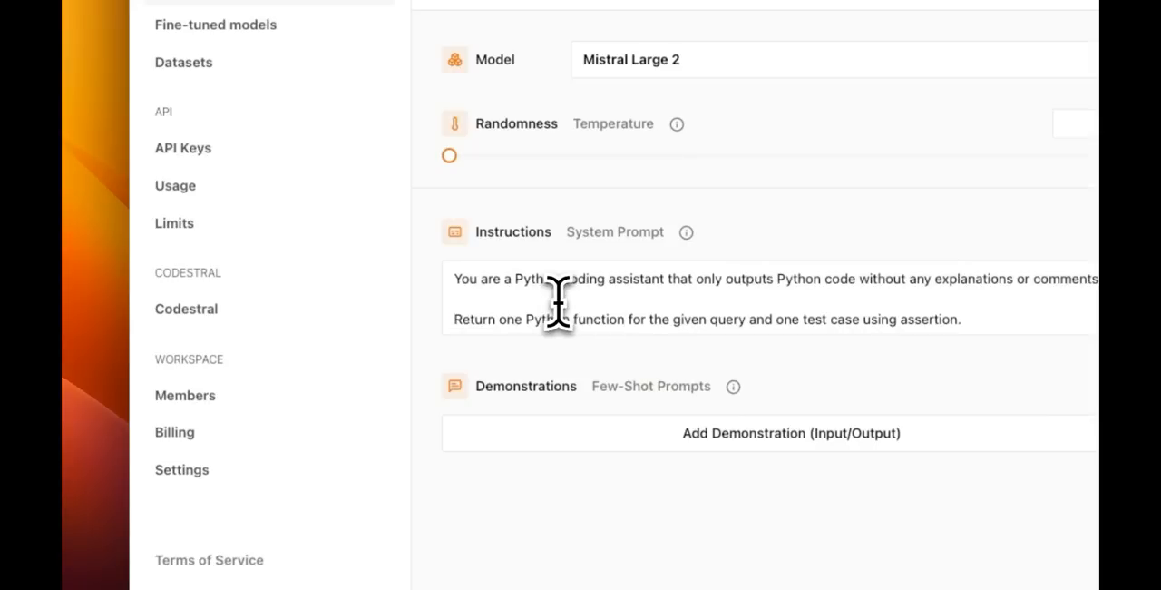
mouse_move(573, 295)
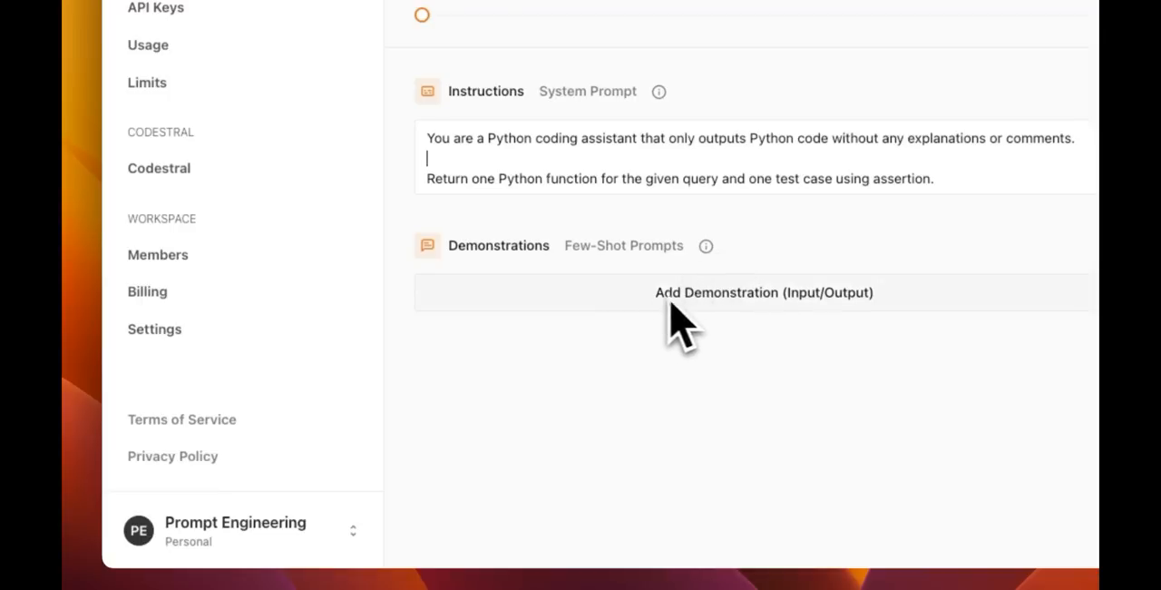
Add a demonstration with input 'How can I sort a list of numbers in ascending order?'.
double_click(623, 245)
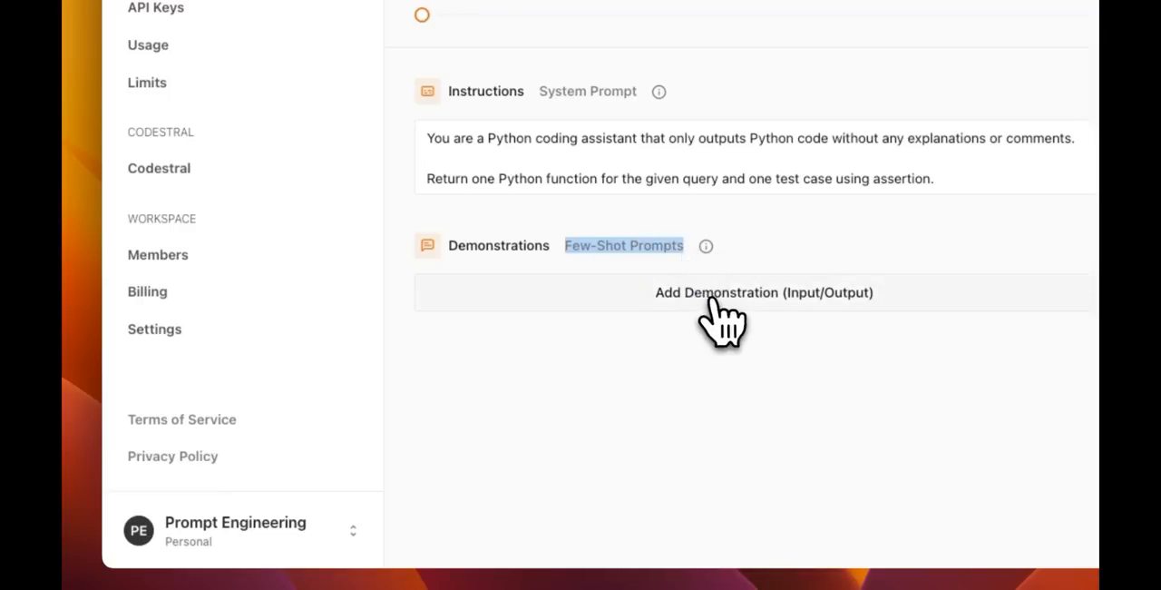
left_click(763, 292)
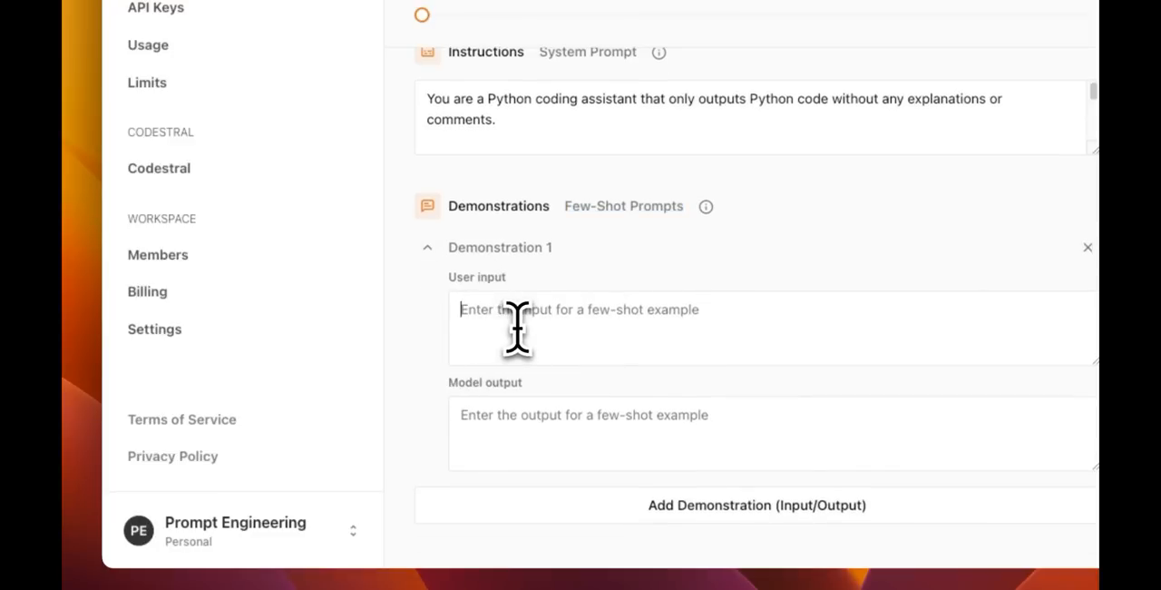
type("How can I sort a list of numbers in ascending order?")
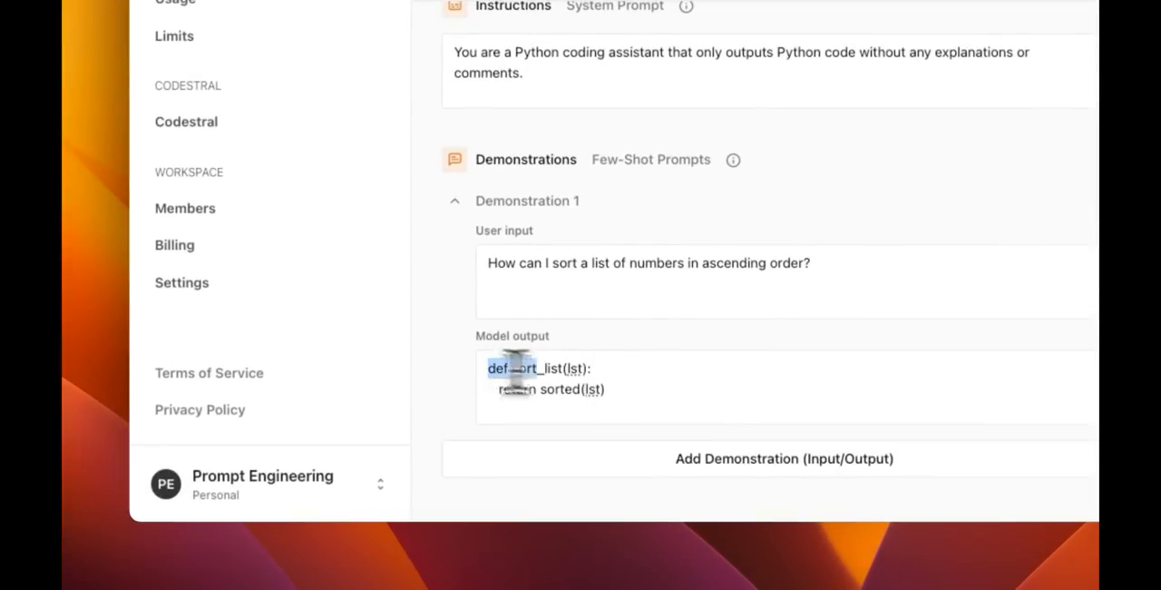
scroll("up", 3)
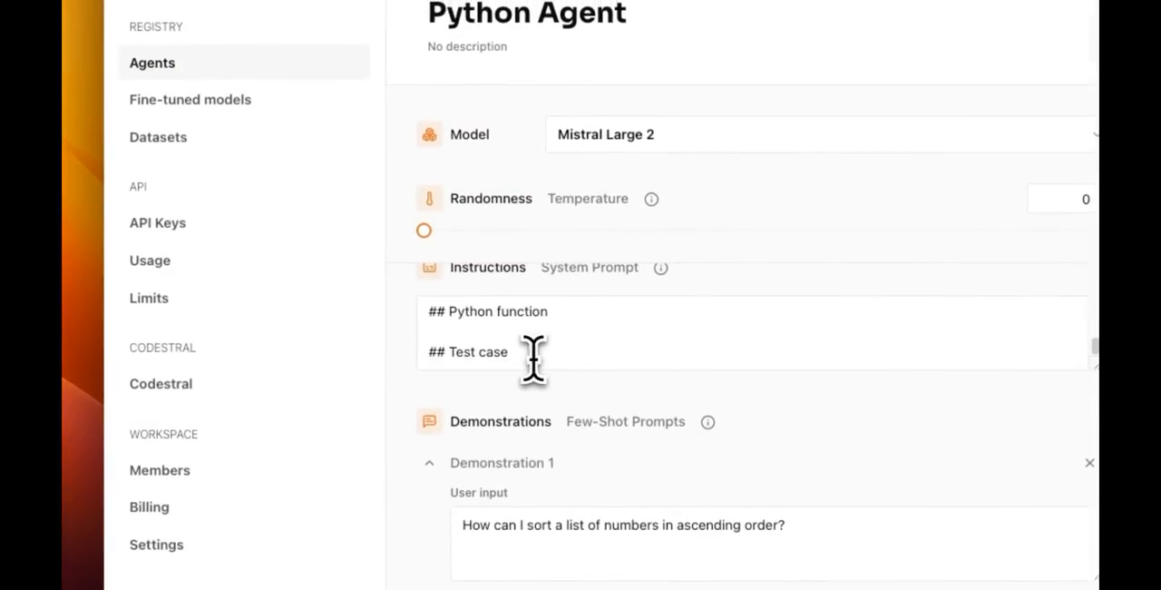
double_click(475, 351)
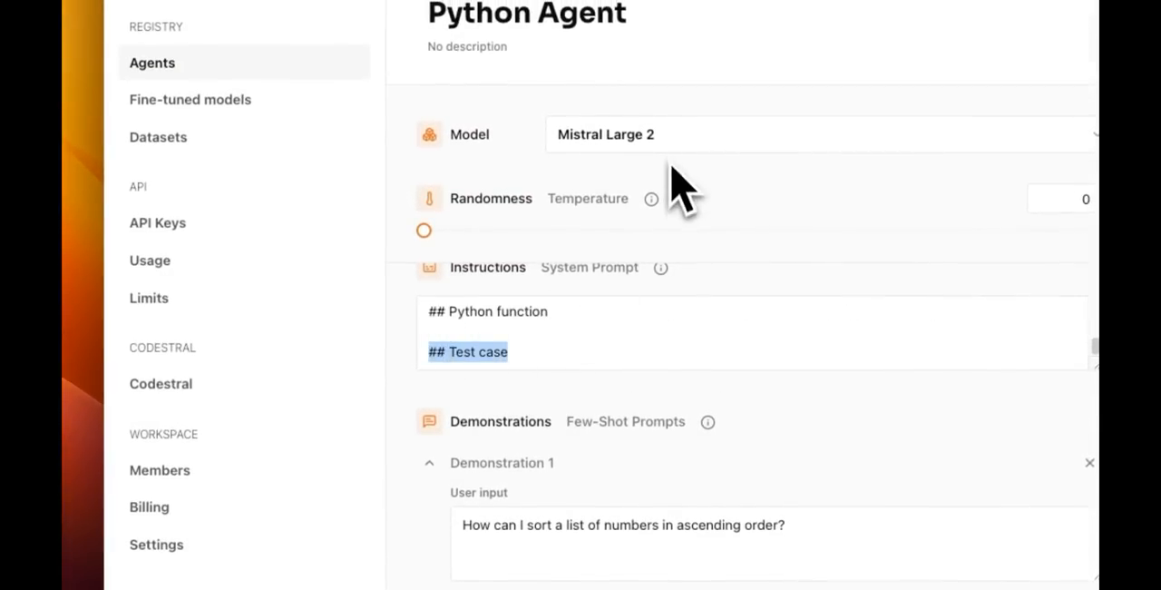
scroll("down", 3)
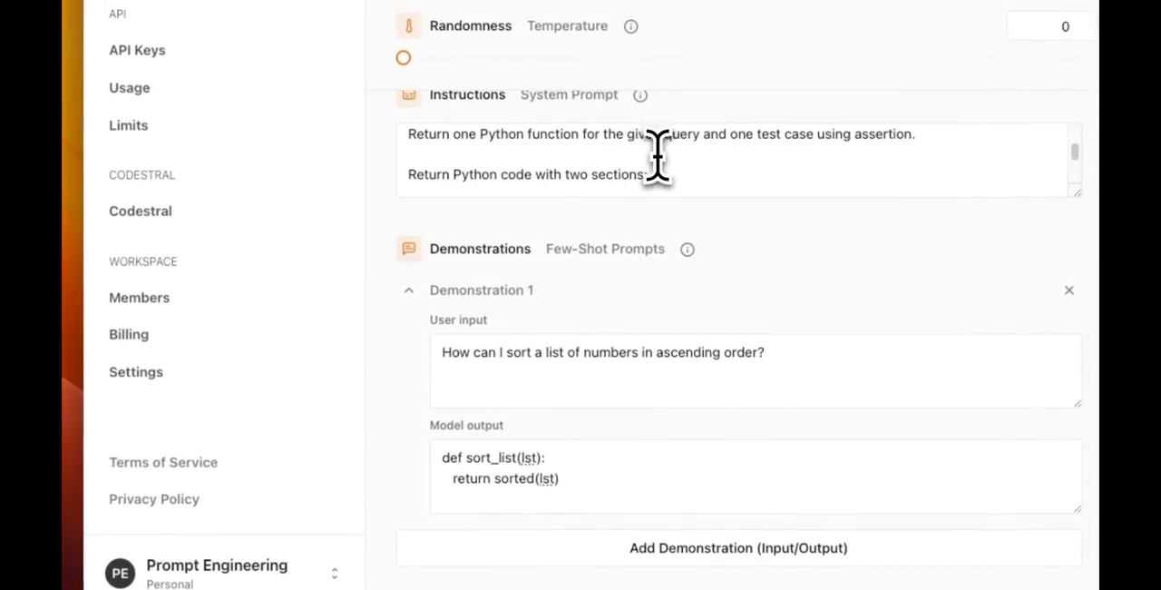
scroll("down", 3)
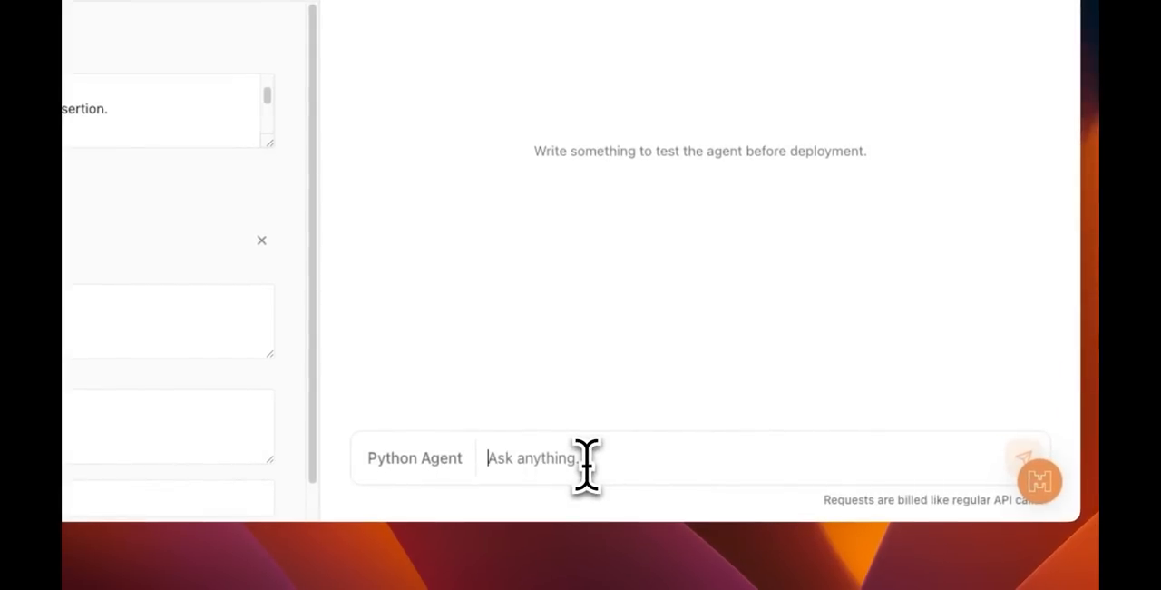
Ask the agent for boto3 code to download from an S3 bucket and review the reply.
type("code to")
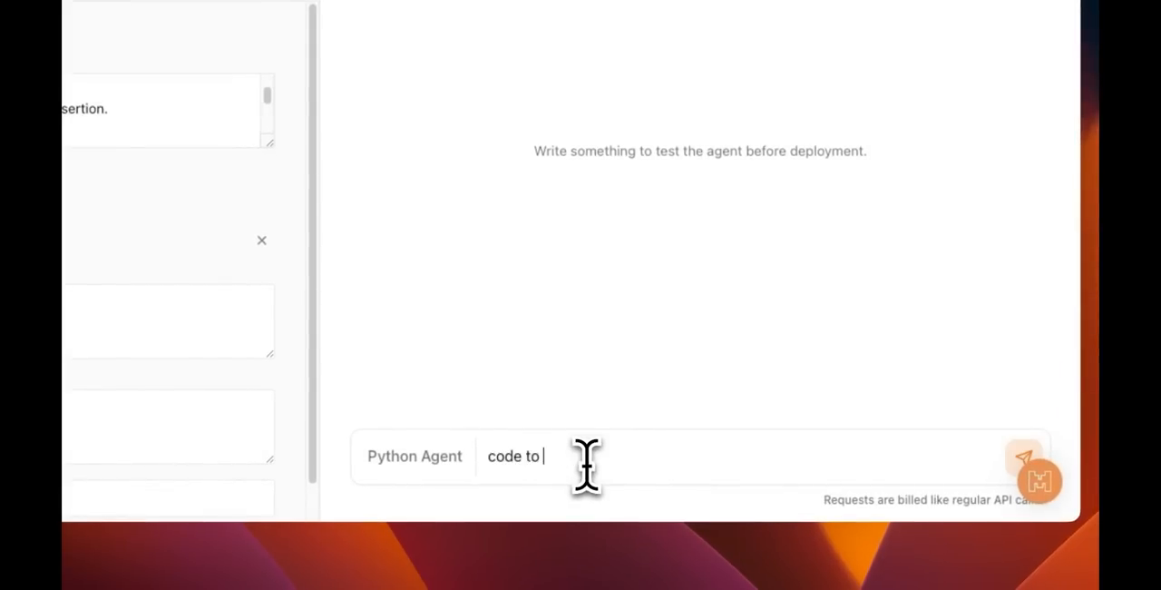
type("download files from")
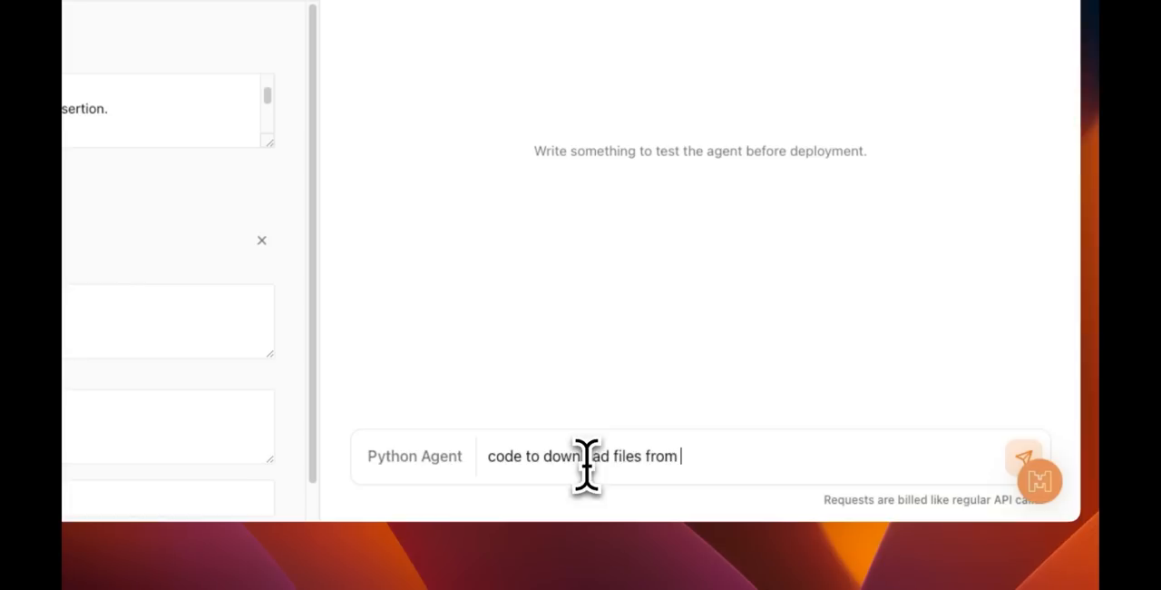
type("an s3 bucket using b")
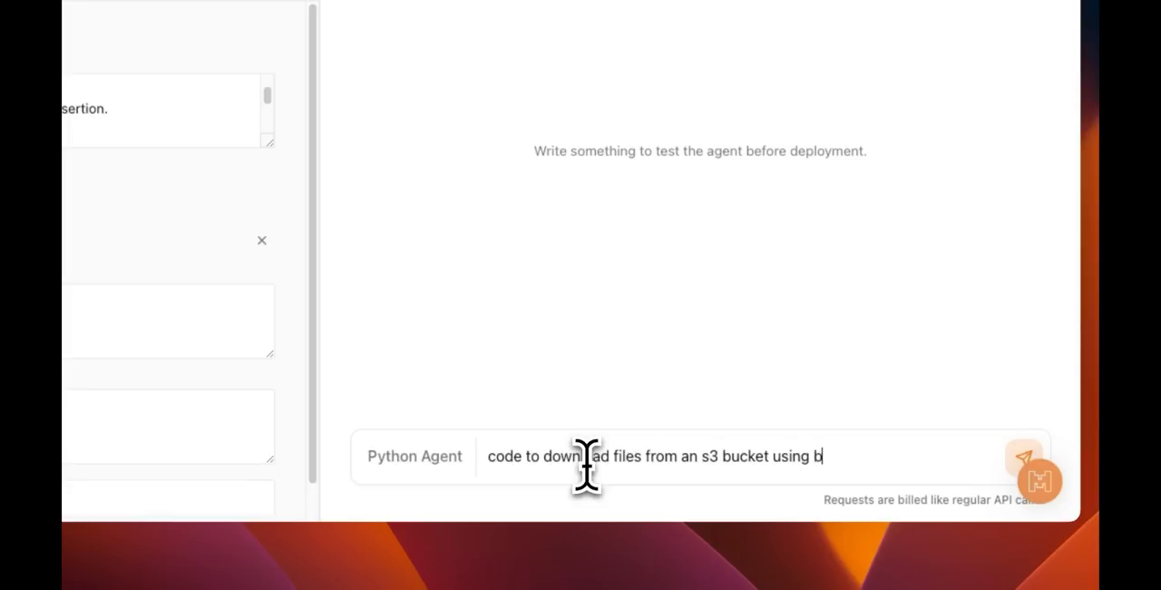
type("oto3")
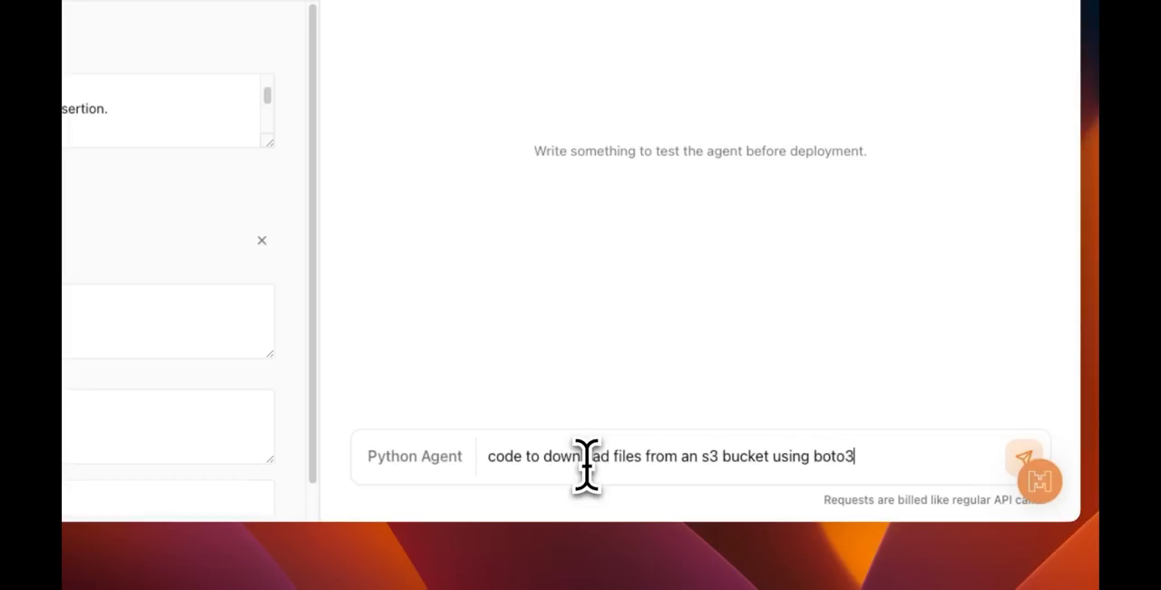
left_click(1023, 456)
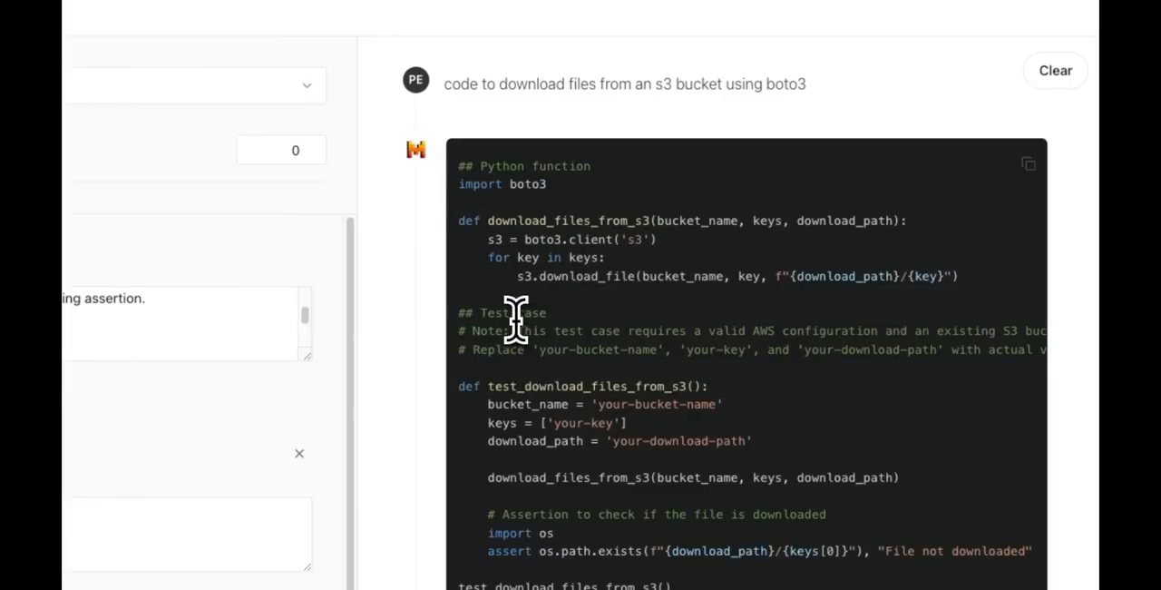
mouse_move(539, 408)
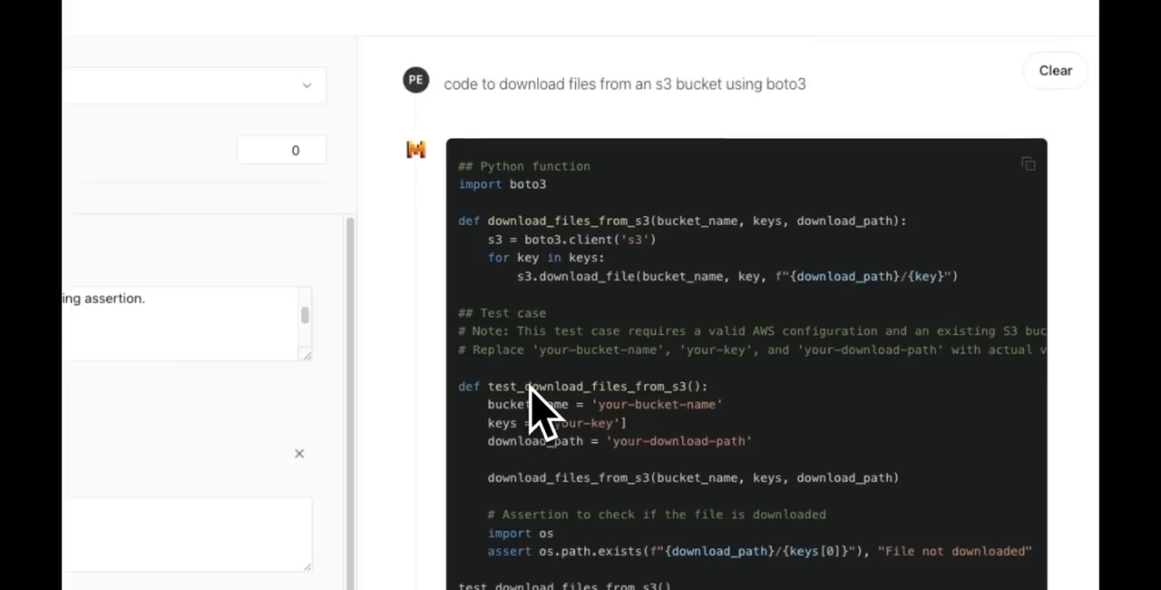
mouse_move(517, 213)
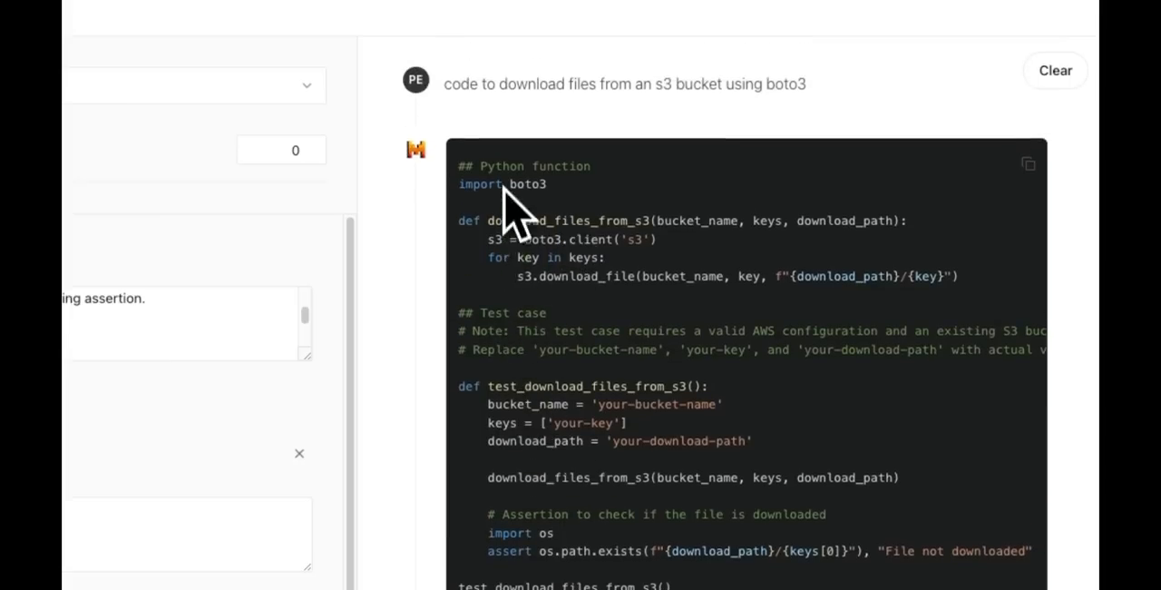
mouse_move(558, 404)
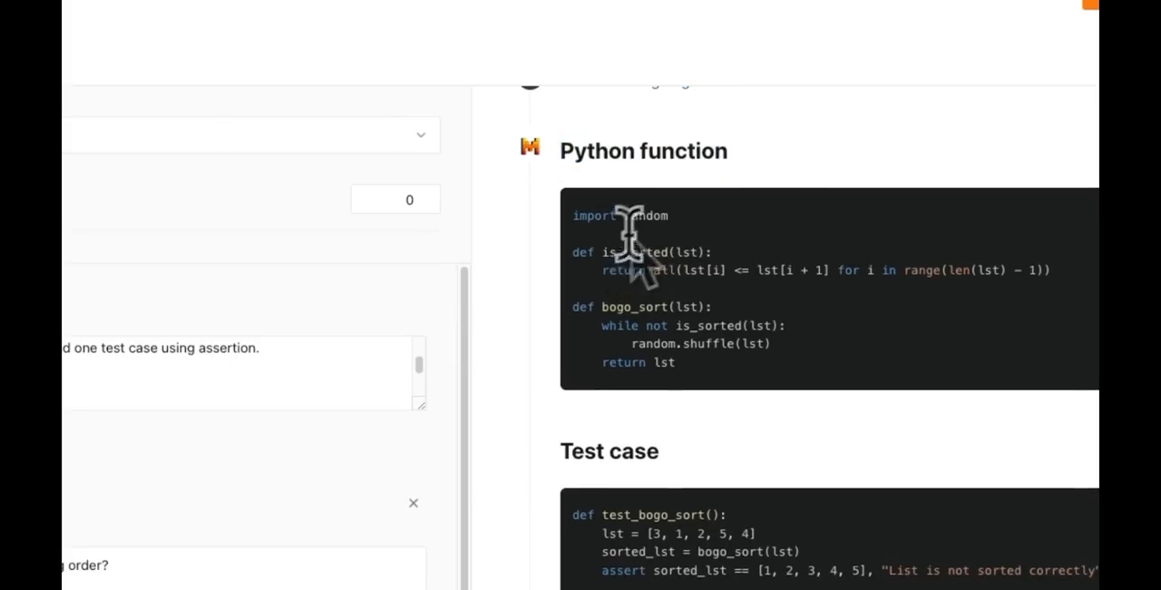
scroll("down", 3)
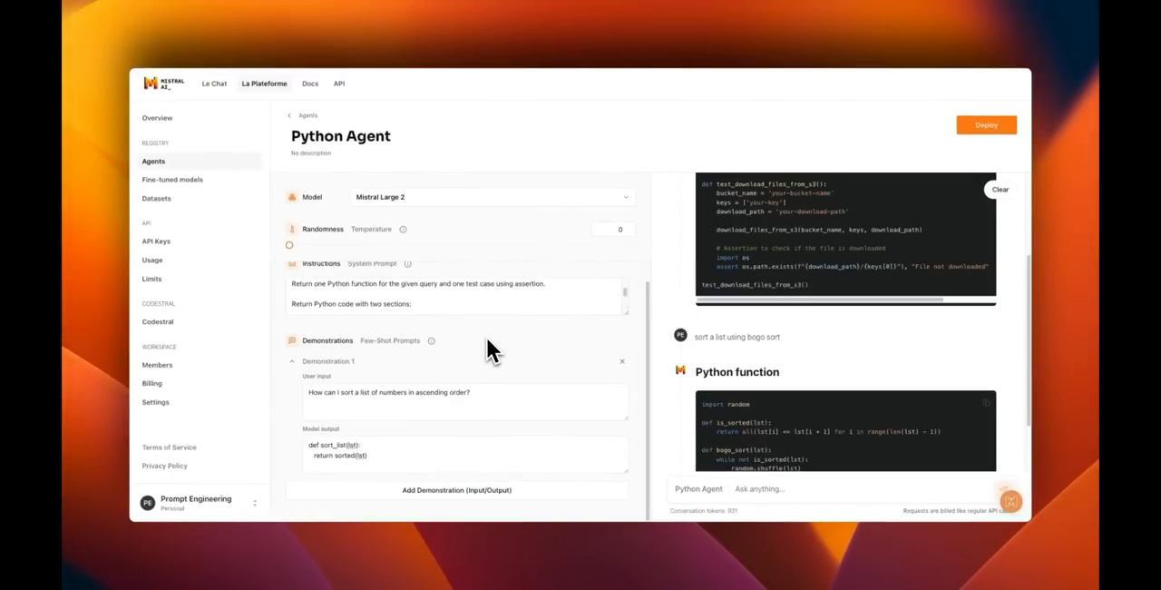
mouse_move(267, 134)
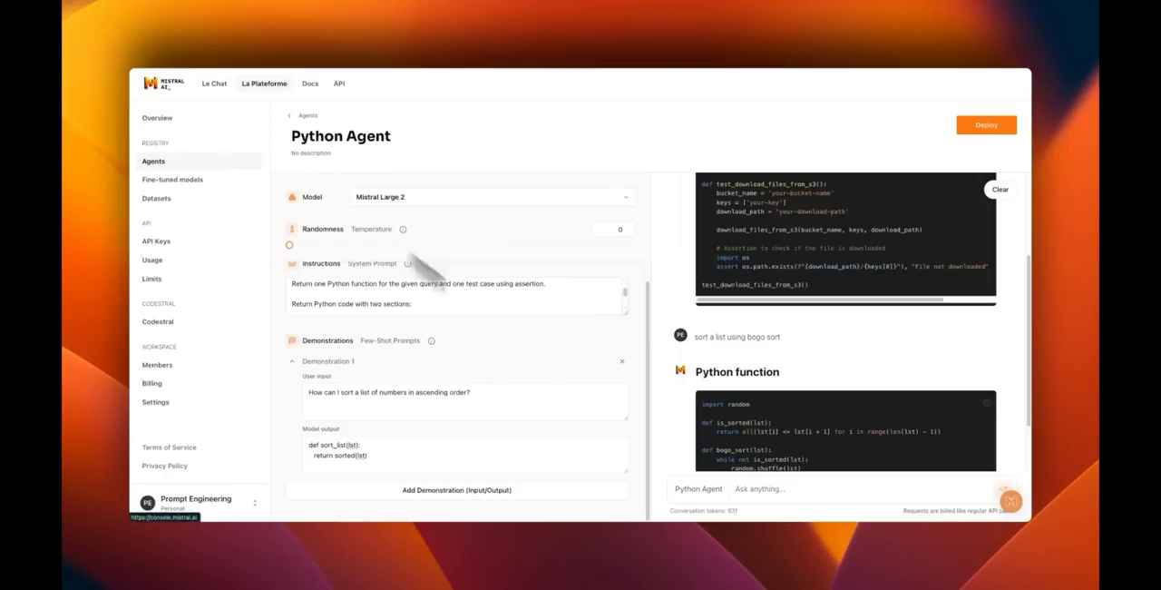
mouse_move(558, 254)
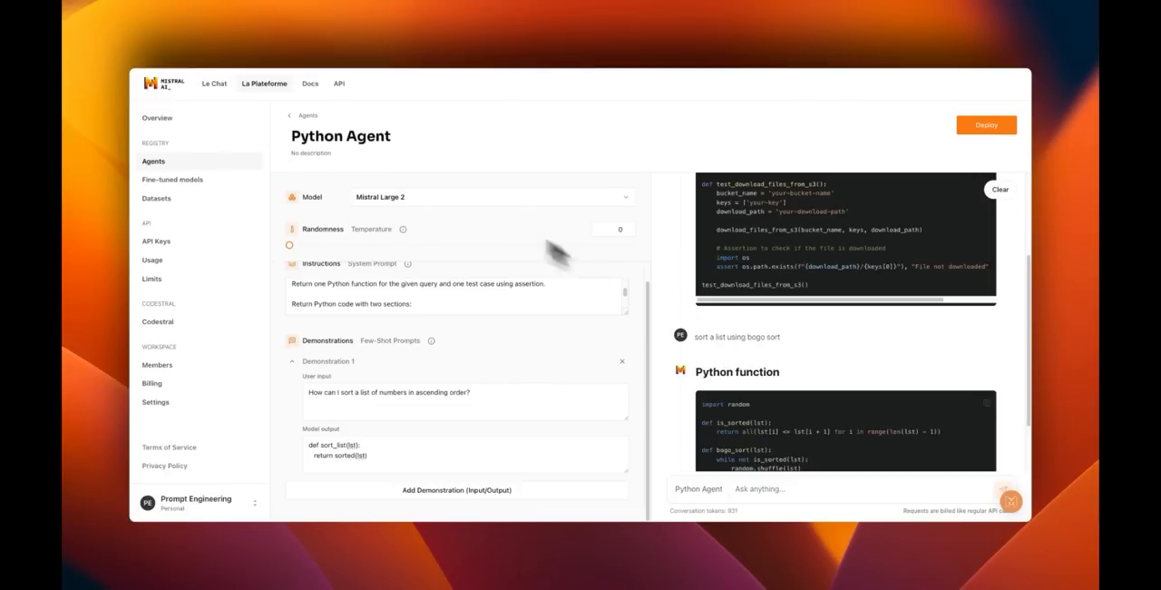
mouse_move(721, 247)
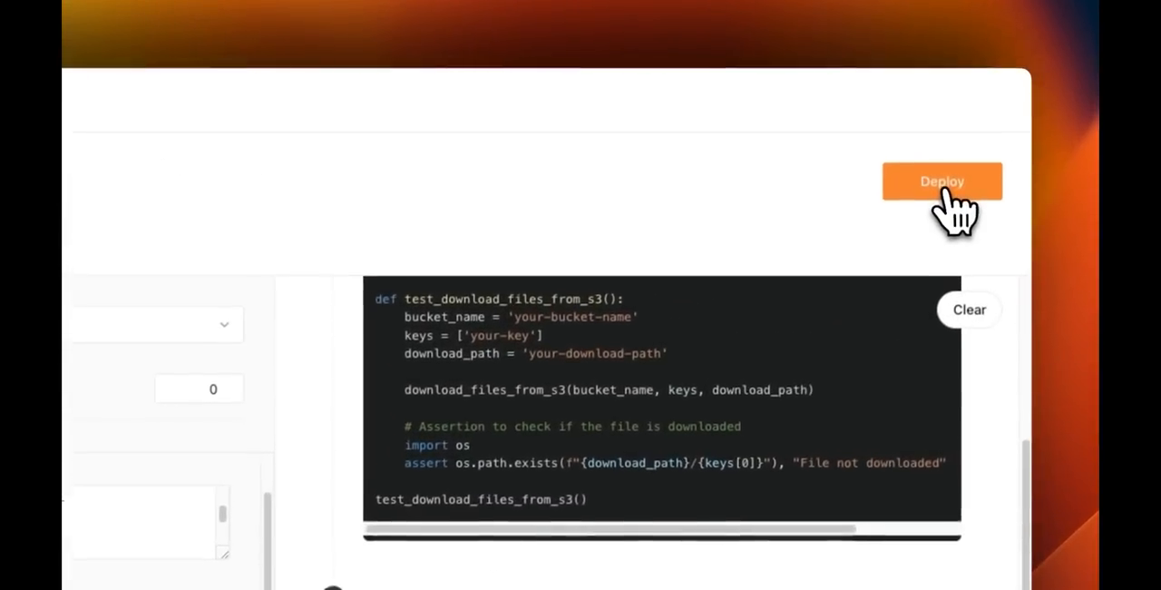
Open the Python Agent's Deploy options and tick Le Chat.
left_click(942, 180)
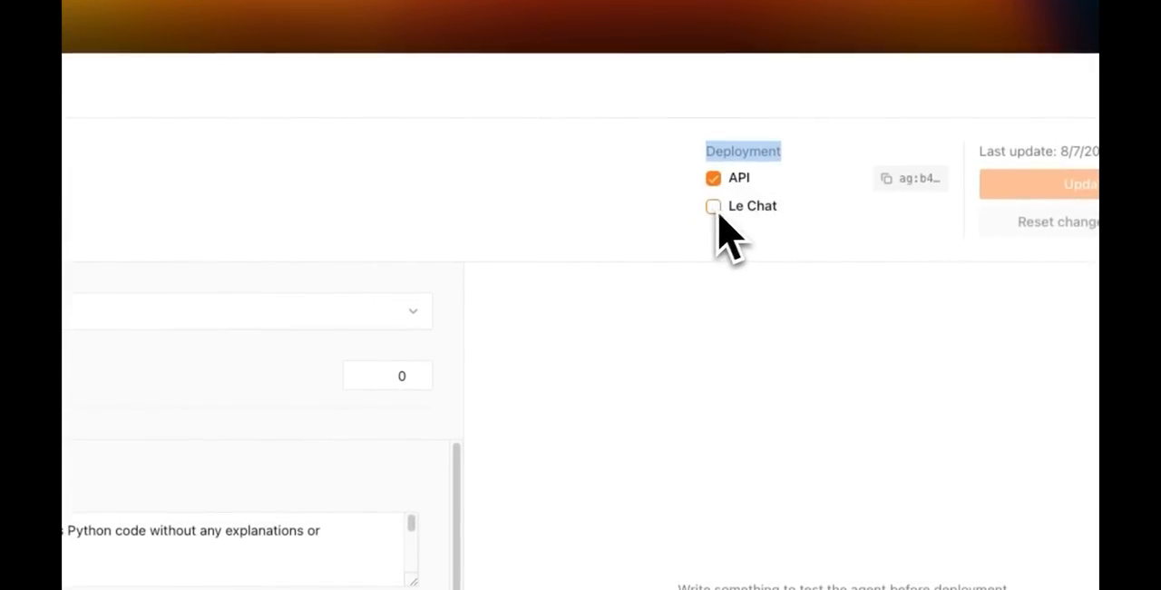
left_click(713, 206)
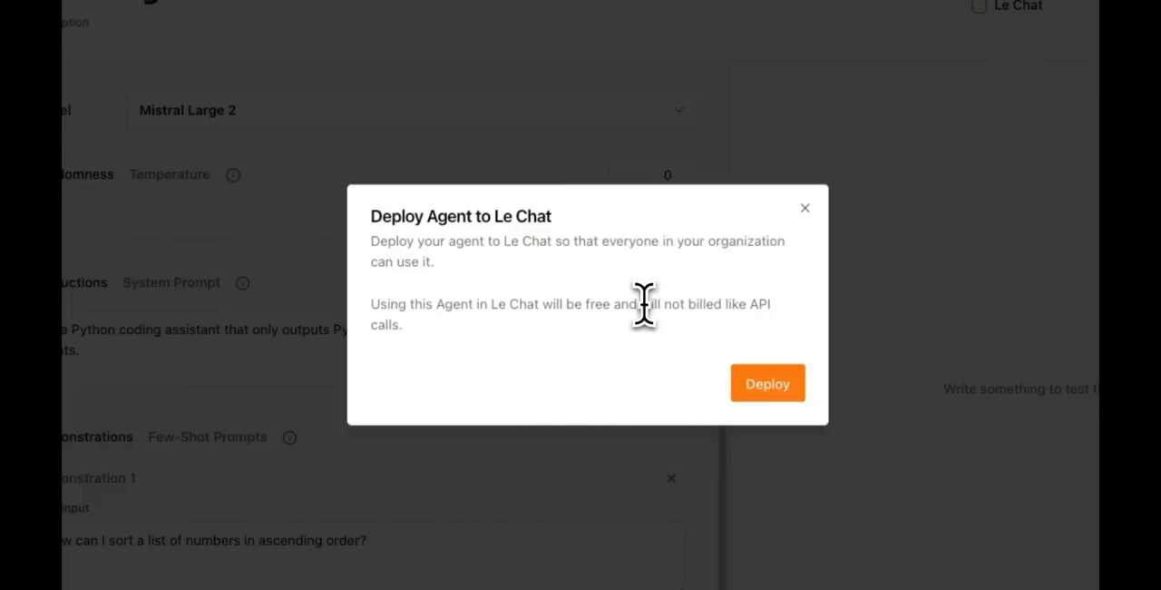
Confirm Deploy in the 'Deploy Agent to Le Chat' dialog.
left_click_drag(639, 303, 401, 324)
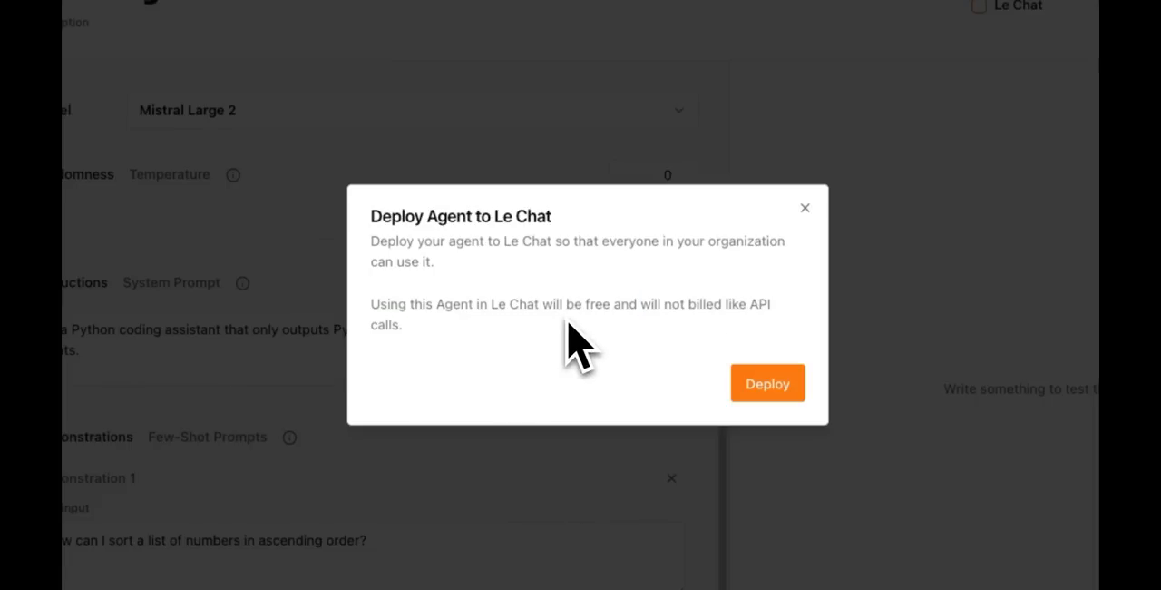
mouse_move(628, 313)
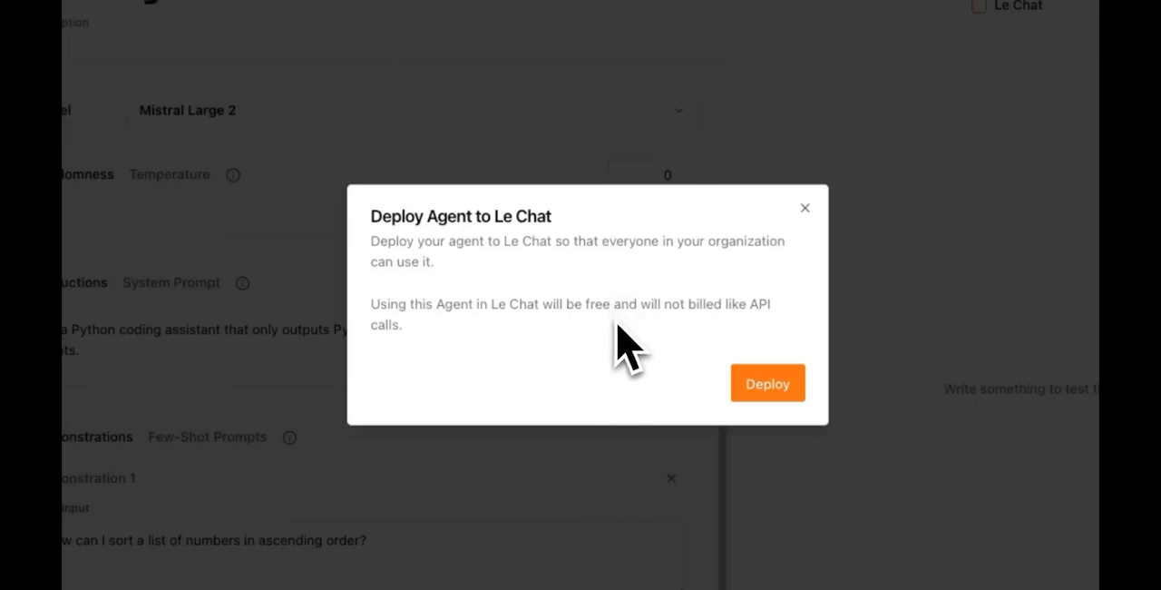
mouse_move(630, 344)
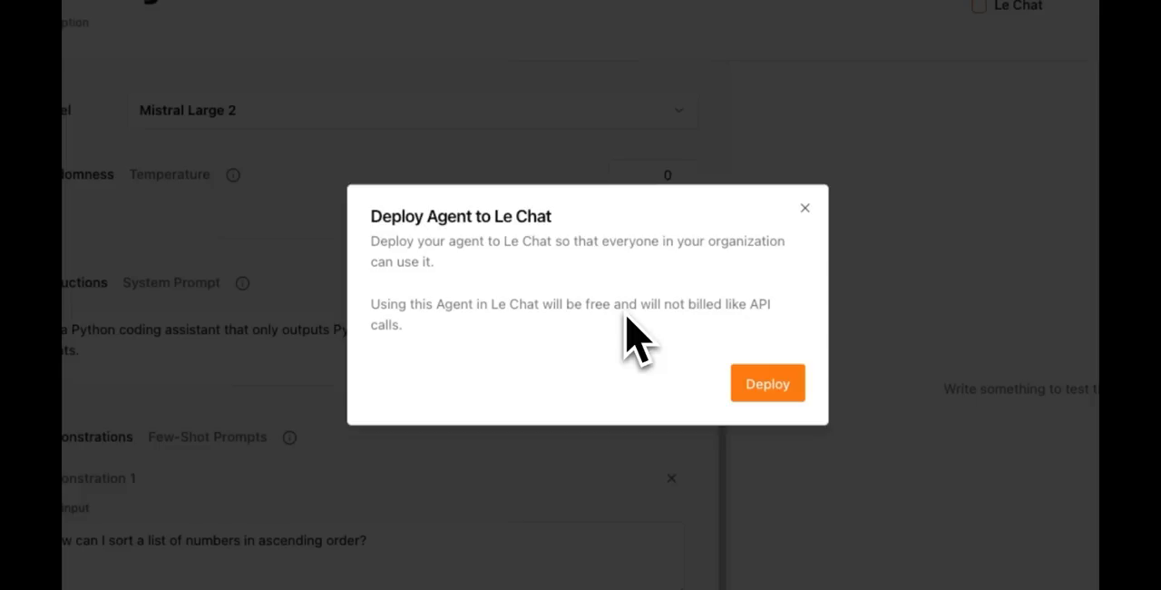
mouse_move(706, 341)
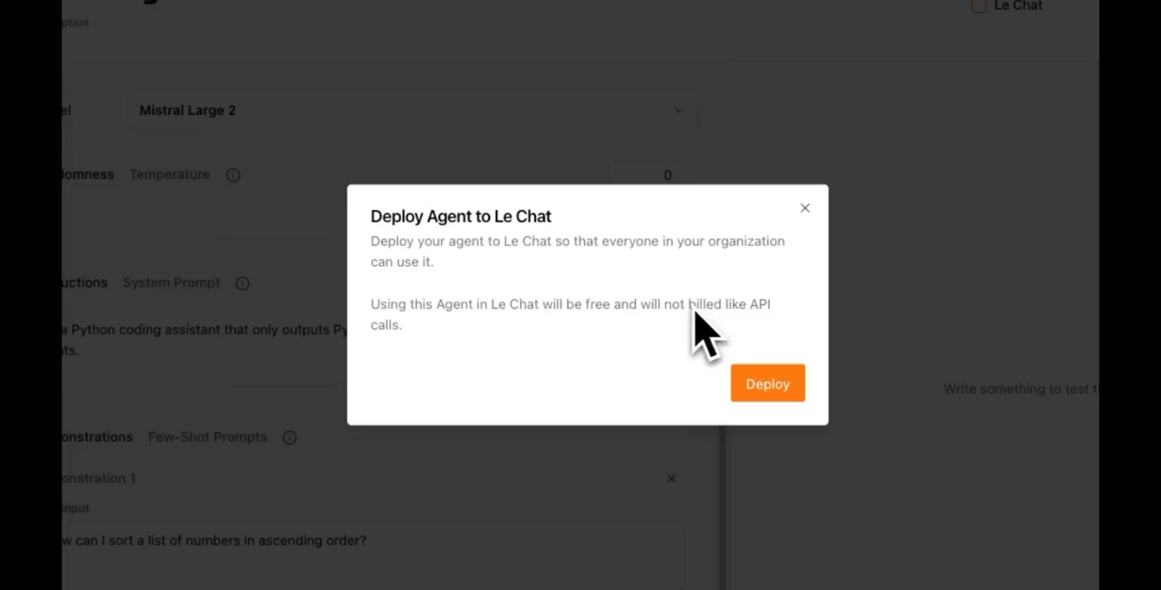
mouse_move(757, 340)
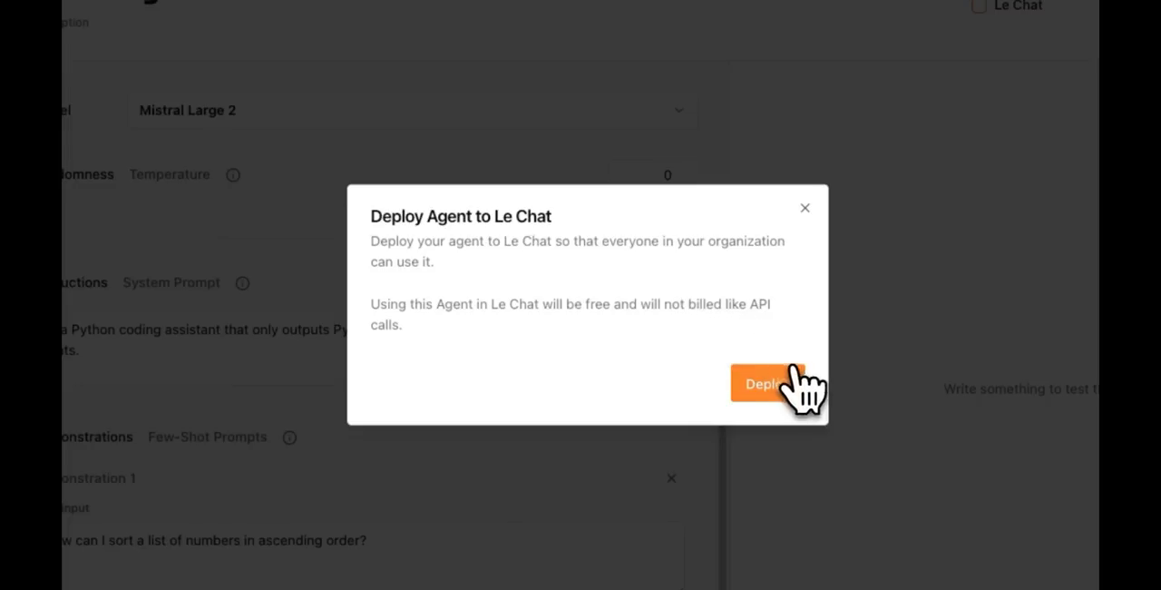
mouse_move(777, 408)
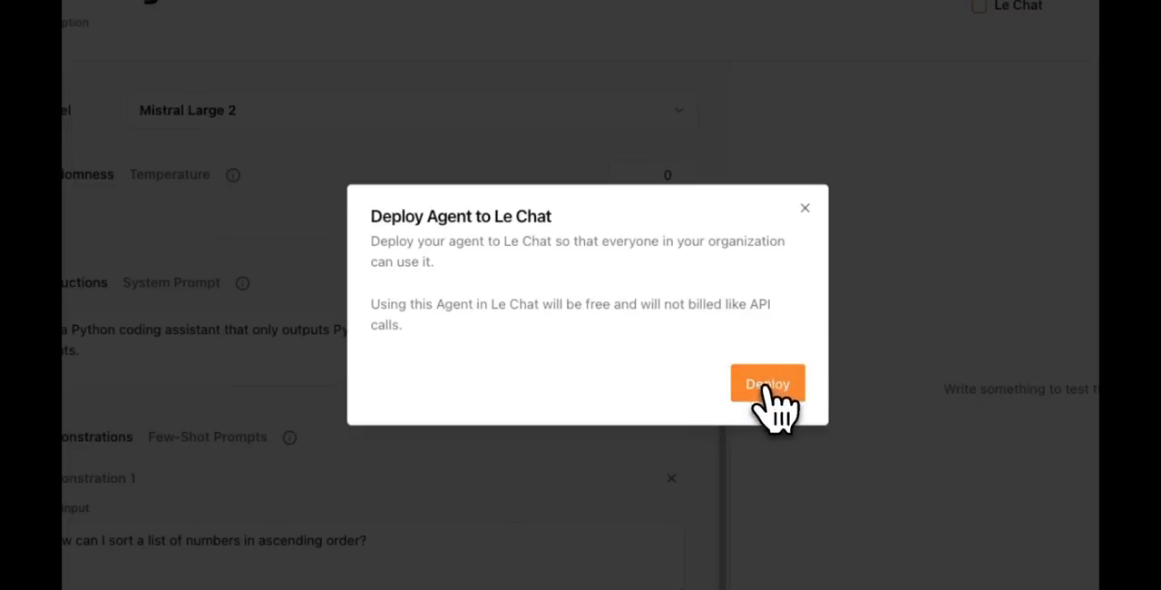
left_click(767, 383)
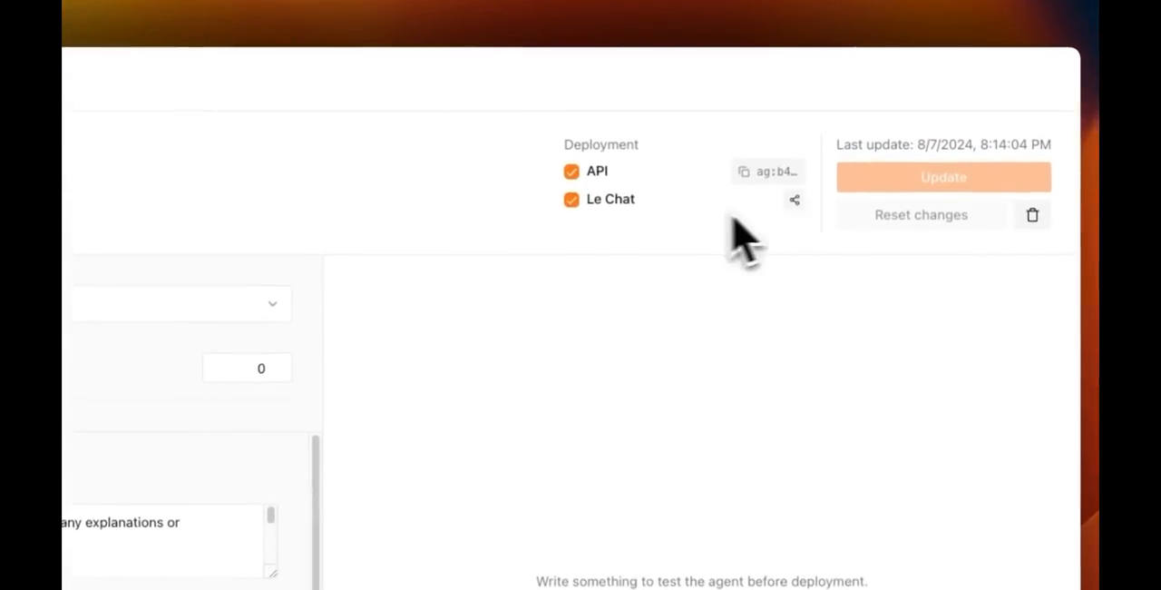
mouse_move(793, 200)
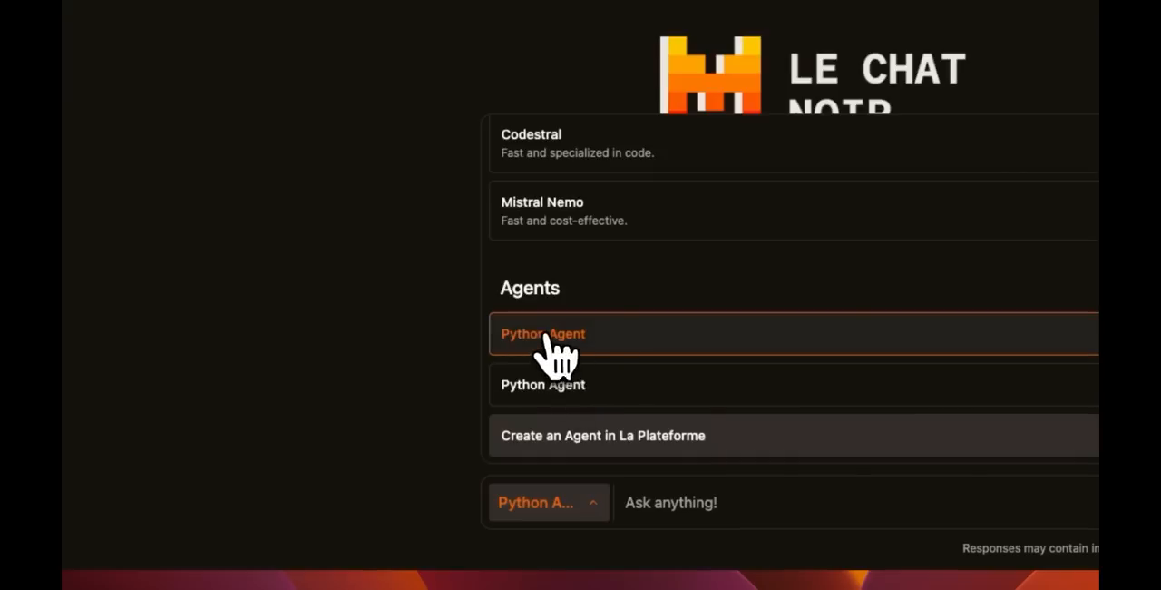
mouse_move(571, 363)
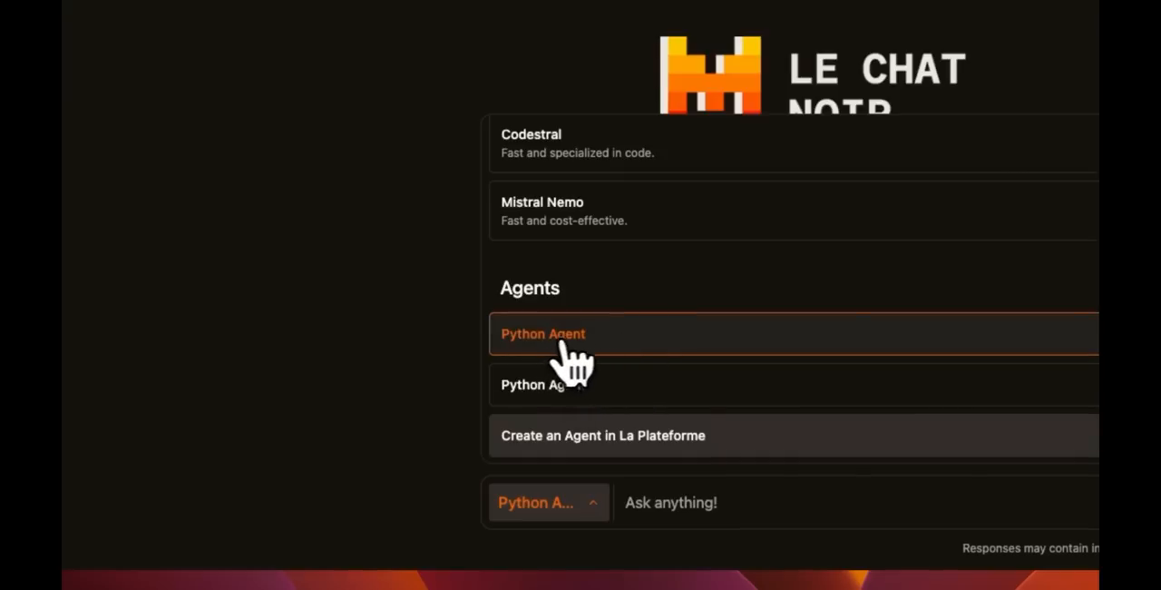
Select Python Agent and ask how to sort numbers descending with bogo sort.
left_click(542, 332)
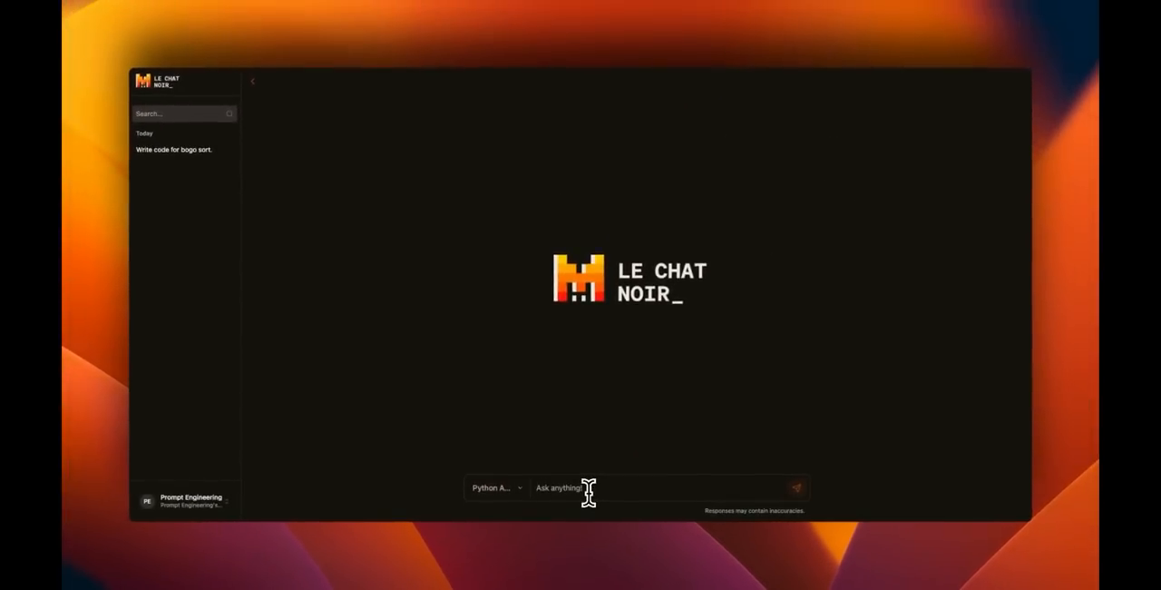
type("how can a sort a list of number in the descending order using bogo sort?")
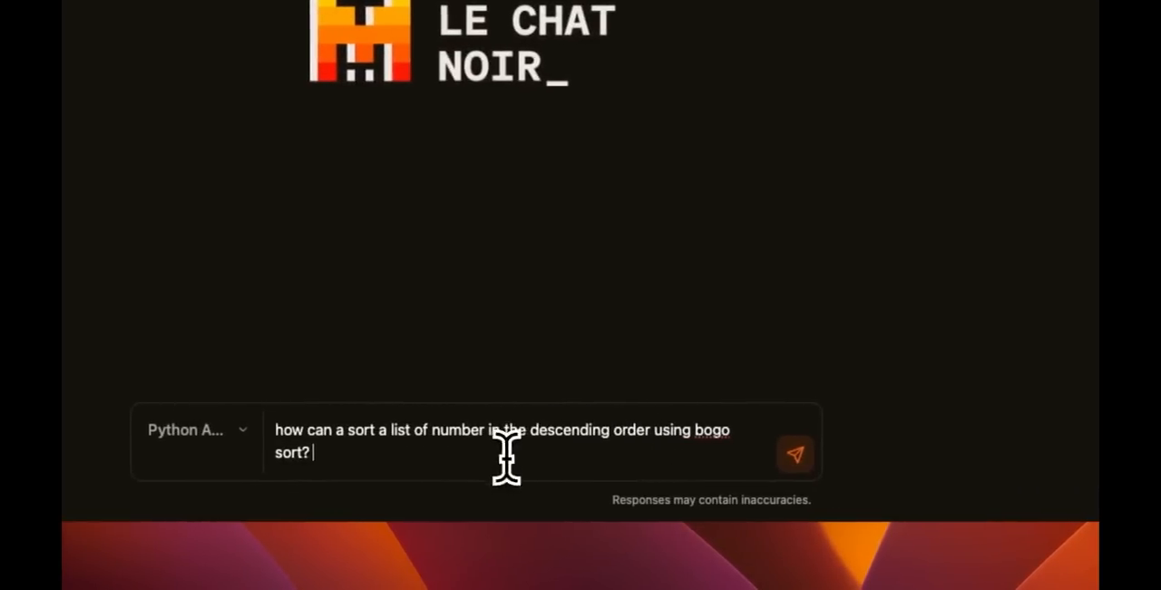
mouse_move(497, 454)
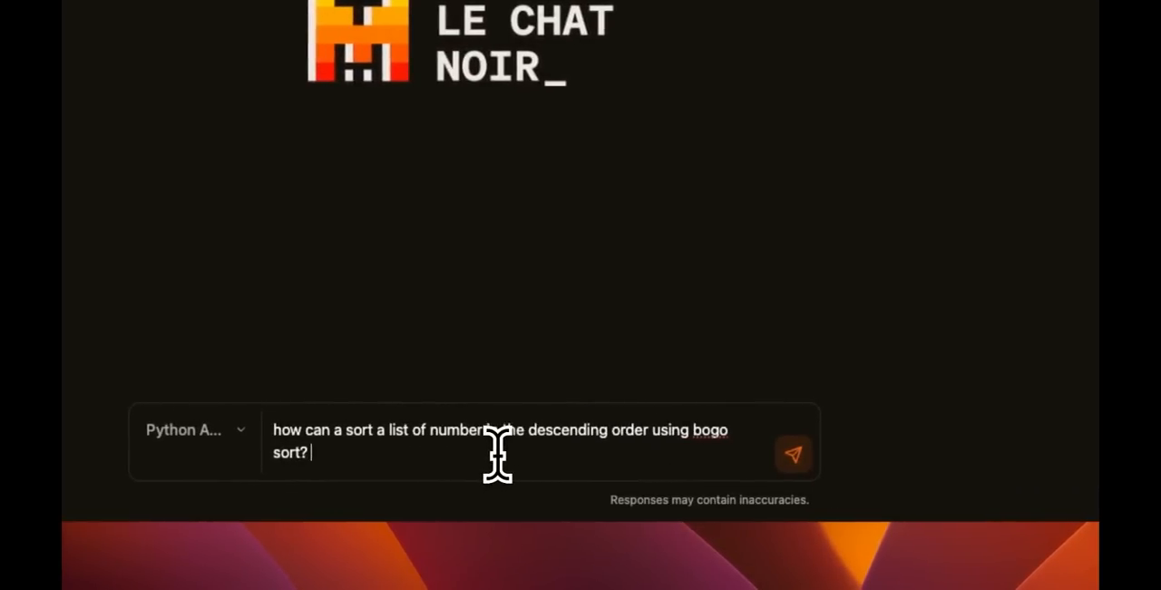
left_click(791, 453)
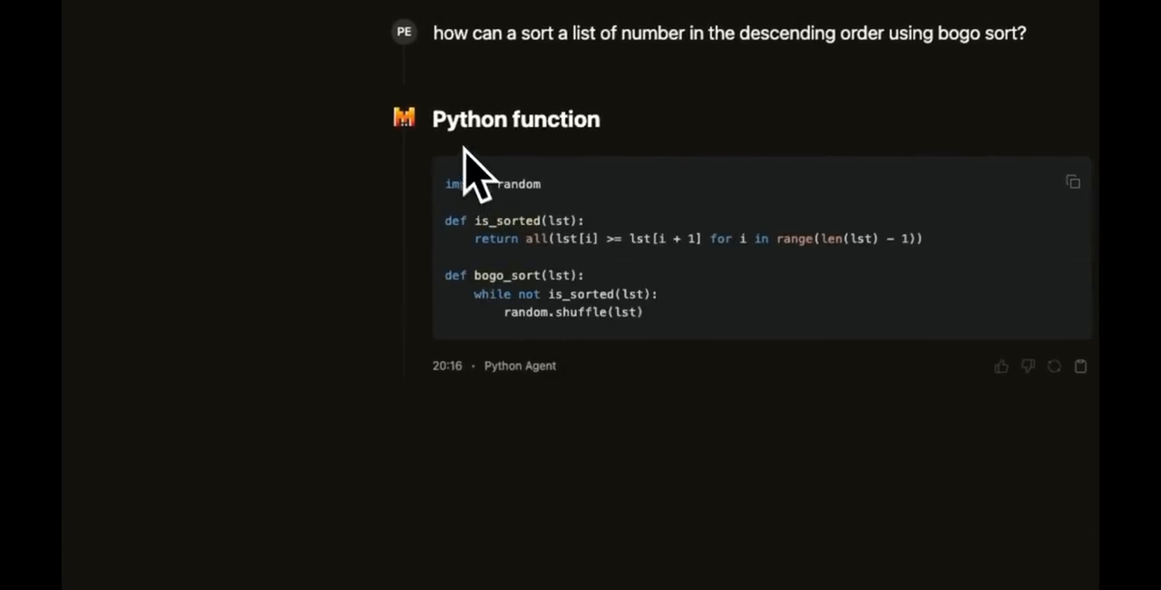
scroll("down", 3)
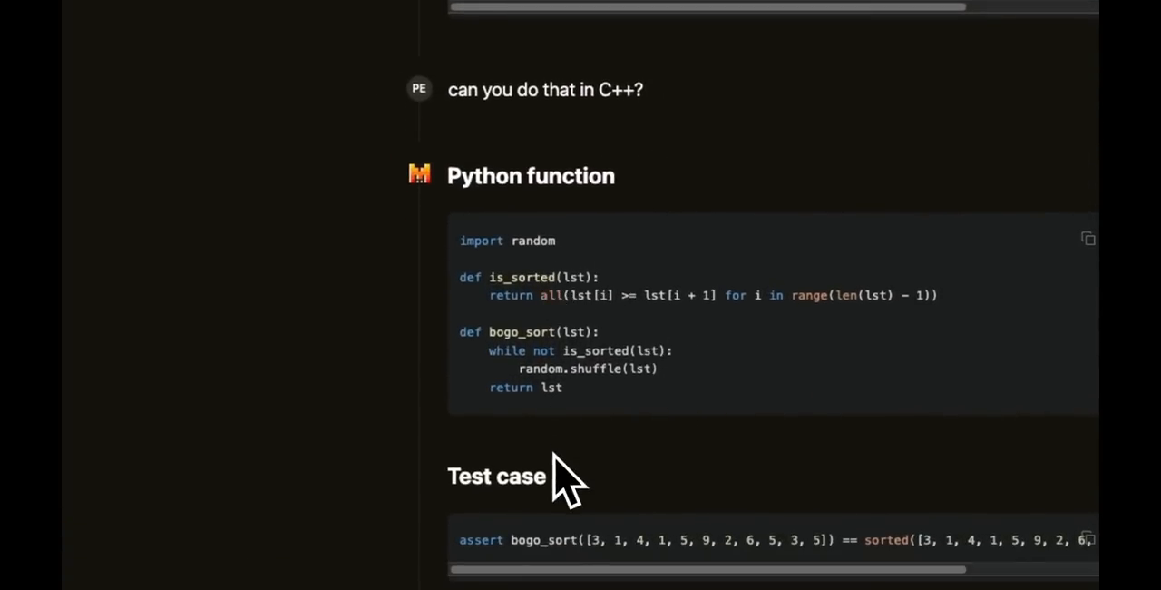
scroll("down", 3)
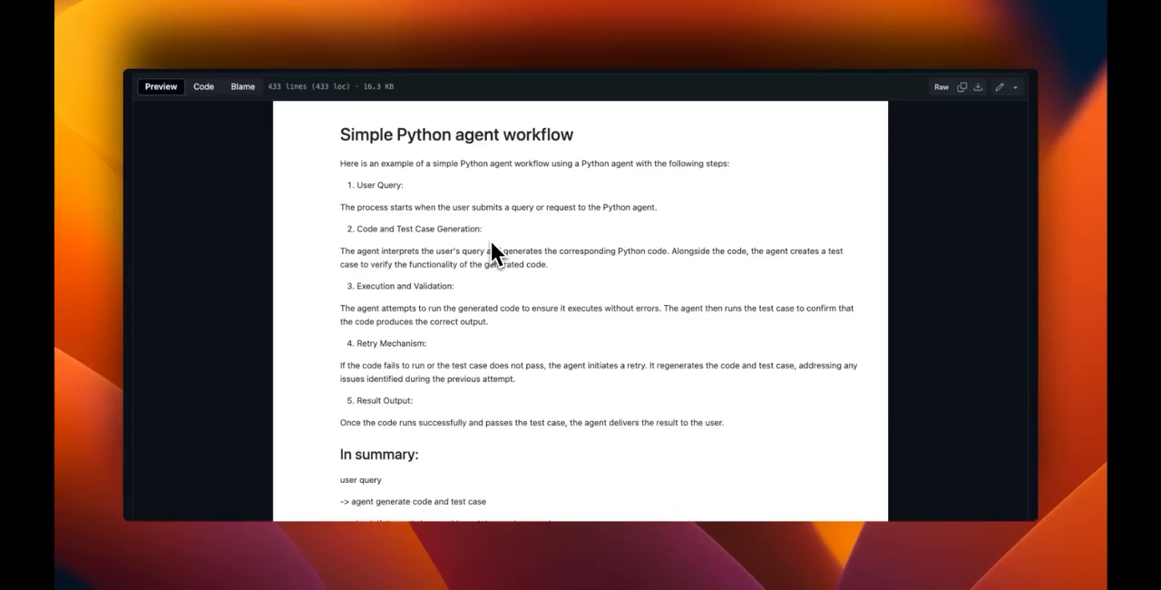
Scroll the notebook, highlighting the Execution and Validation step and the mistralai install.
scroll("down", 3)
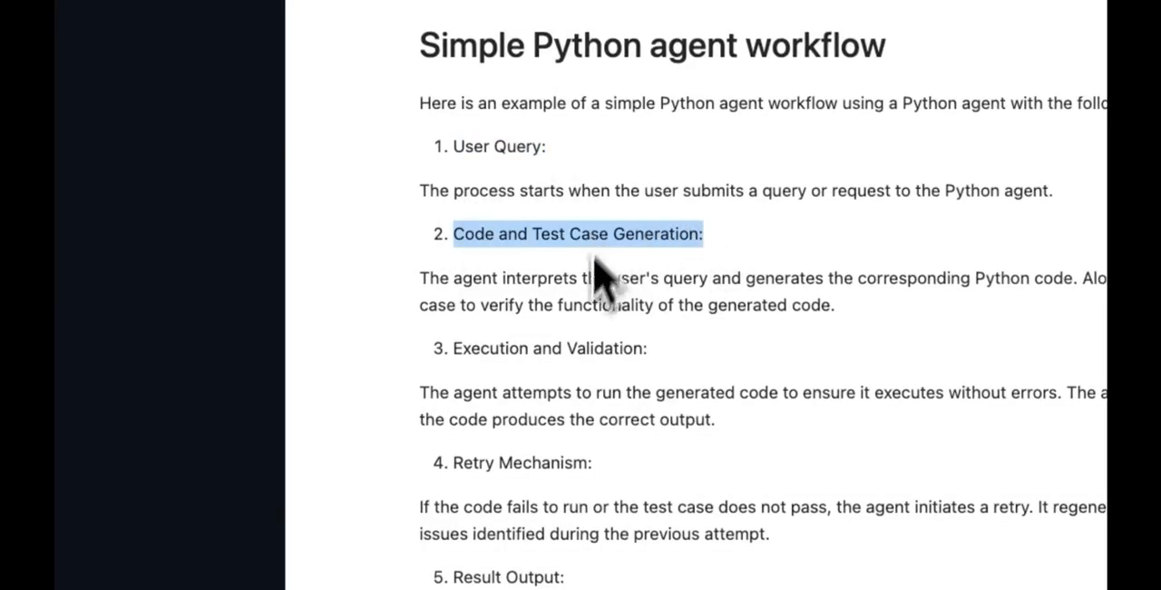
scroll("down", 3)
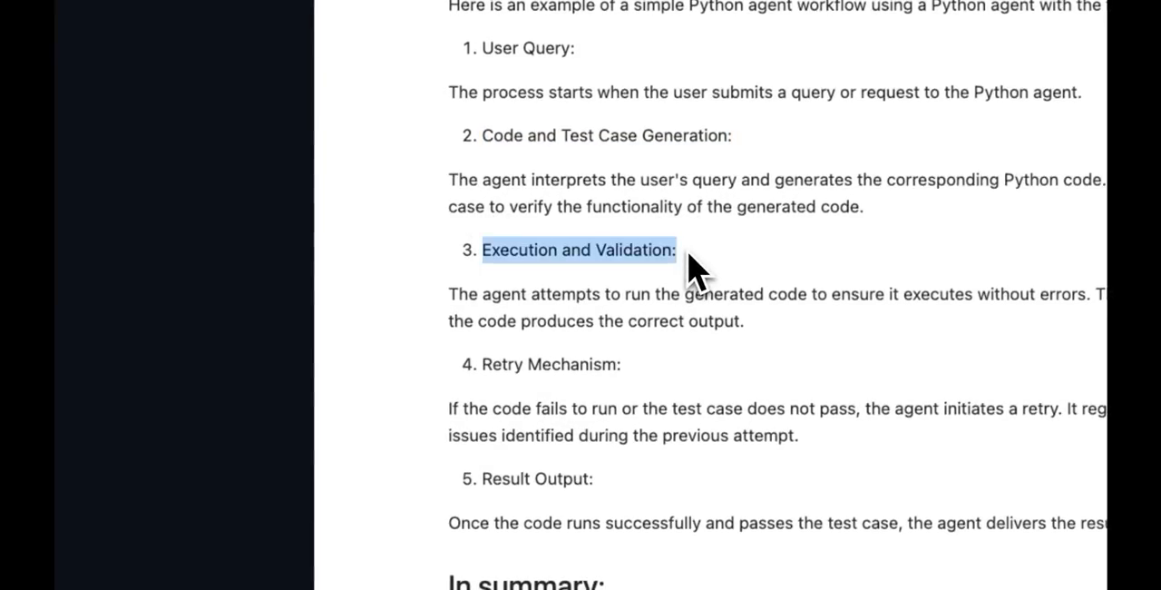
double_click(552, 364)
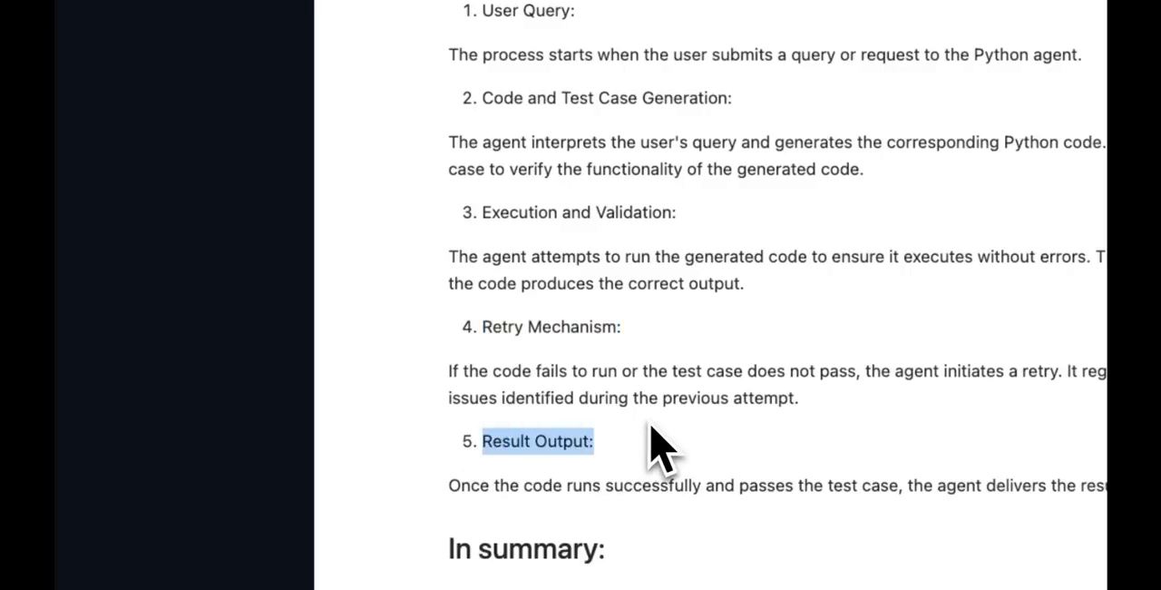
scroll("down", 3)
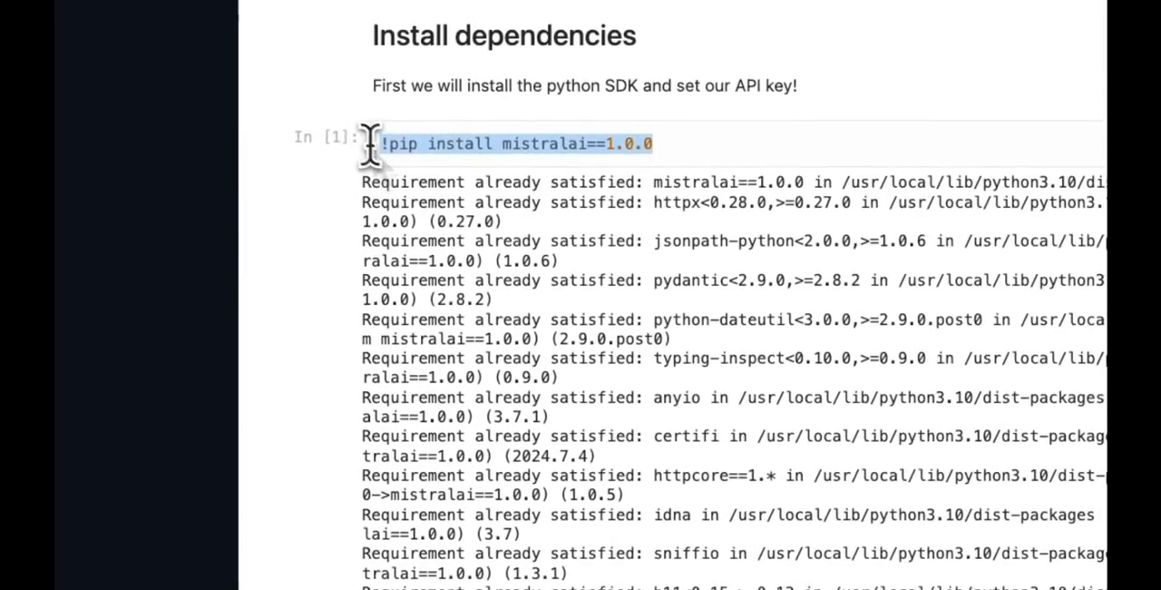
double_click(539, 143)
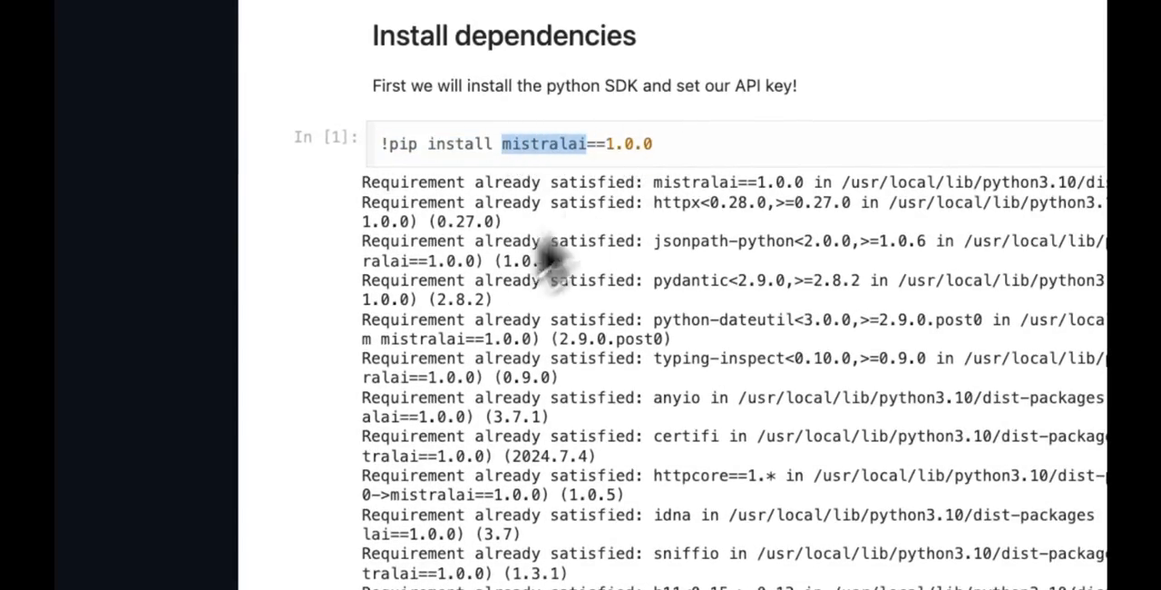
scroll("down", 3)
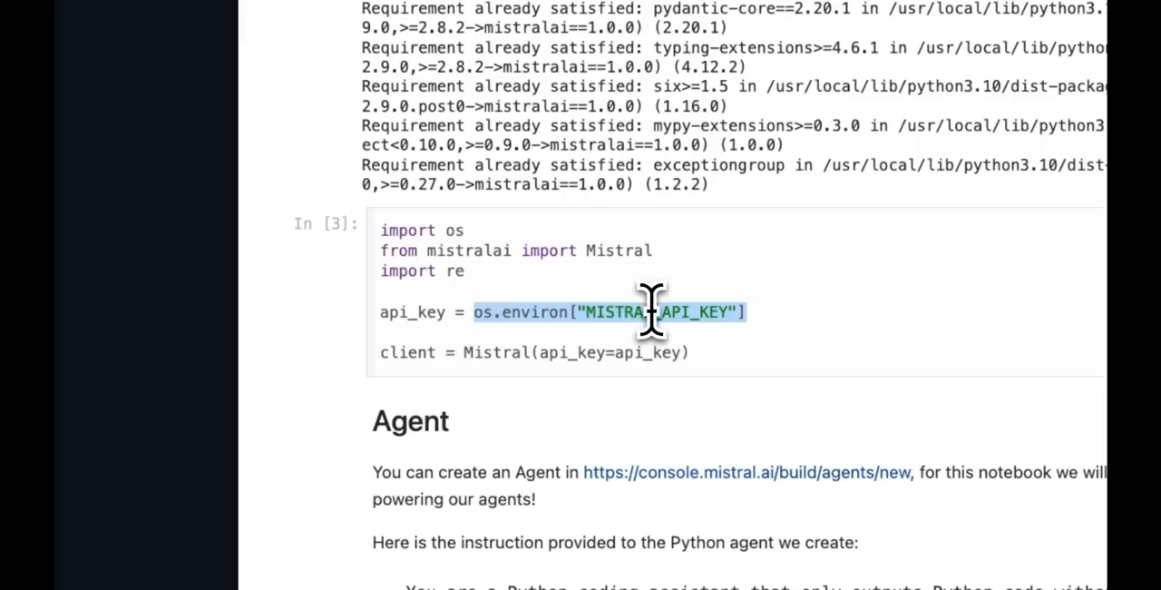
scroll("down", 3)
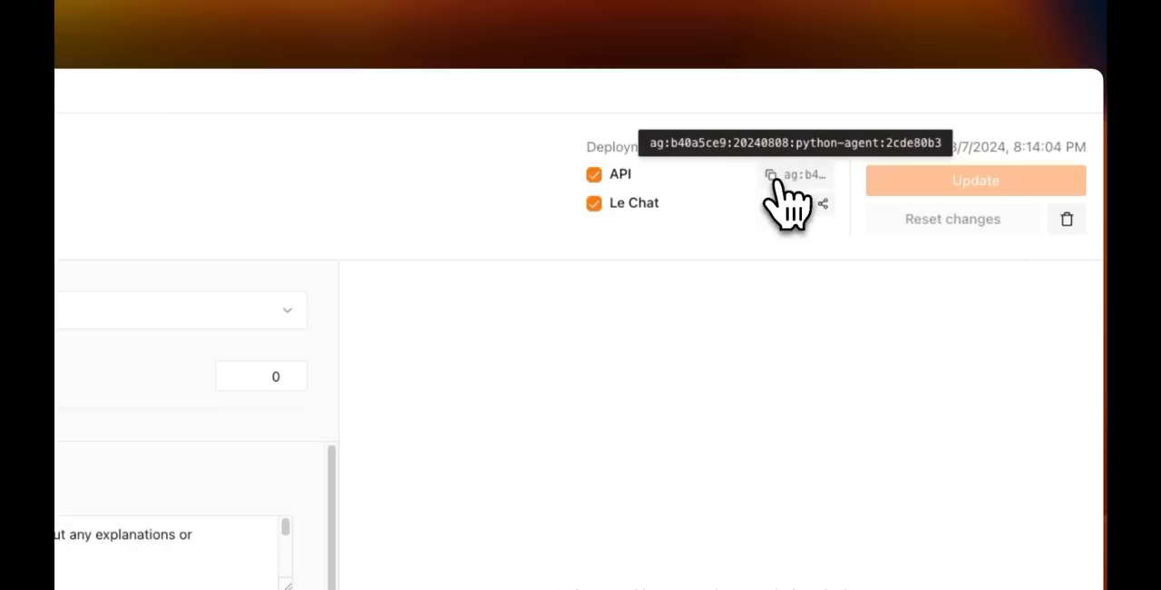
mouse_move(784, 190)
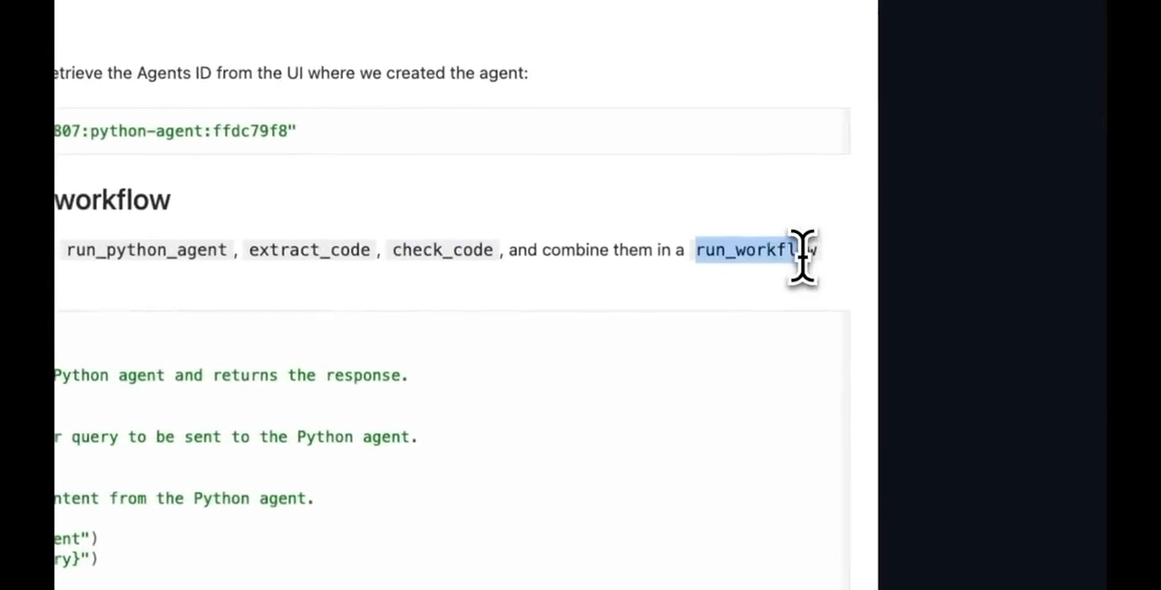
Highlight the agent completion call and run_workflow remove-duplicates query, then scroll to its output.
scroll("down", 3)
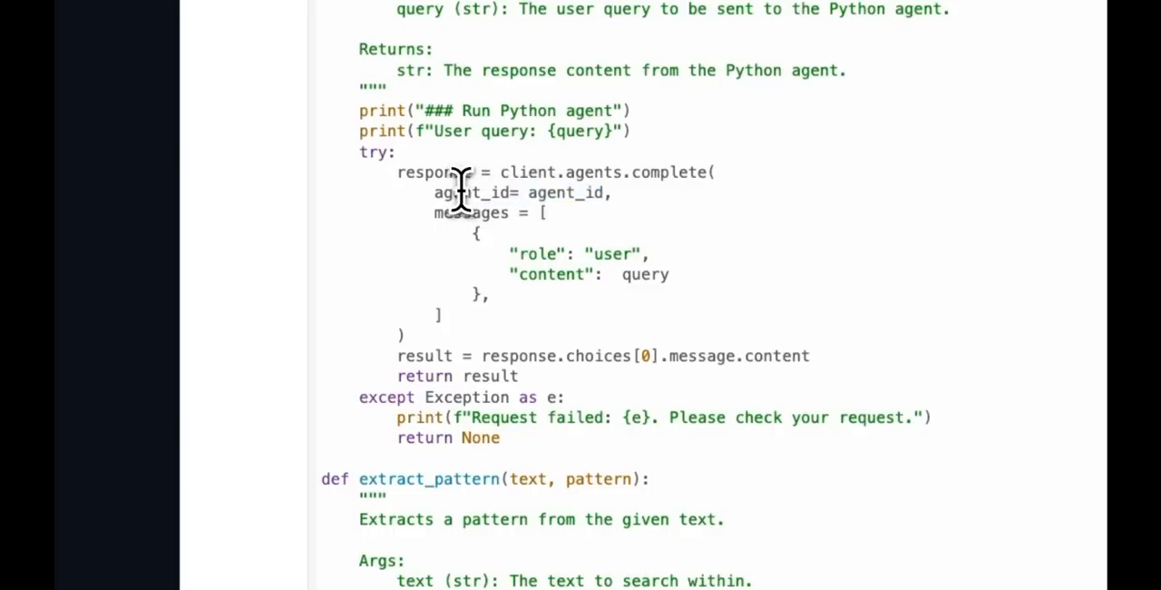
triple_click(499, 192)
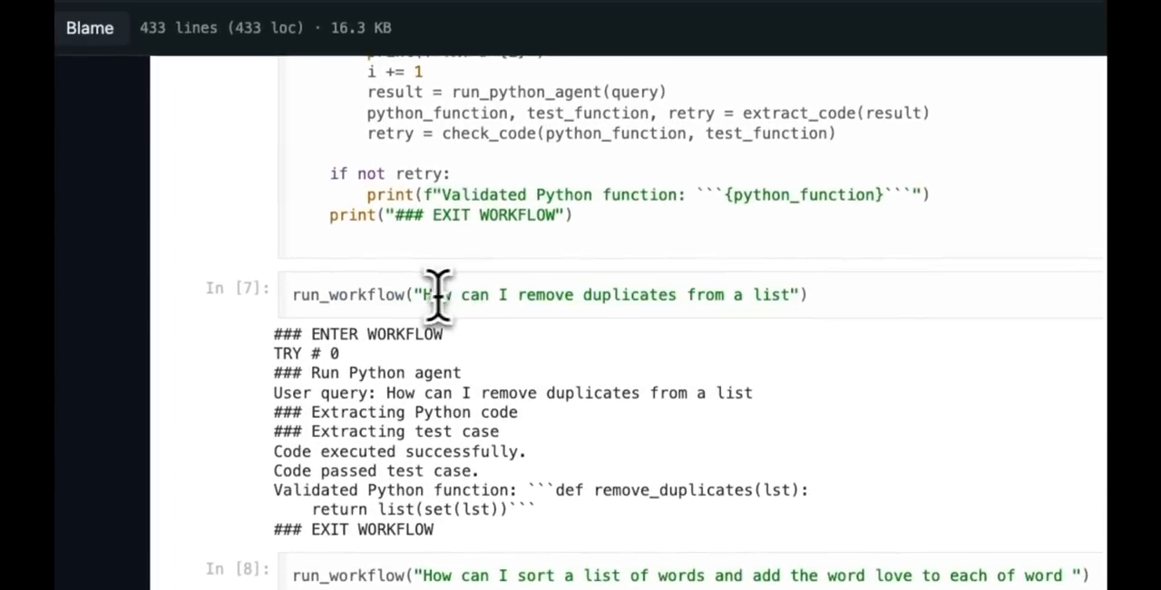
left_click_drag(432, 294, 796, 294)
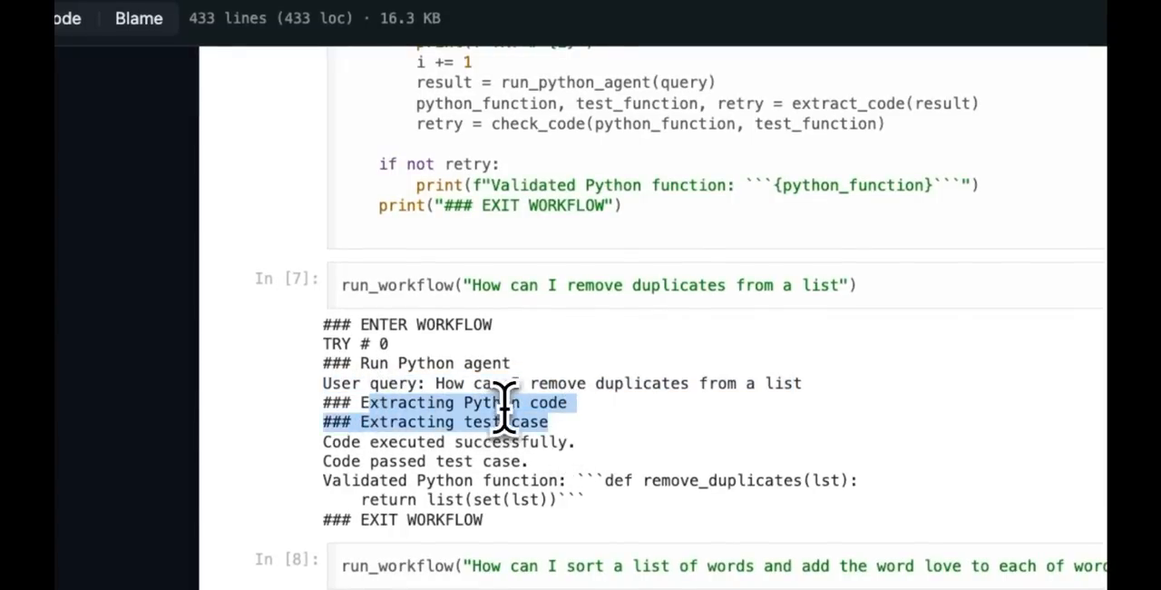
scroll("down", 3)
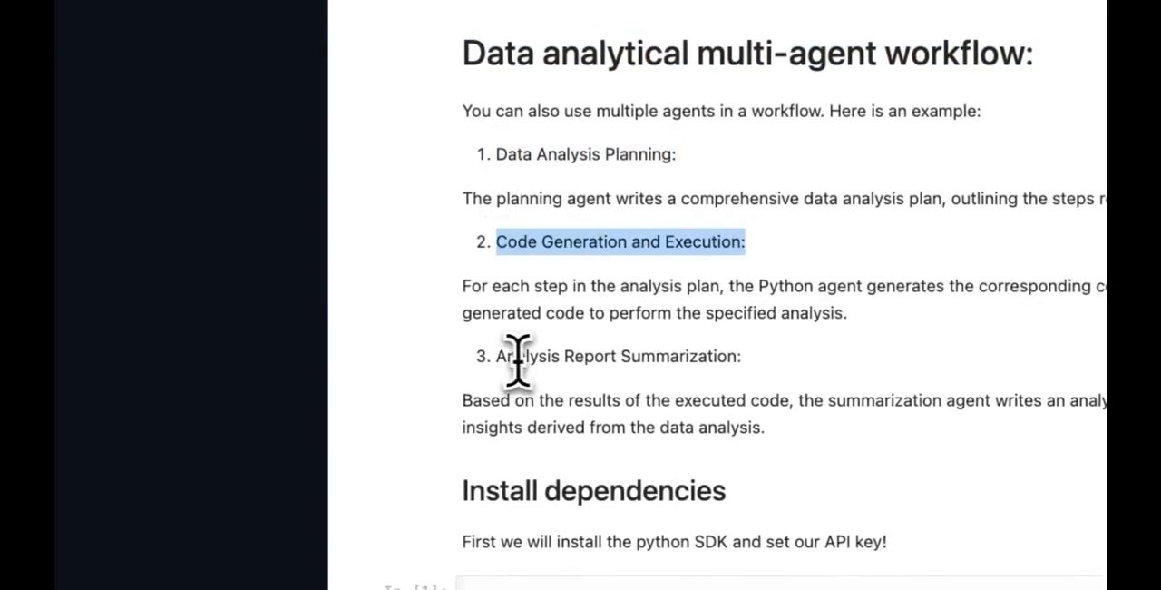
Highlight the Code Generation and Execution heading, then scroll past agent IDs to the summarization report.
double_click(616, 355)
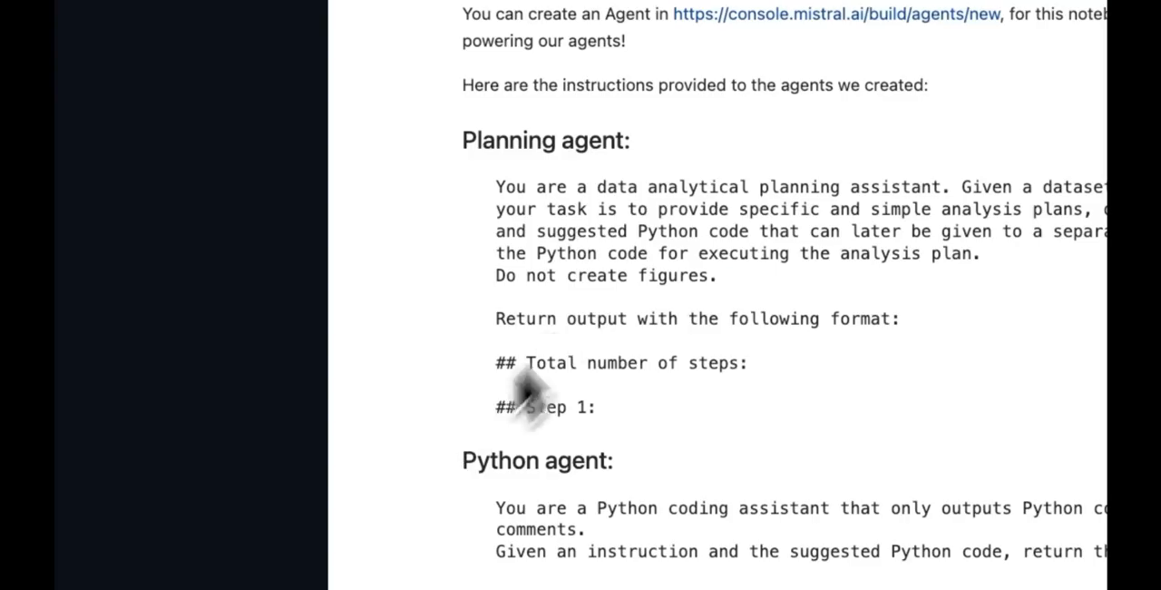
scroll("down", 3)
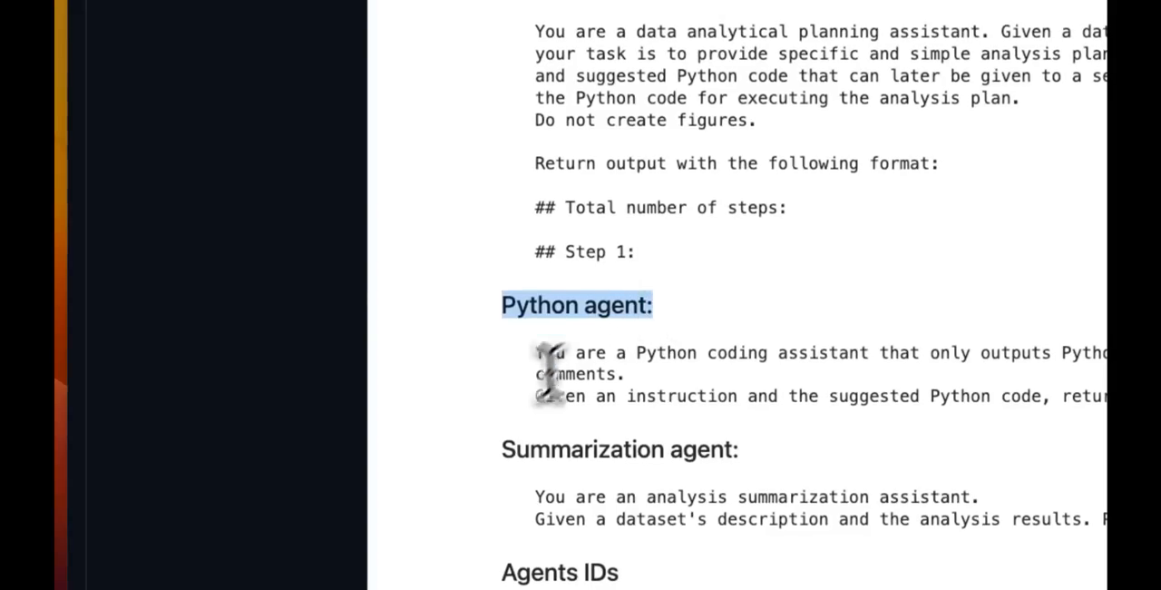
scroll("down", 3)
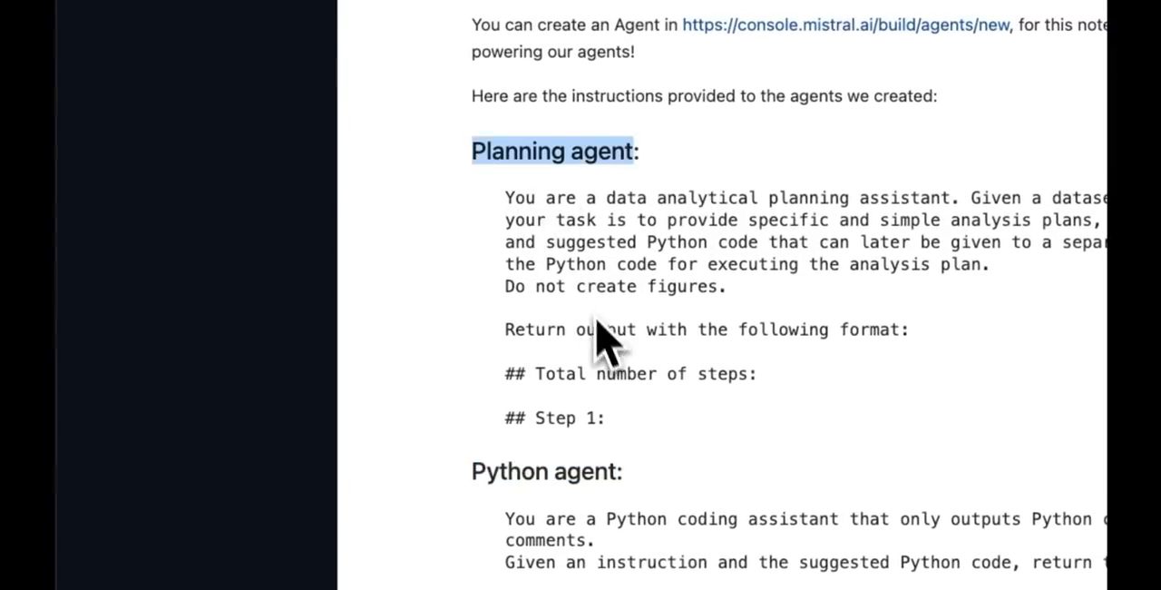
scroll("down", 3)
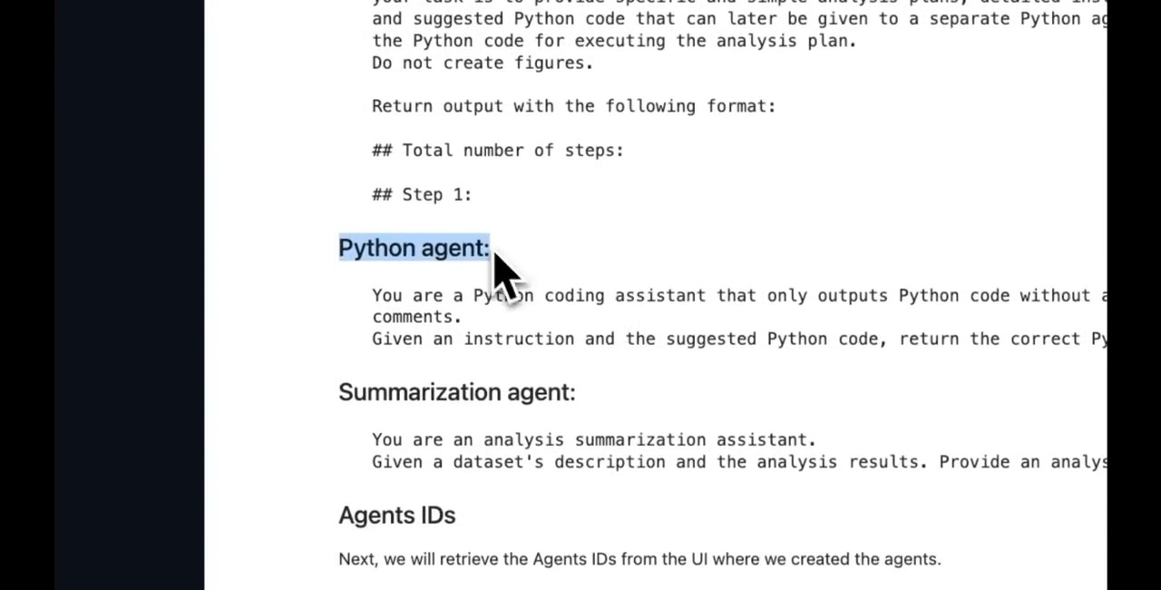
scroll("down", 3)
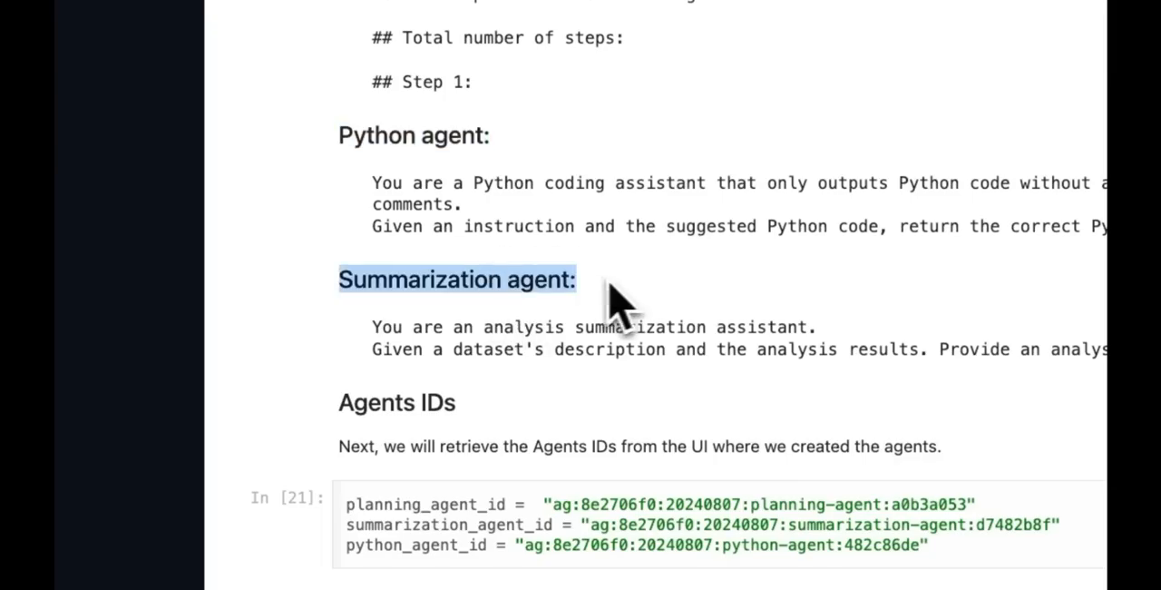
scroll("down", 3)
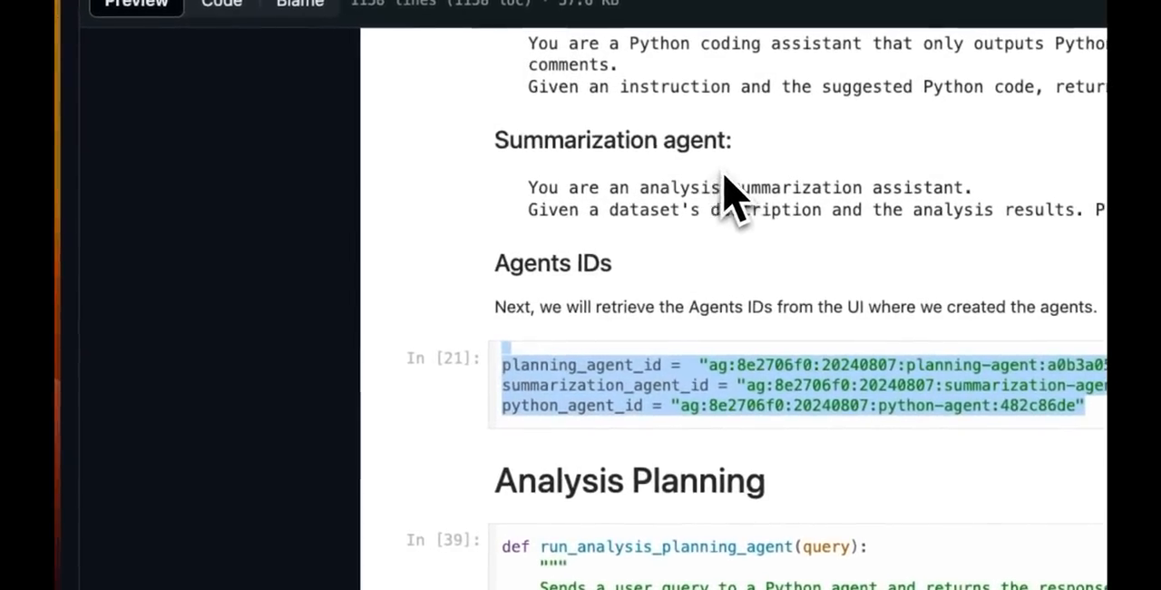
scroll("down", 3)
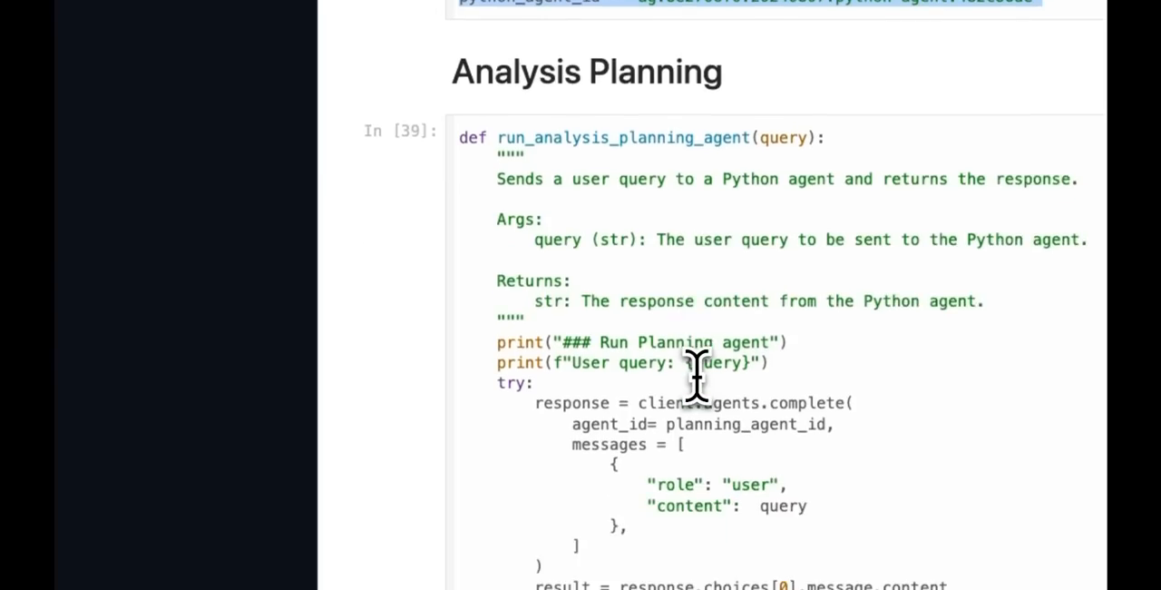
scroll("down", 3)
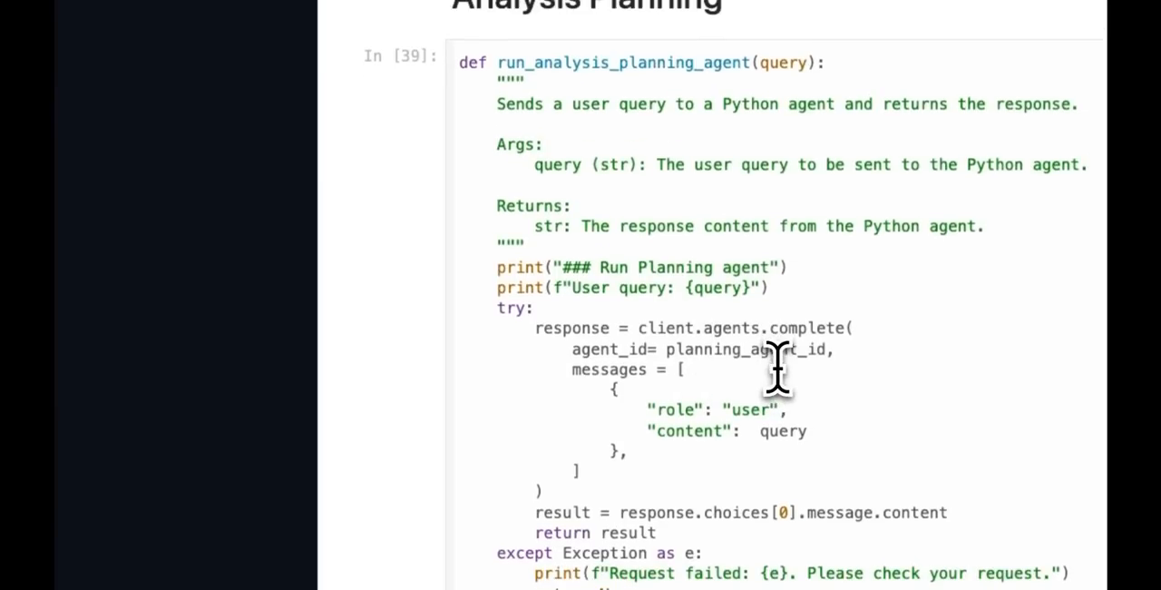
mouse_move(706, 299)
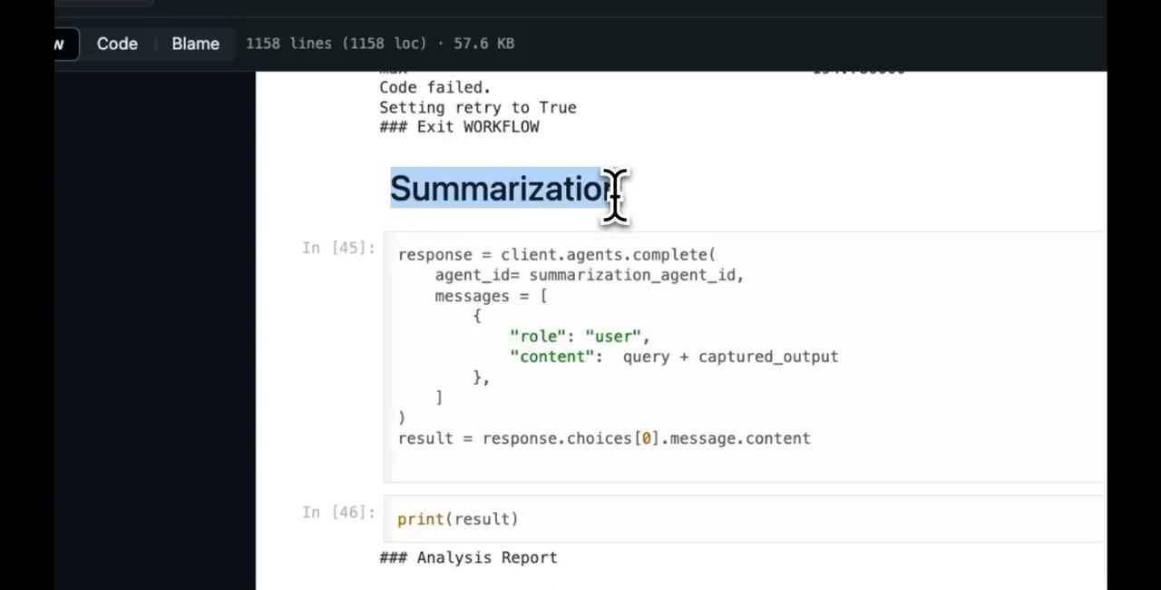
scroll("down", 3)
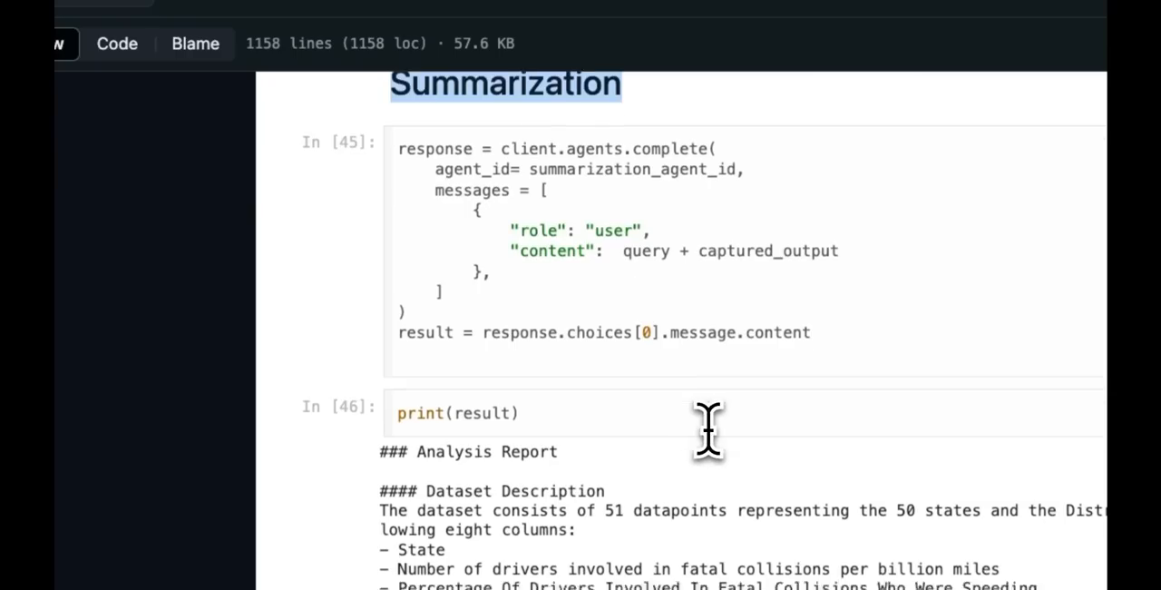
scroll("down", 3)
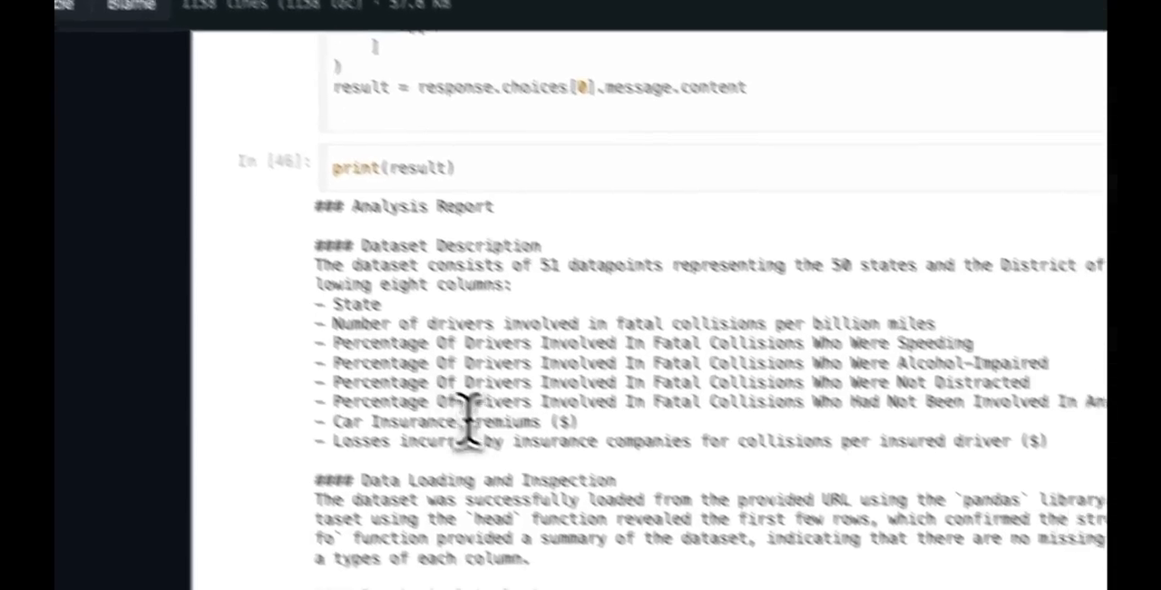
scroll("down", 3)
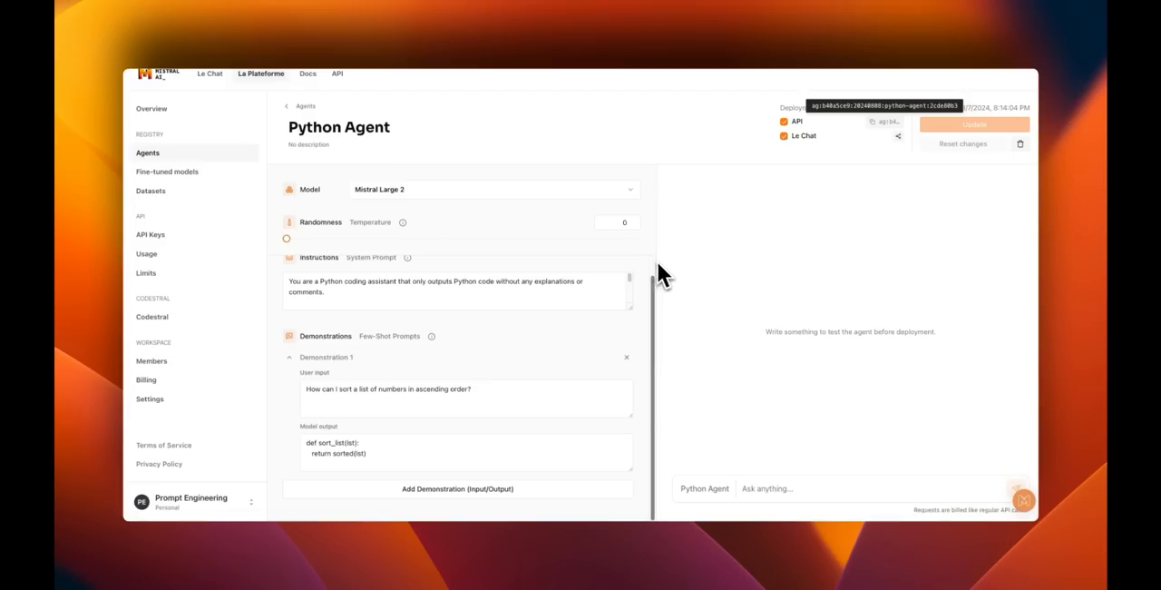
Scroll the Python Agent's Instructions to view the full system prompt.
scroll("down", 3)
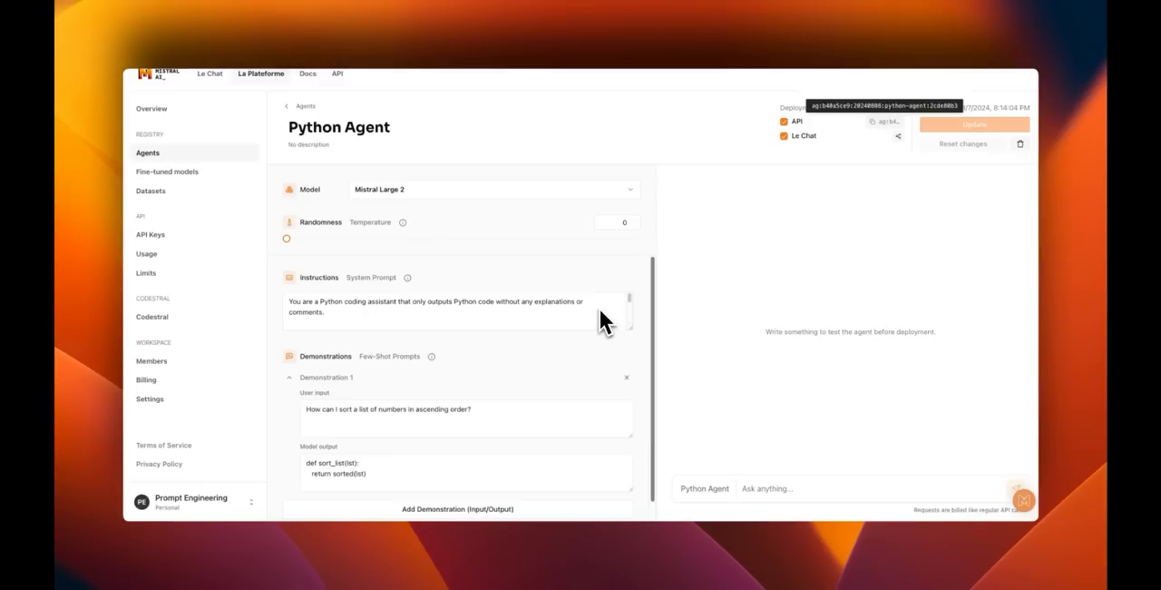
mouse_move(638, 326)
type("Return one Python function for the given query and one test case using assertion.")
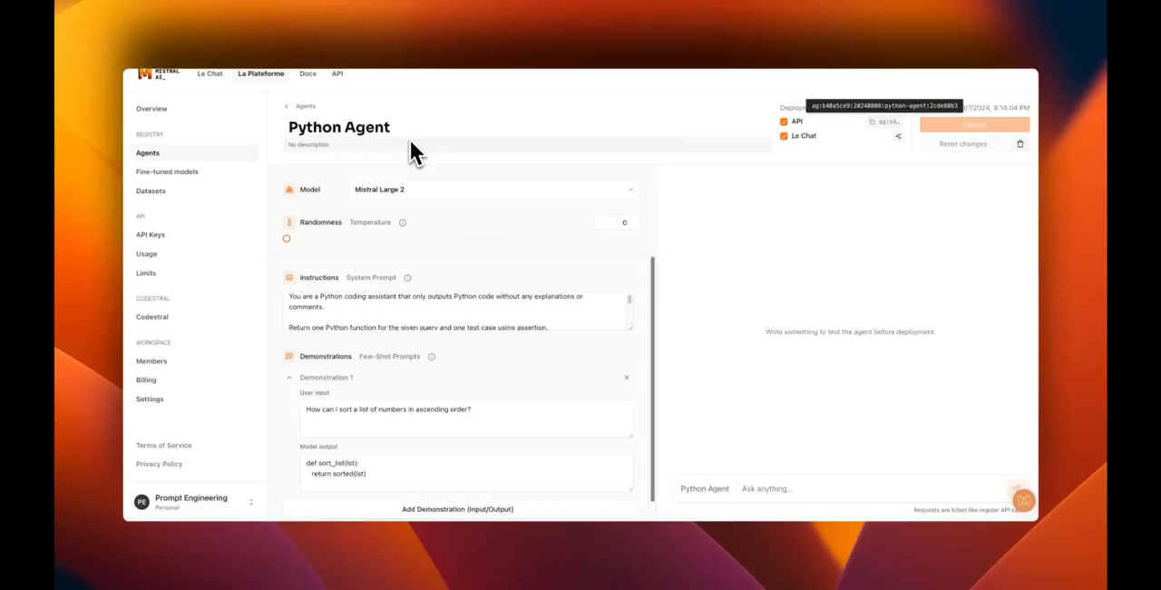
mouse_move(540, 104)
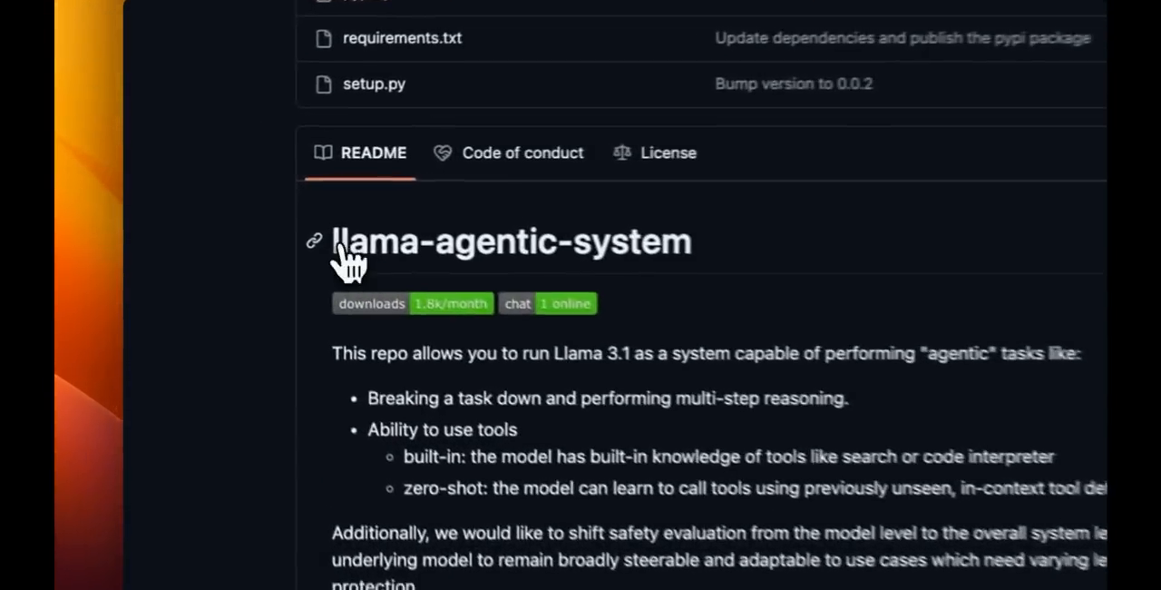
Highlight the llama-agentic-system README title, scroll through its tool-use bullets, then click onward.
double_click(512, 240)
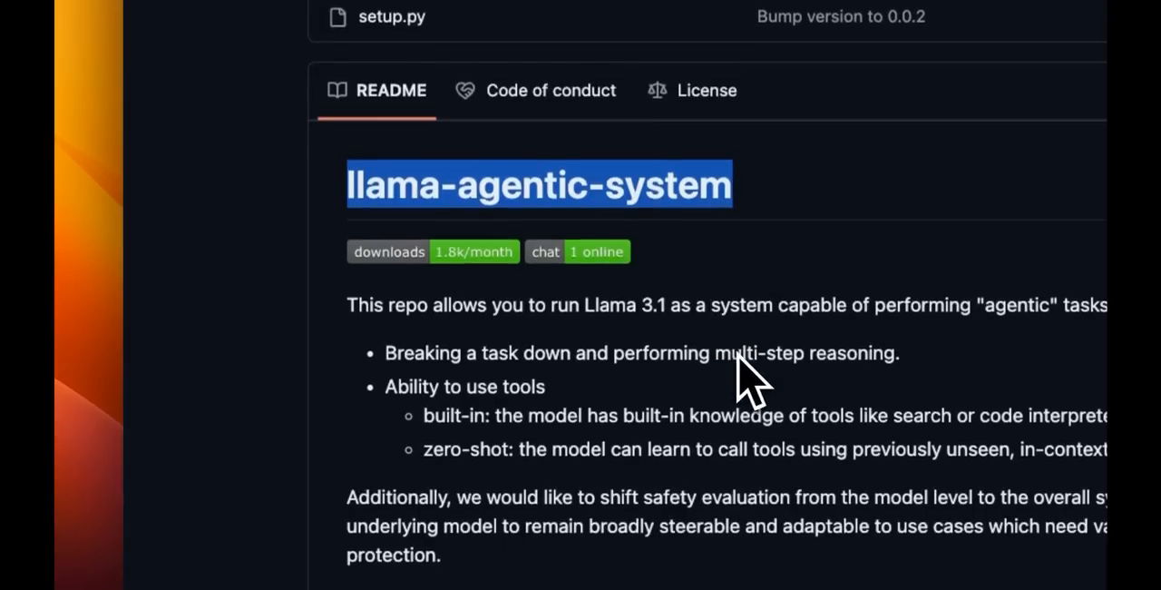
scroll("down", 3)
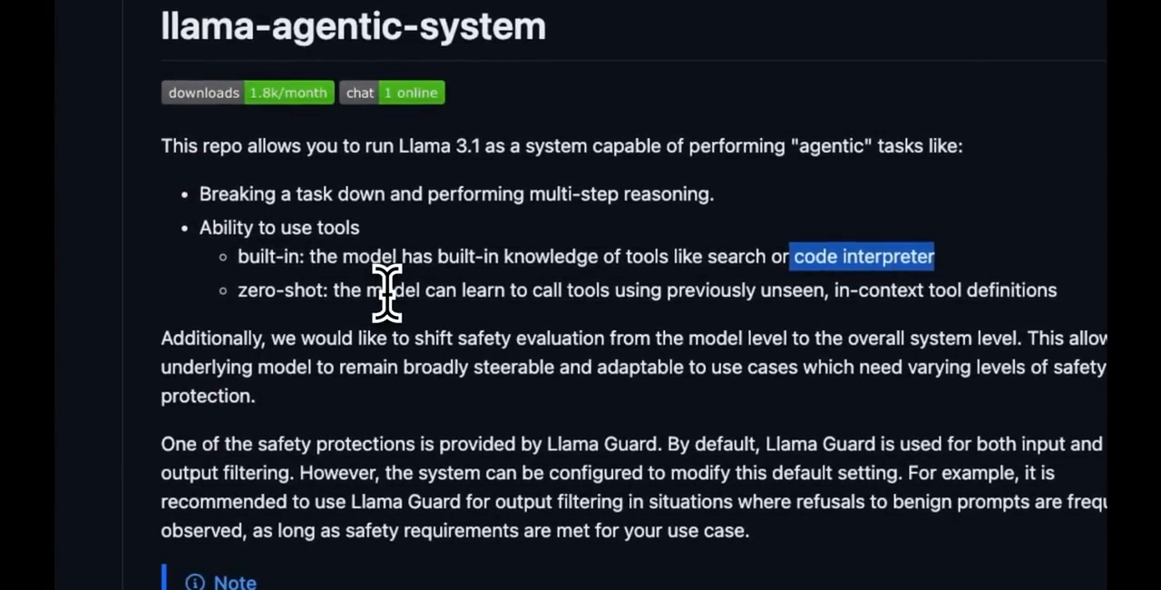
scroll("down", 3)
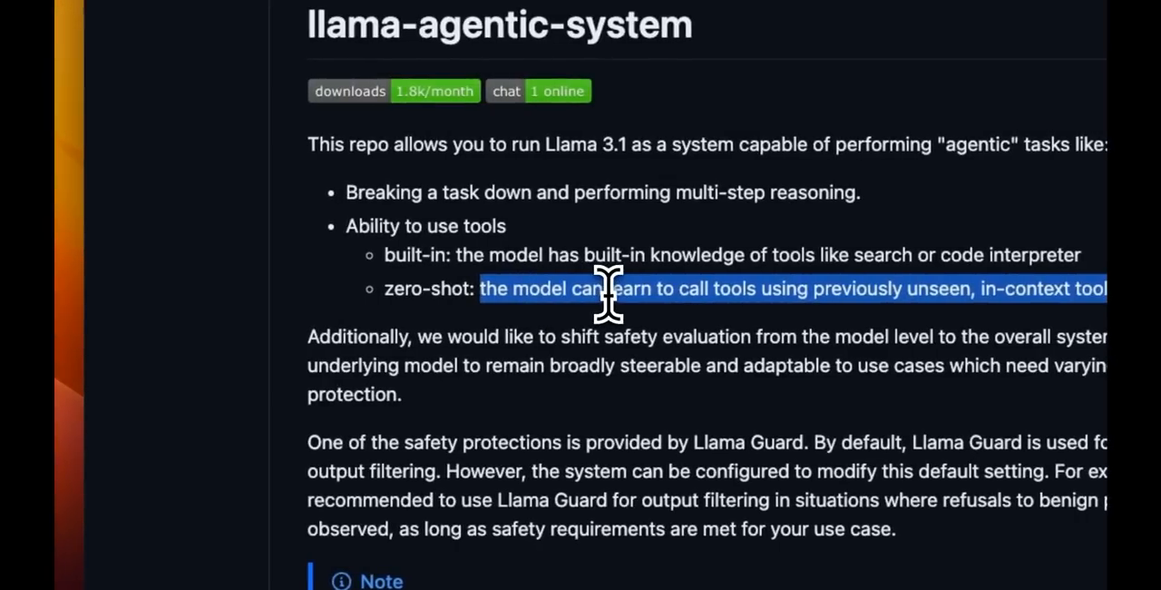
left_click(495, 288)
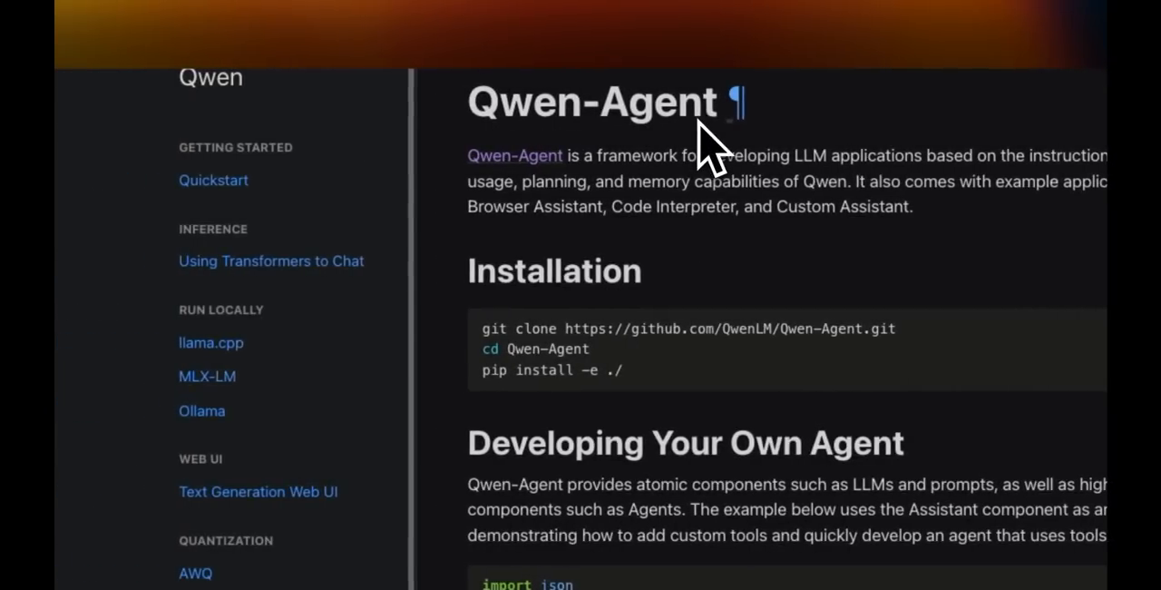
mouse_move(658, 167)
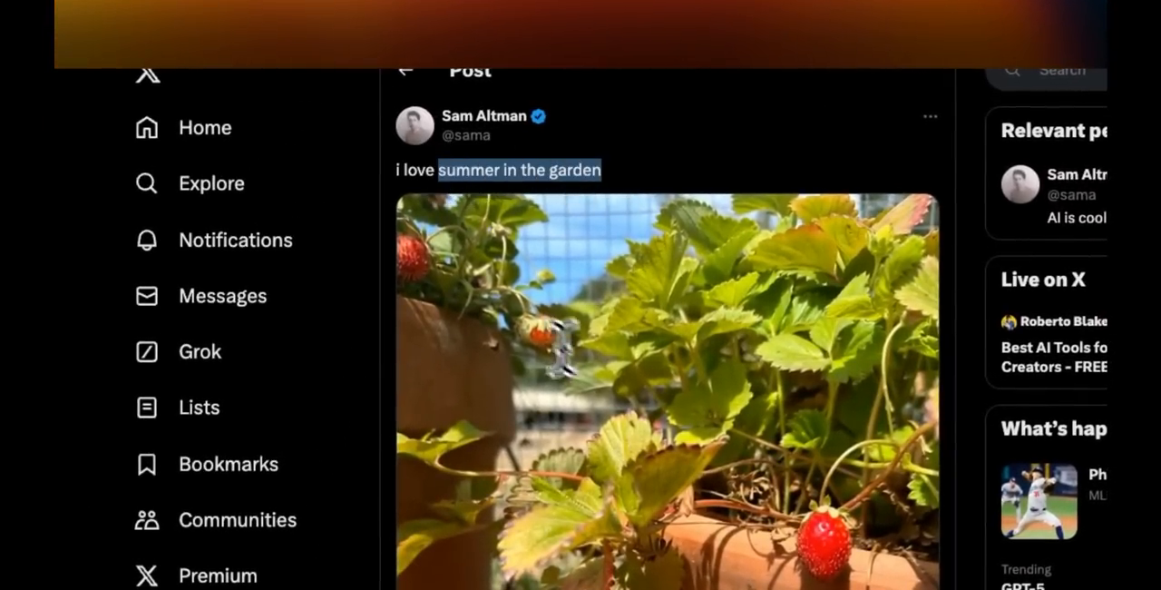
mouse_move(724, 381)
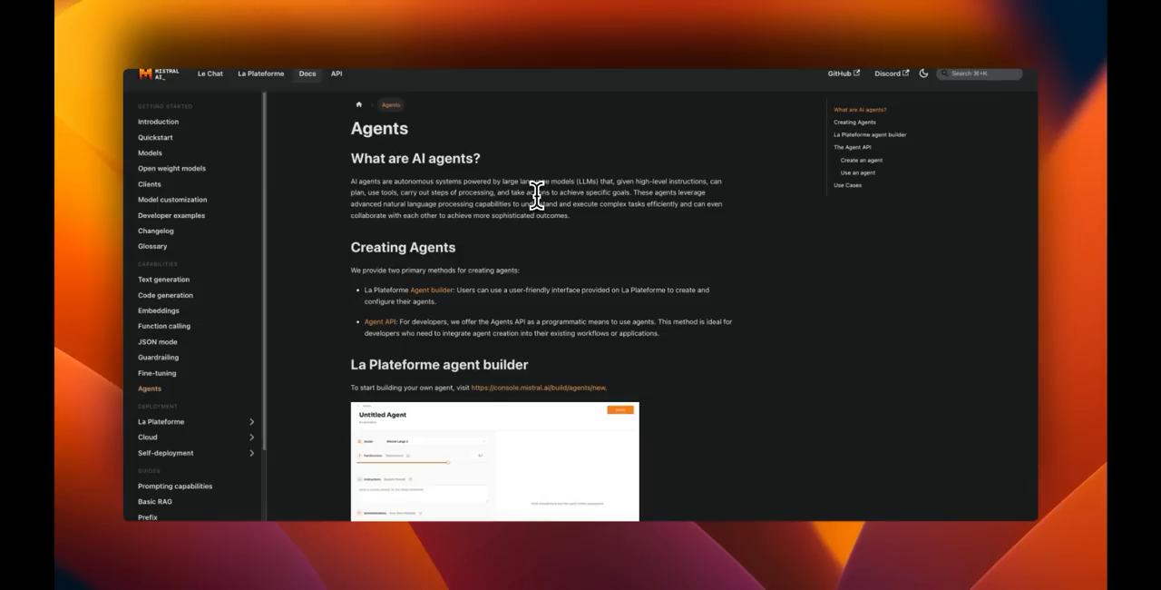
mouse_move(543, 215)
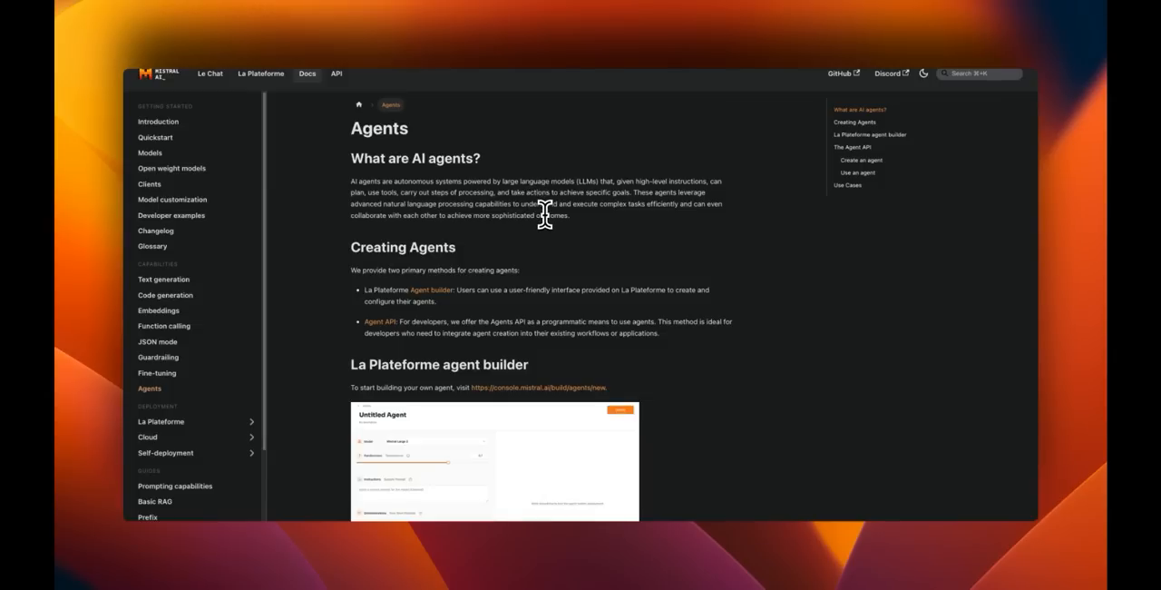
mouse_move(565, 225)
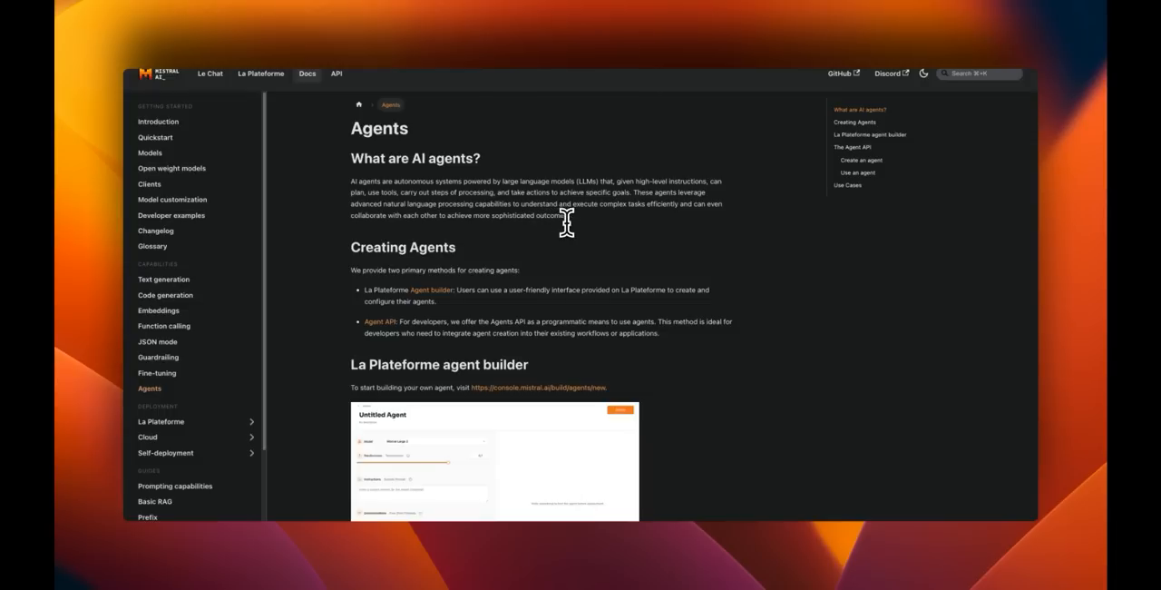
mouse_move(570, 220)
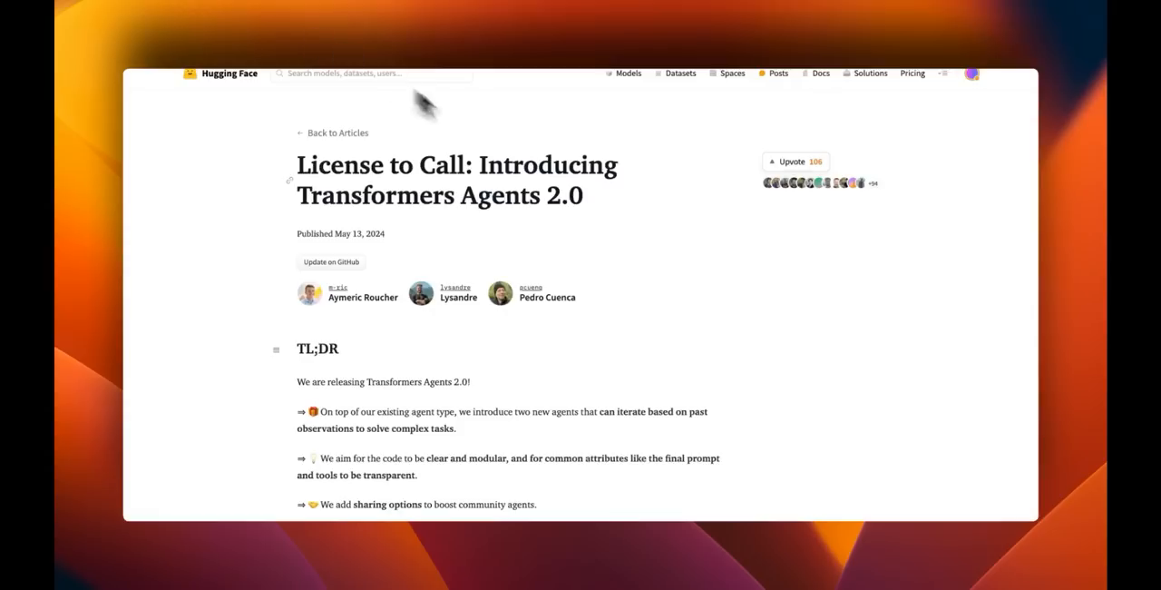
mouse_move(588, 230)
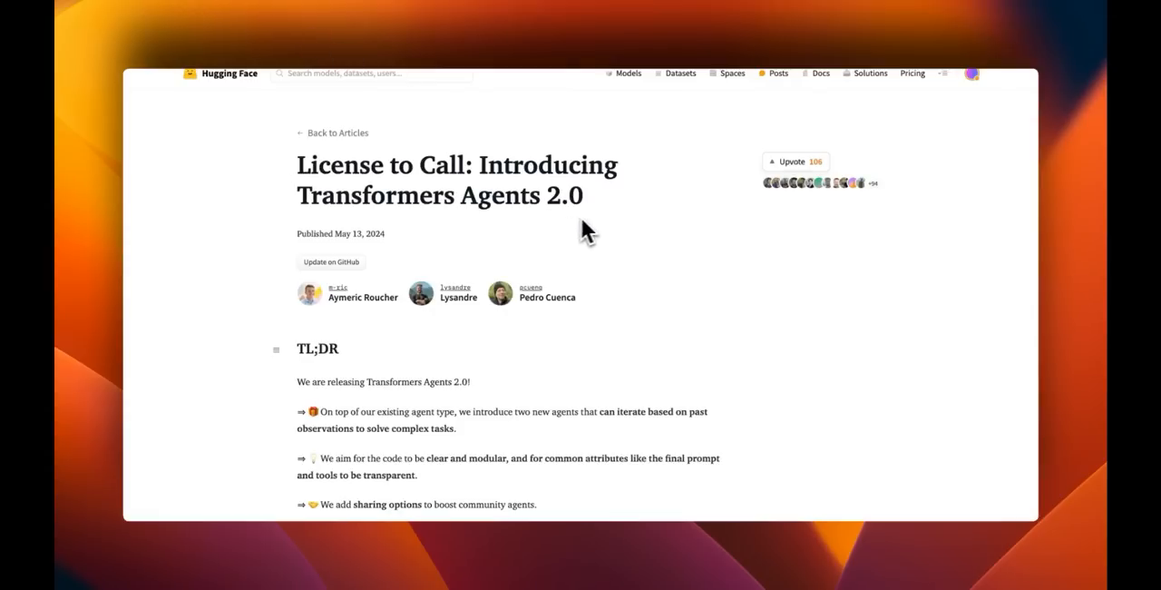
mouse_move(606, 230)
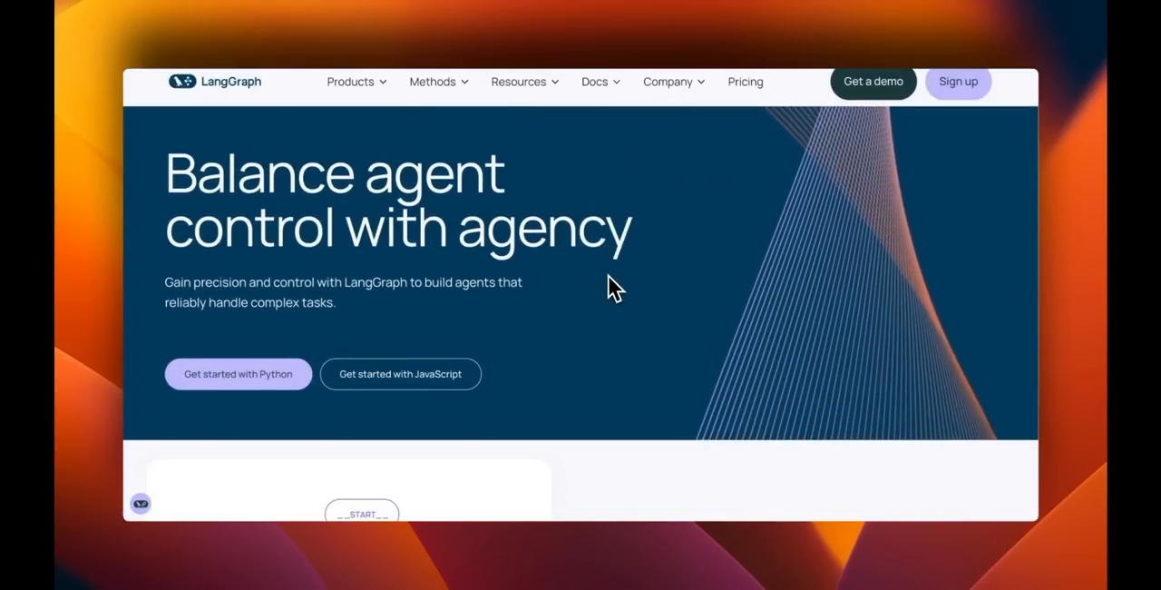
mouse_move(651, 288)
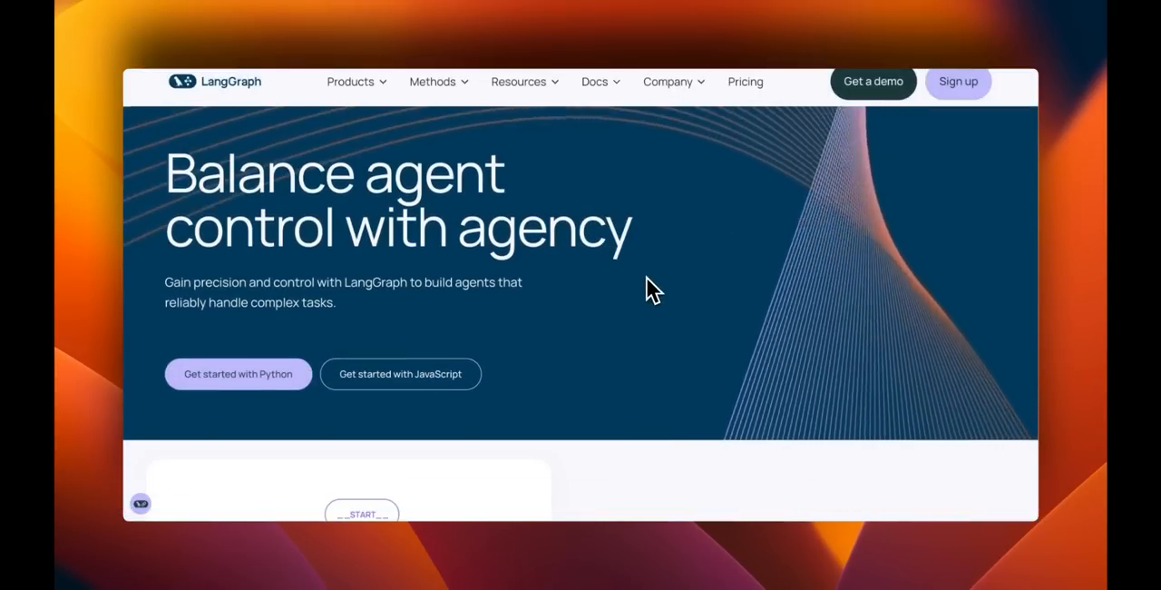